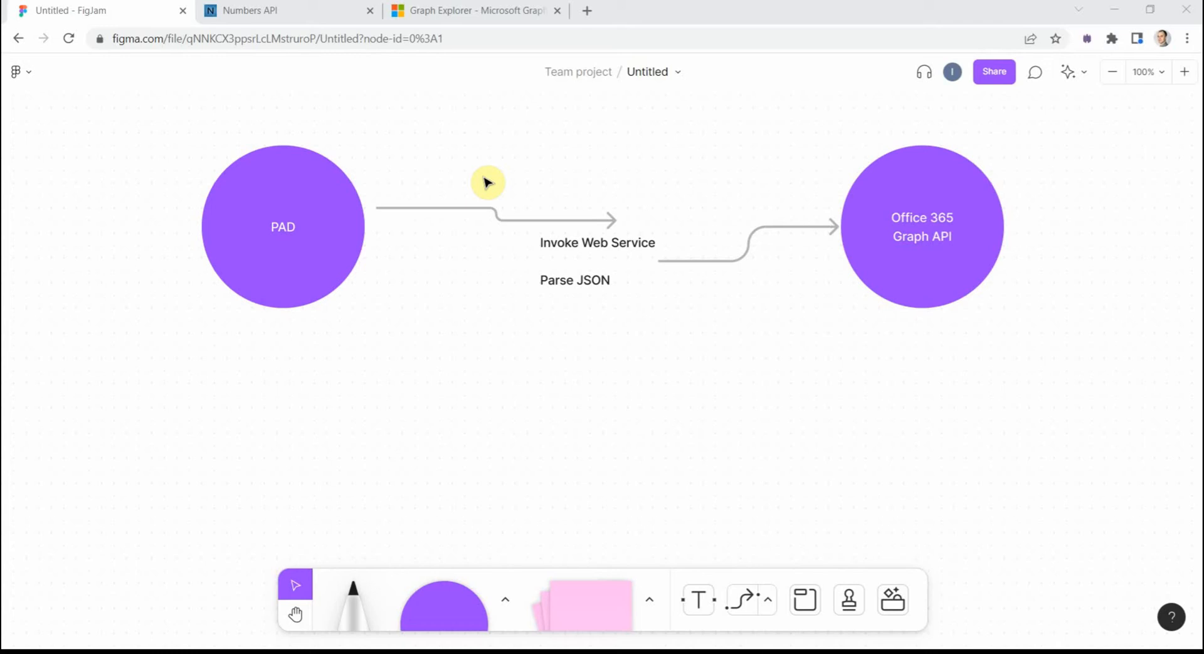
mouse_move(469, 177)
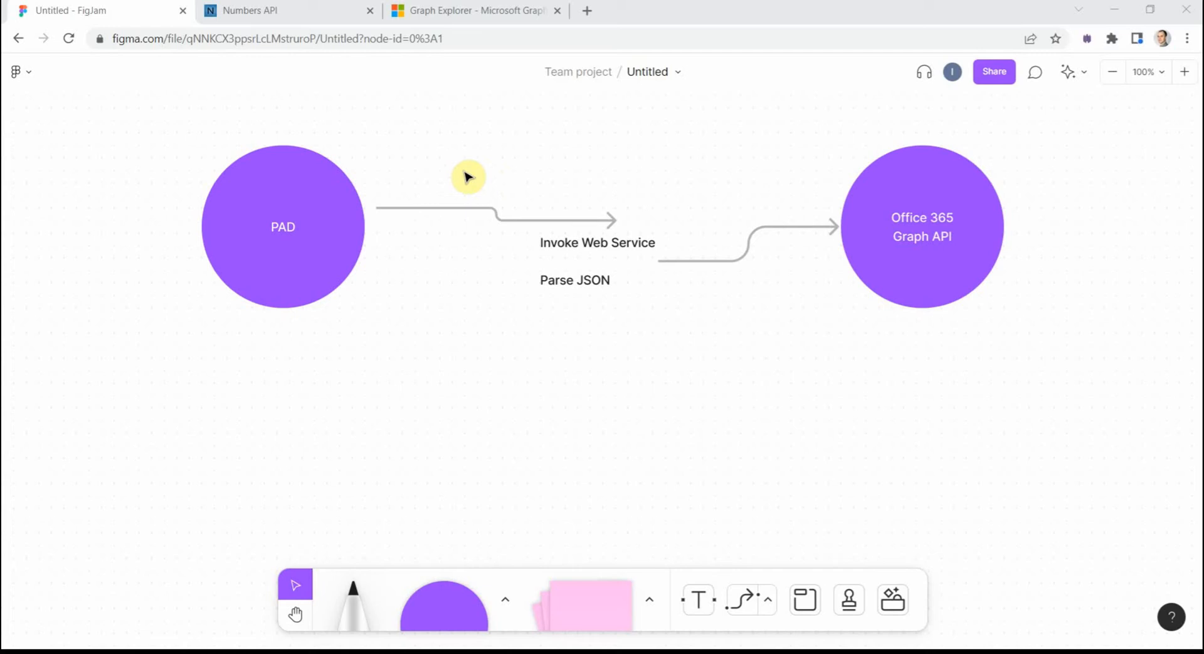
mouse_move(451, 238)
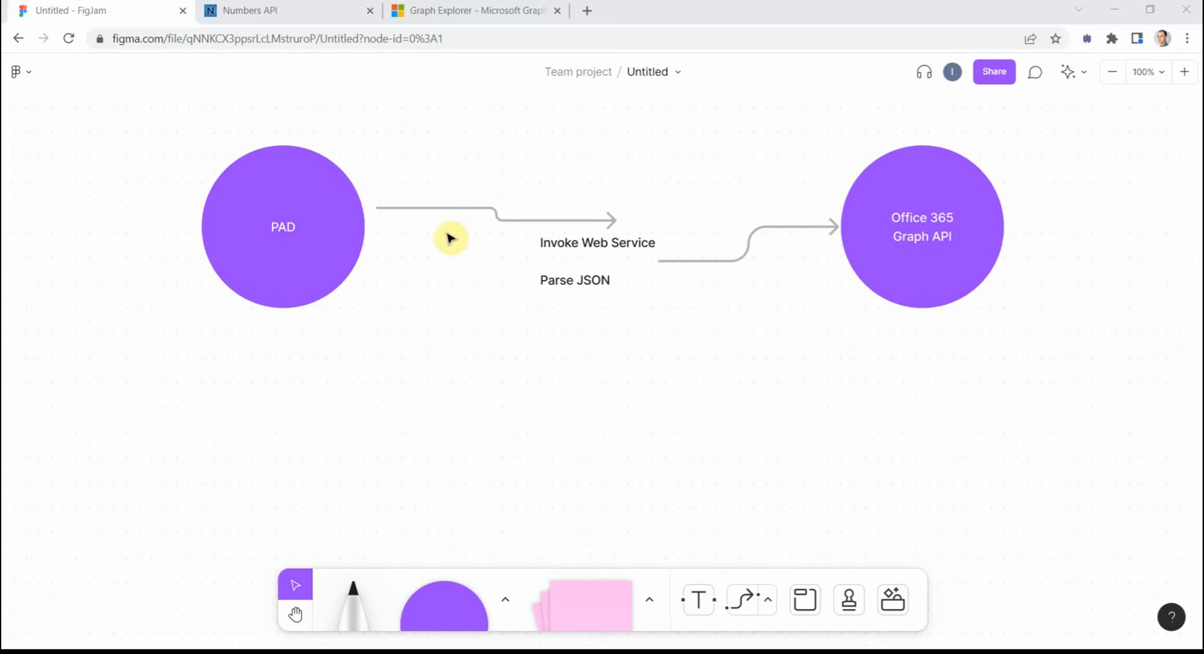
mouse_move(573, 252)
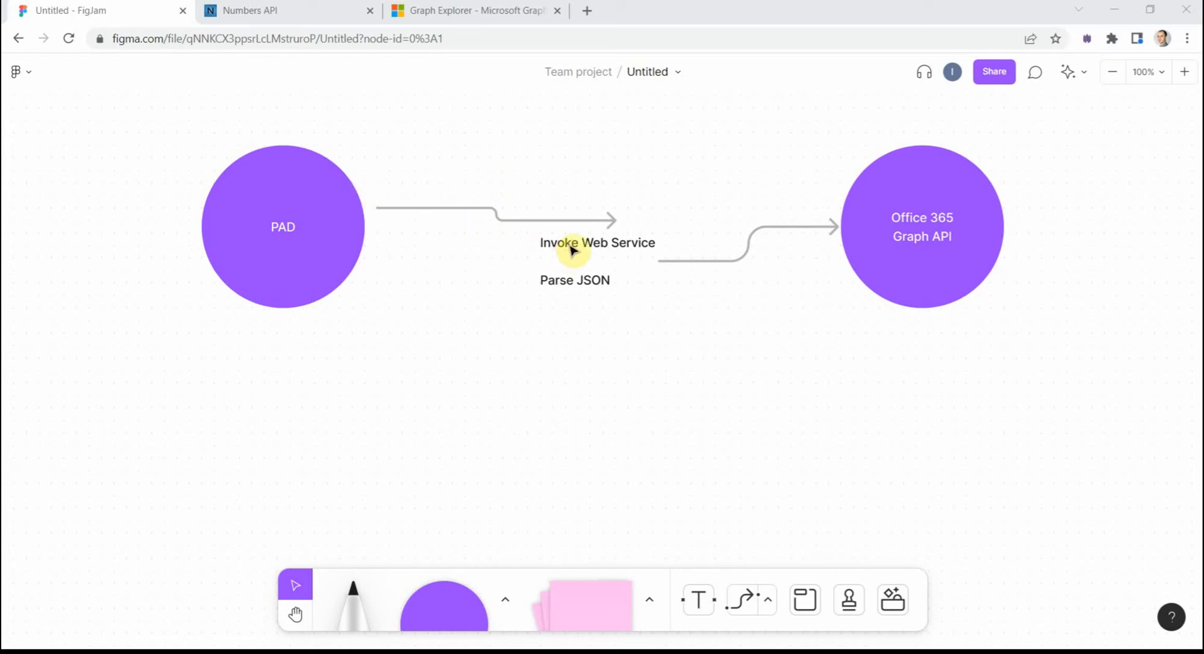
mouse_move(533, 194)
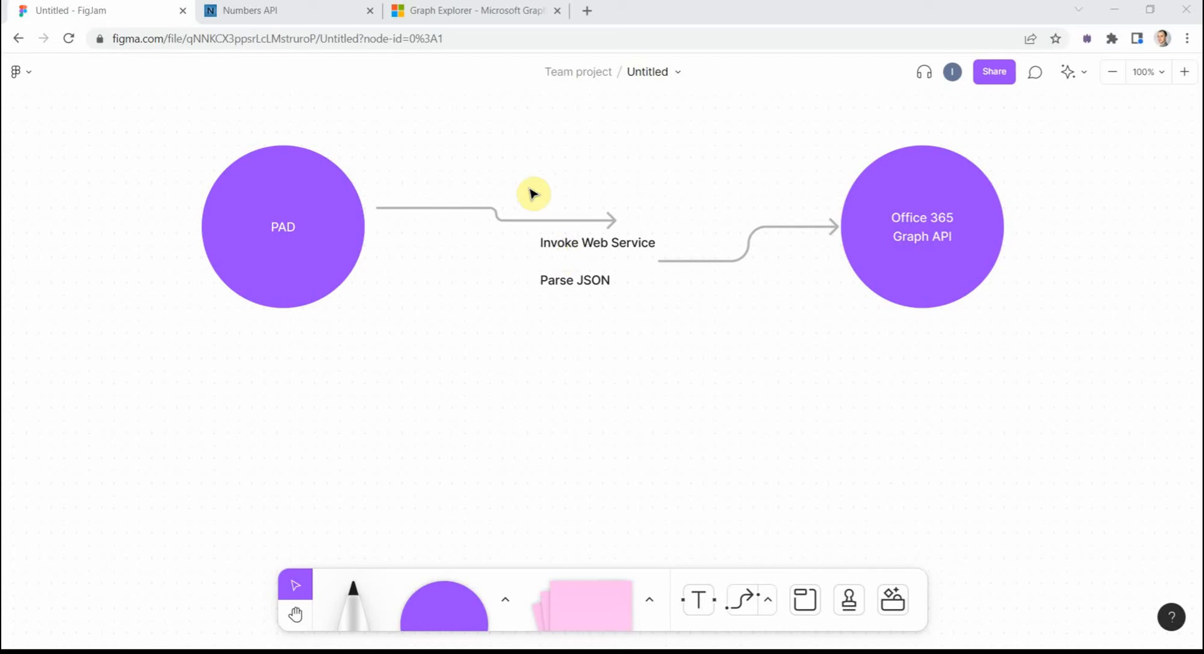
mouse_move(562, 188)
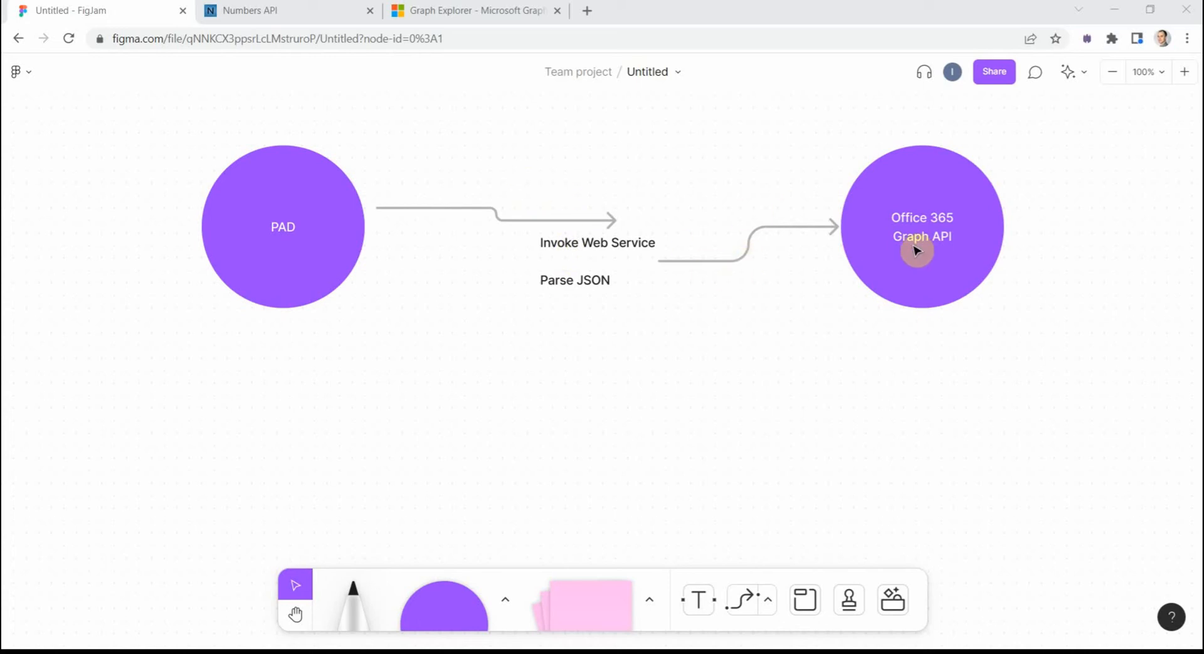
mouse_move(906, 238)
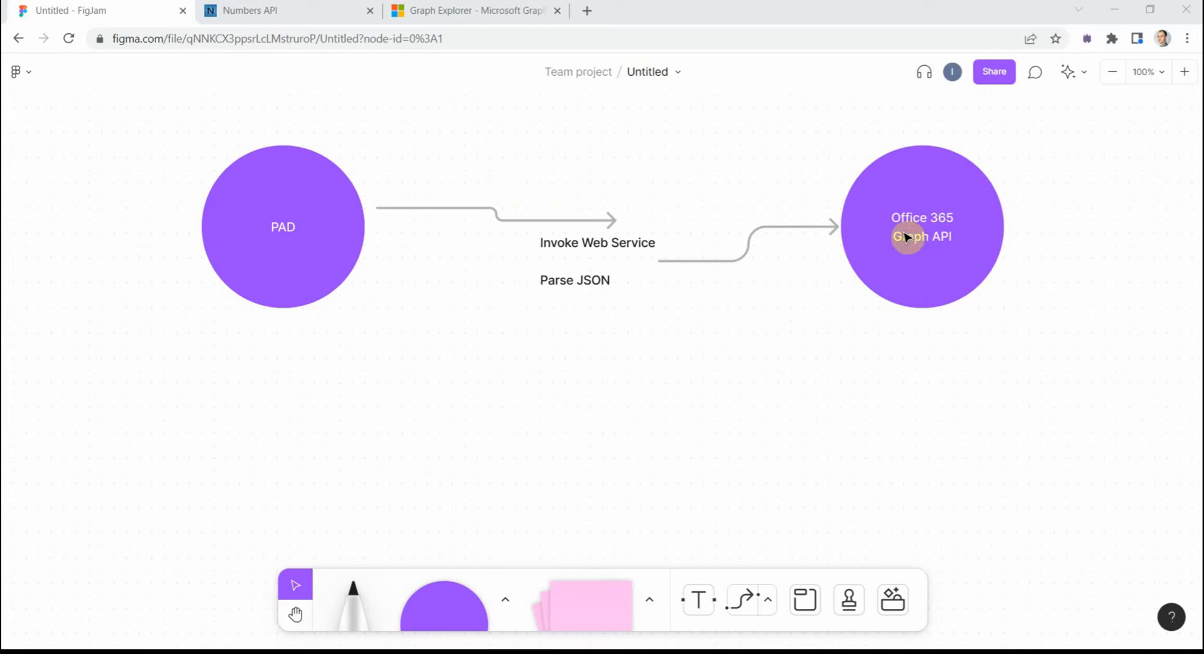
mouse_move(958, 268)
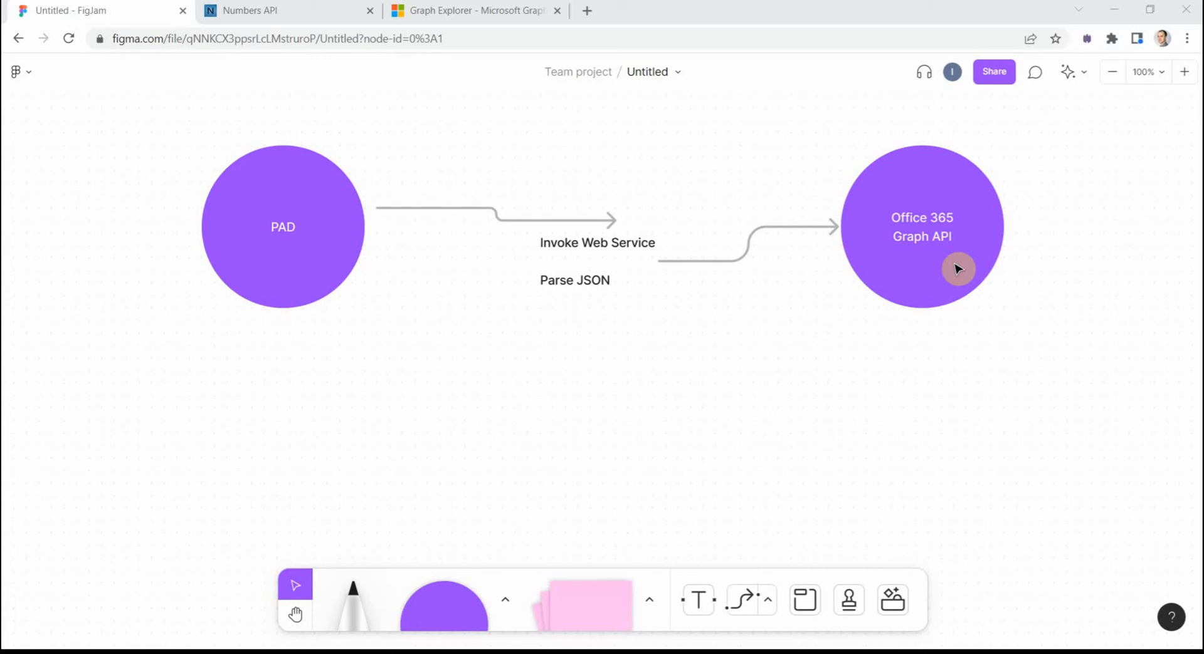
mouse_move(888, 278)
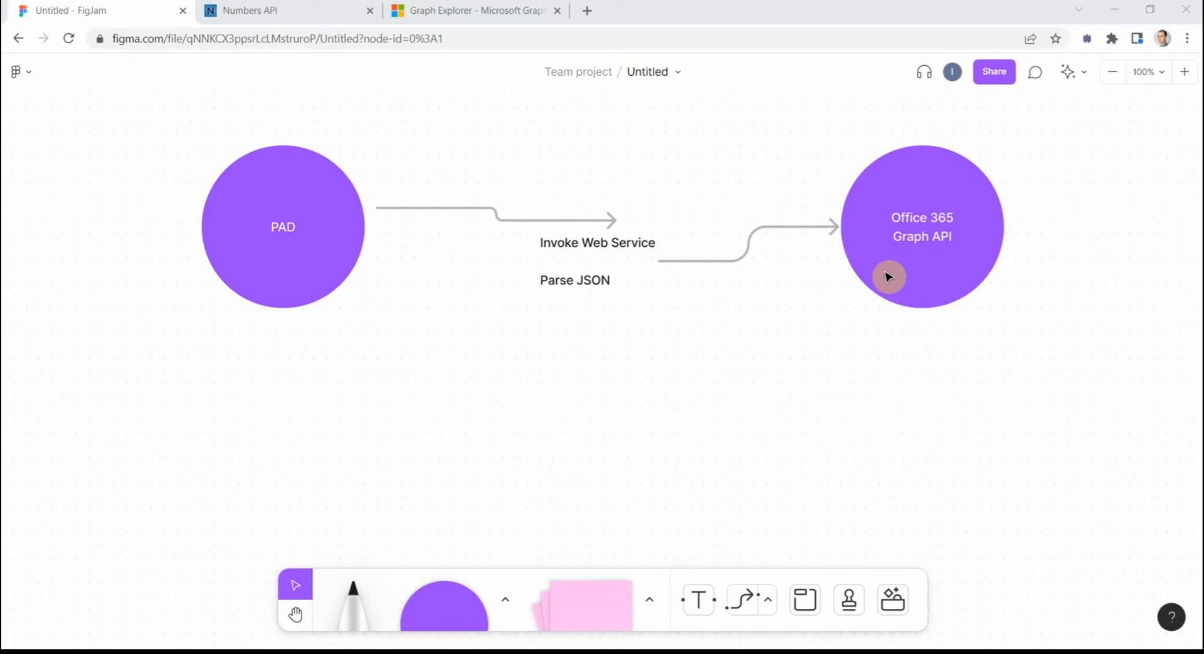
mouse_move(857, 275)
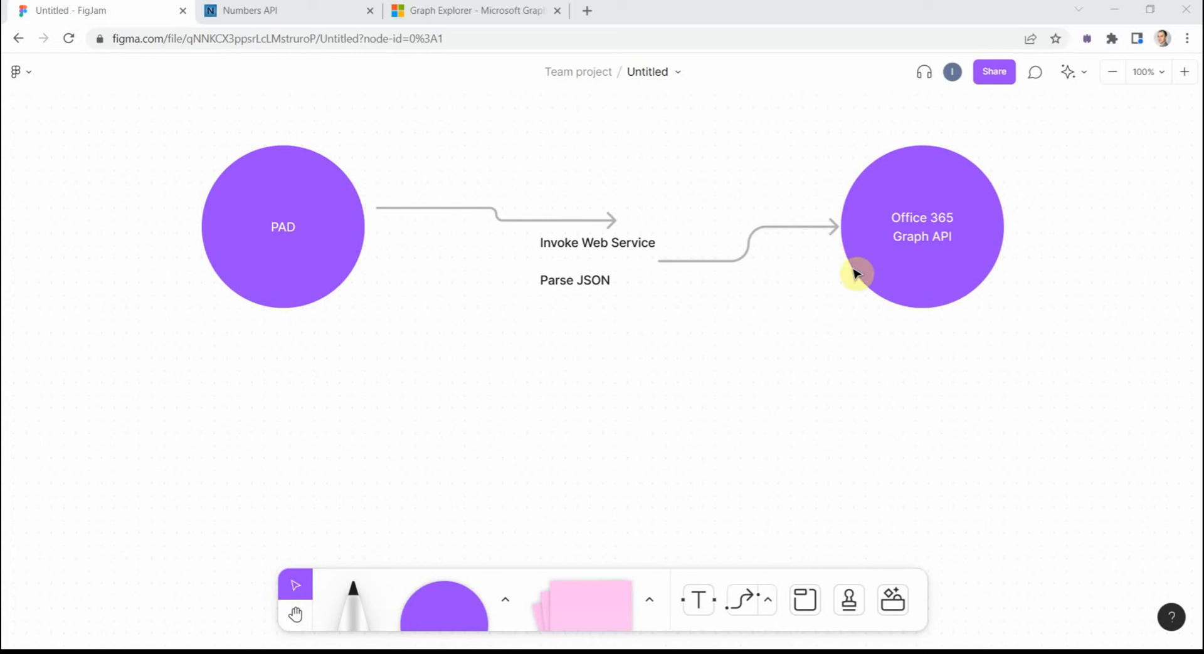
mouse_move(512, 230)
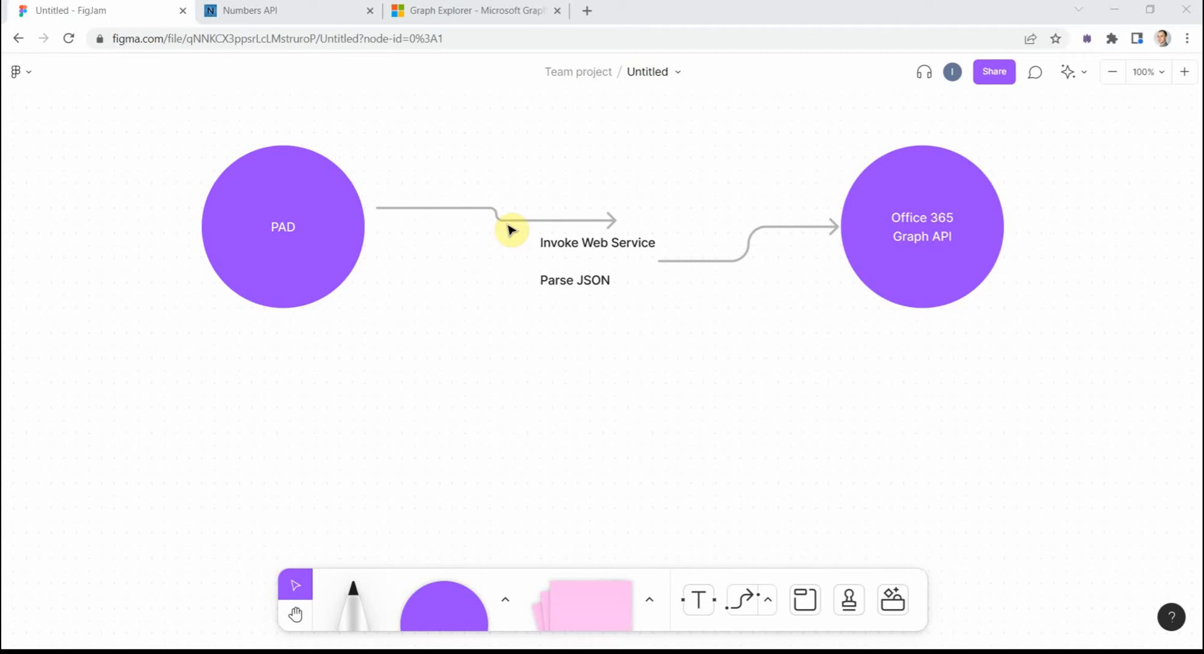
mouse_move(420, 207)
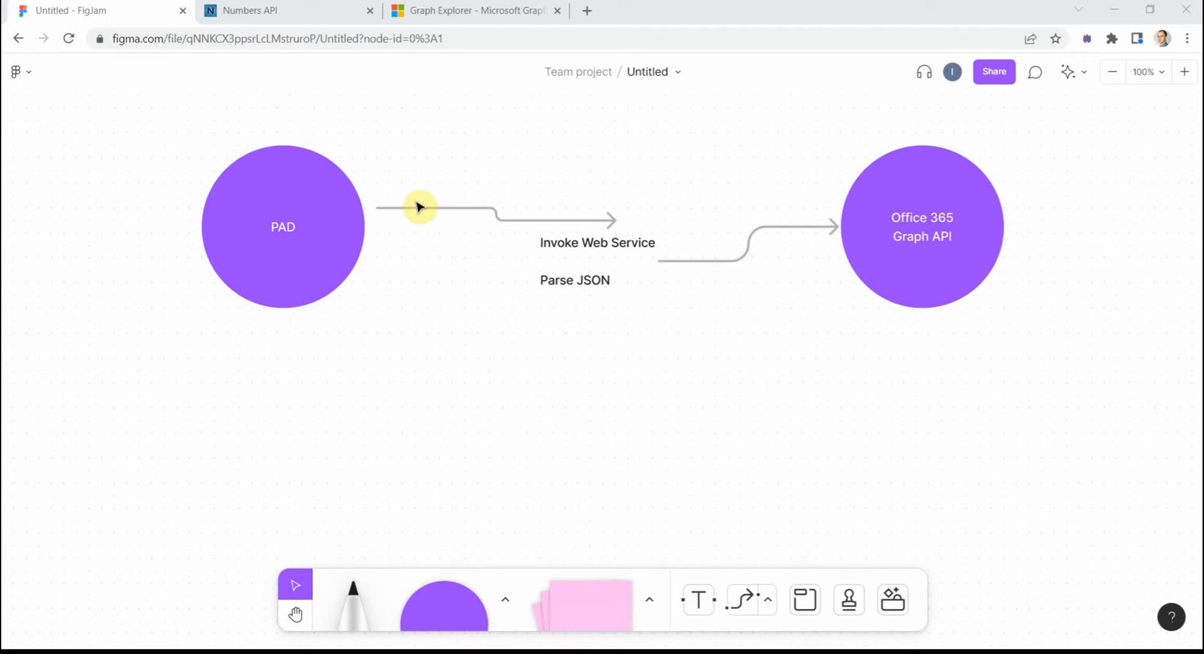
mouse_move(500, 213)
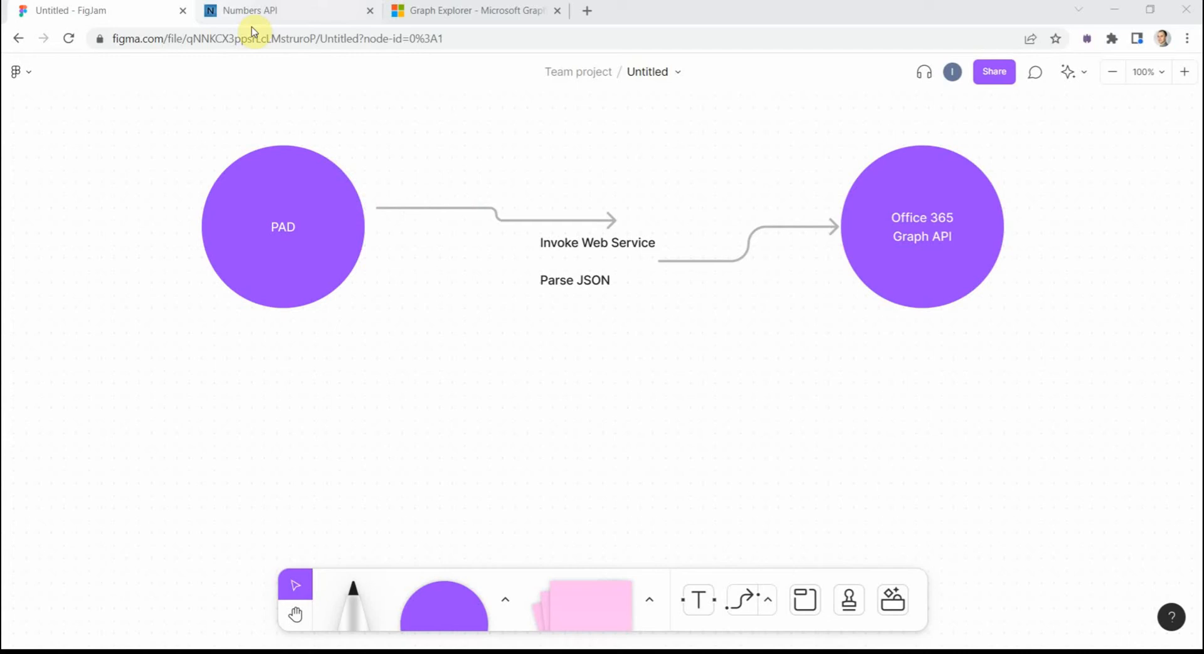
mouse_move(248, 10)
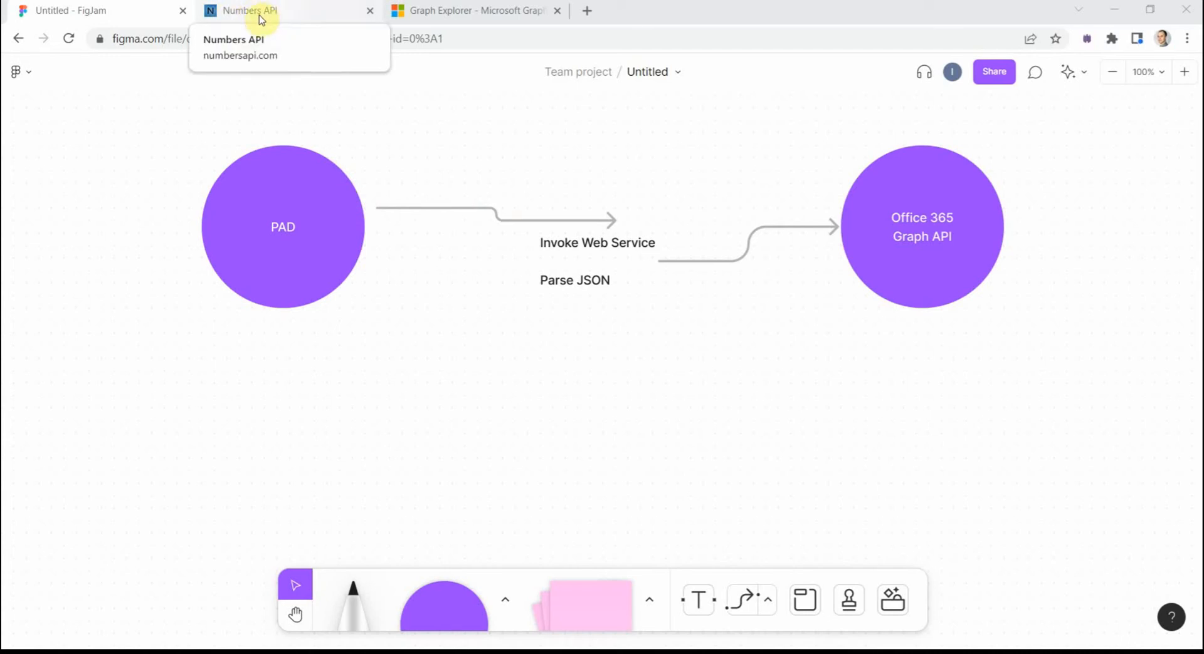
mouse_move(537, 214)
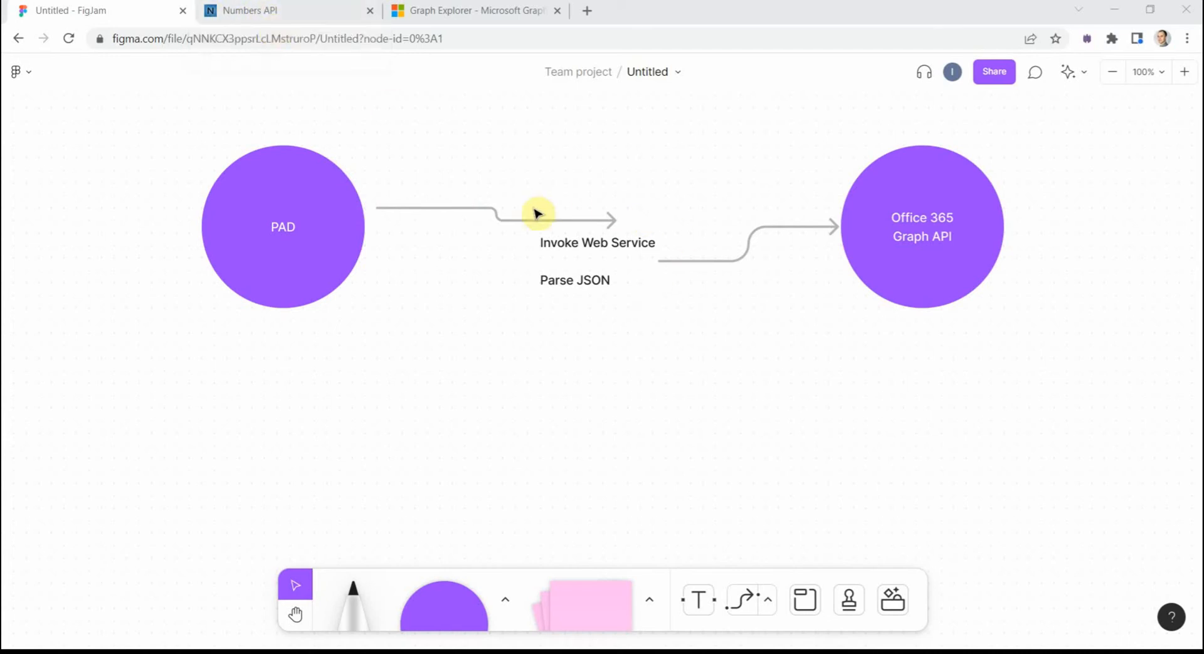
mouse_move(741, 243)
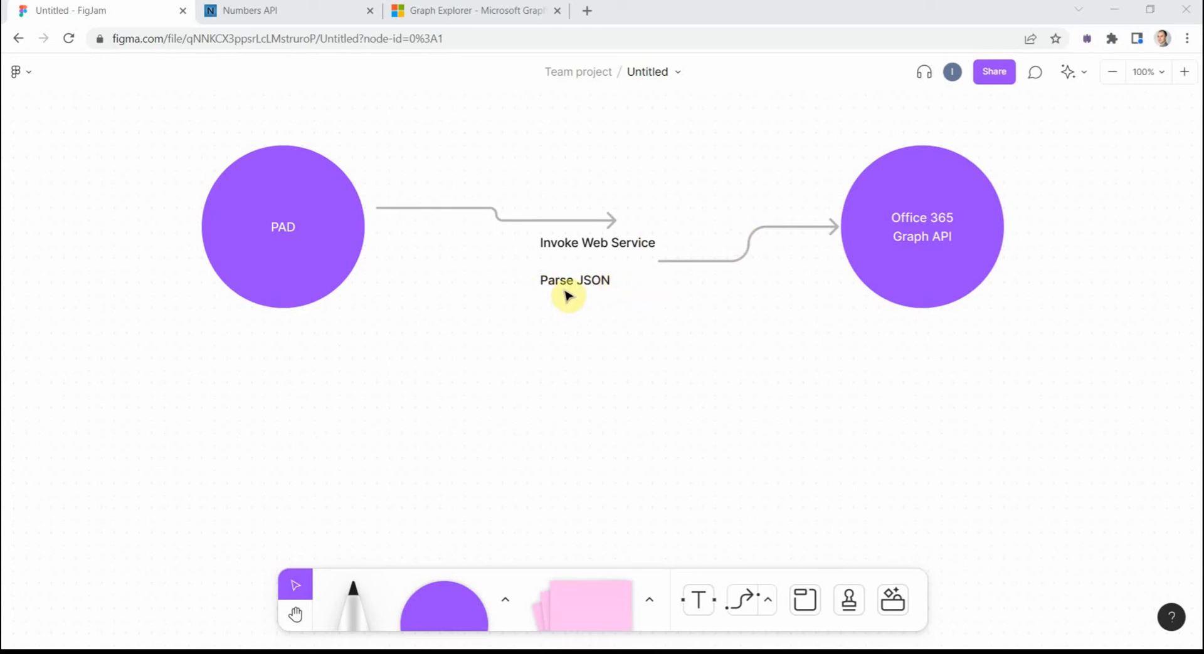
mouse_move(654, 294)
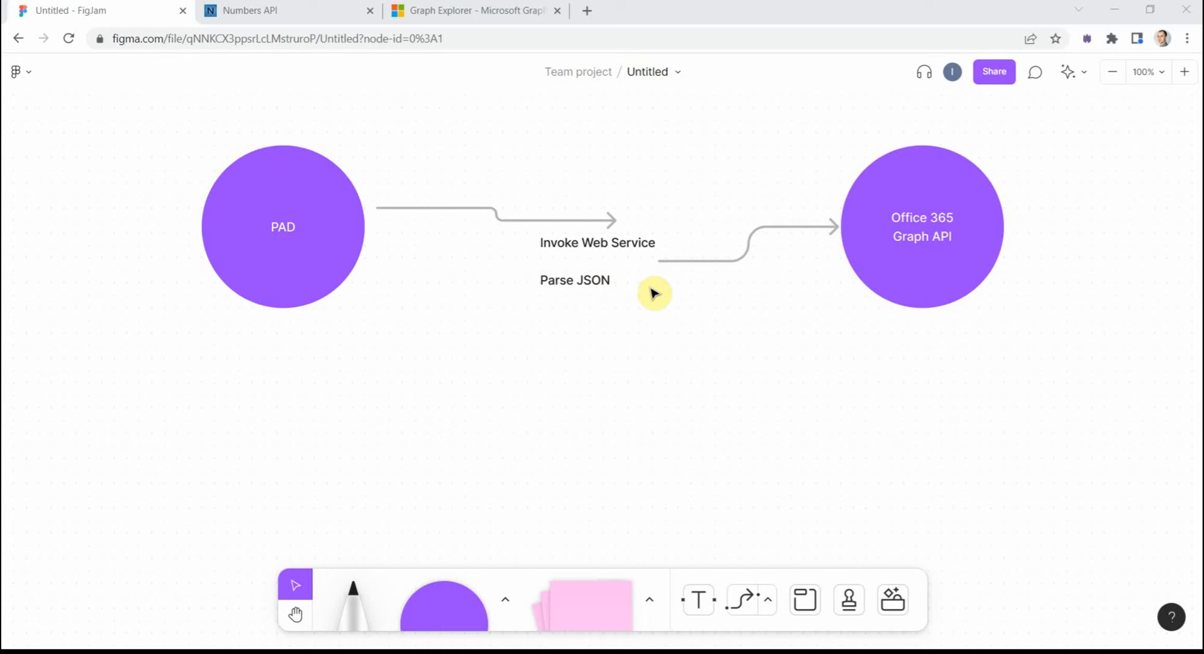
mouse_move(659, 262)
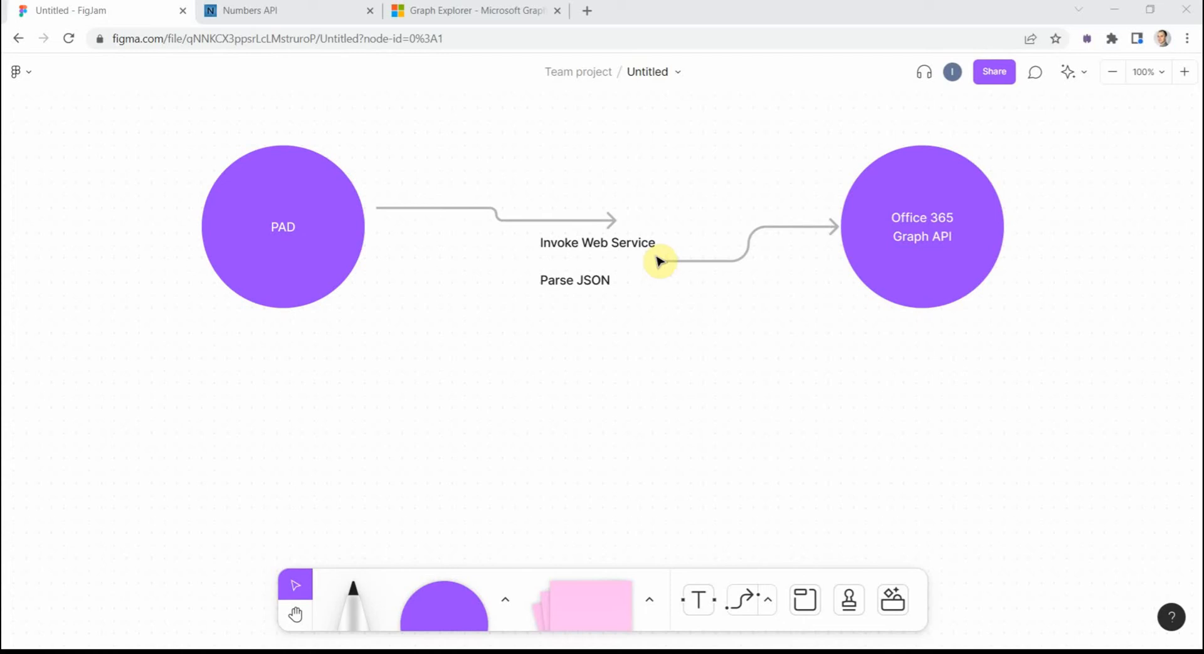
mouse_move(697, 233)
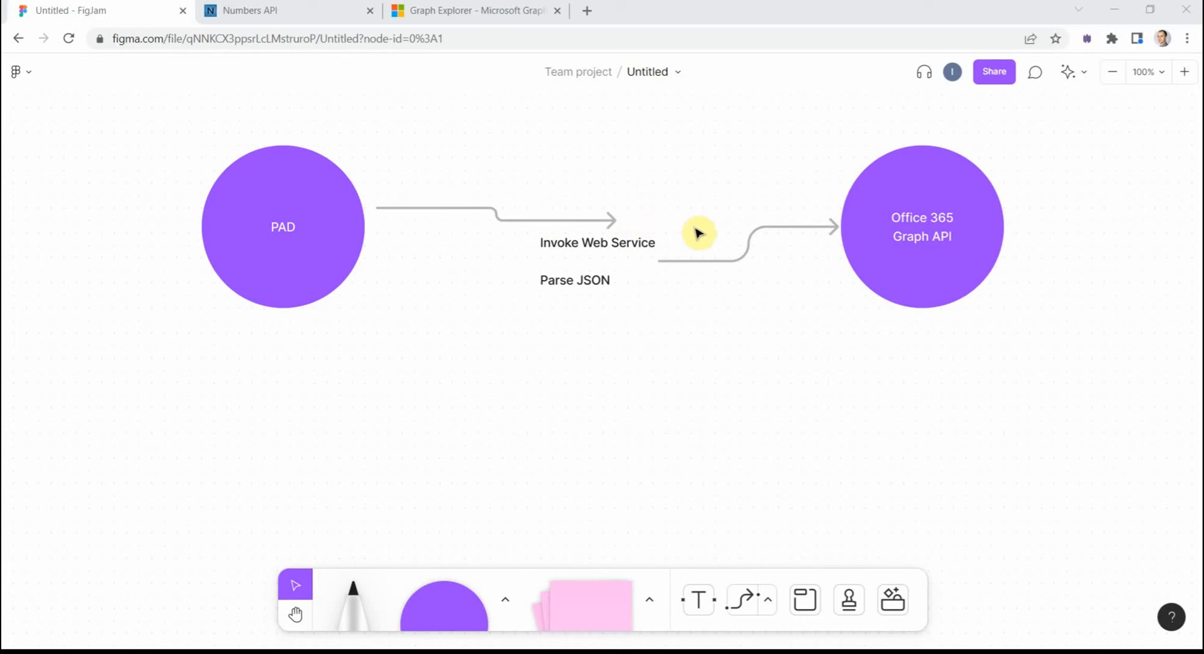
mouse_move(688, 244)
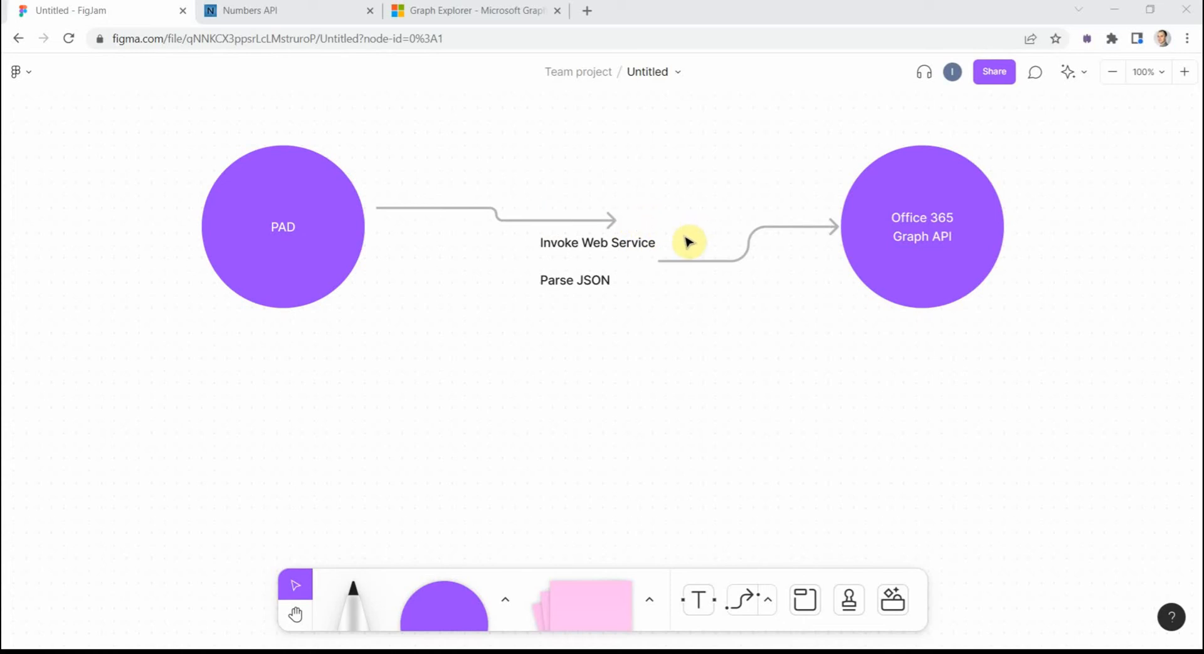
Scroll the numbersapi.com docs to the MIN AND MAX example URL random?min=10&max=20
left_click(269, 10)
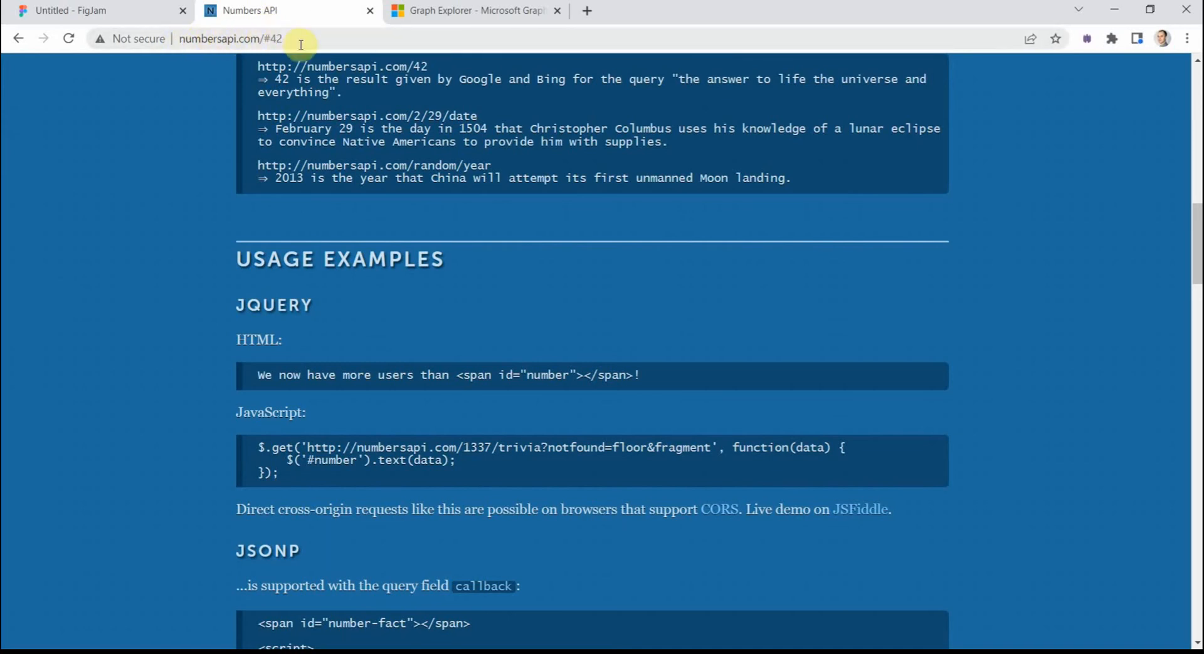
scroll("up", 3)
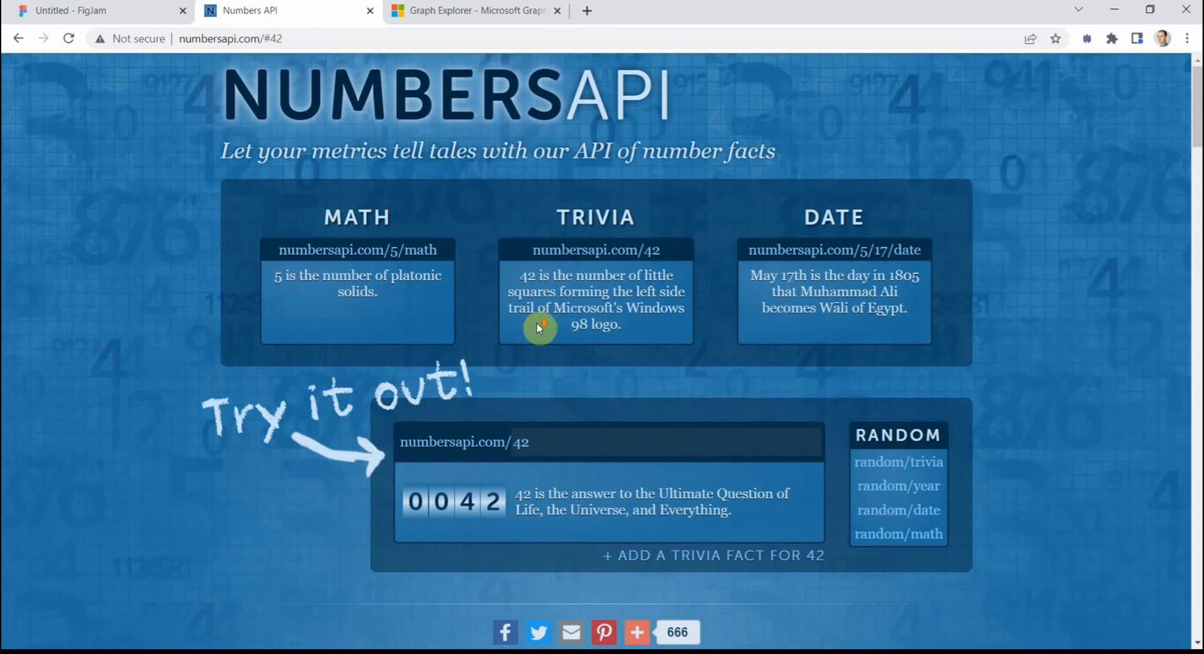
mouse_move(542, 221)
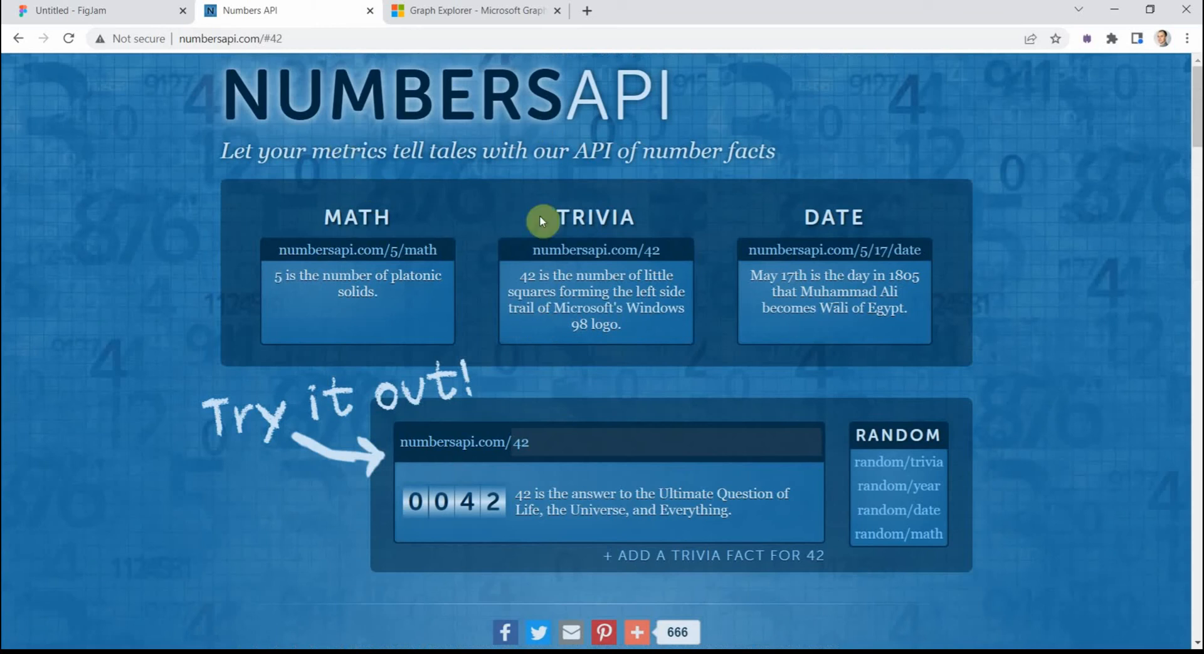
scroll("down", 3)
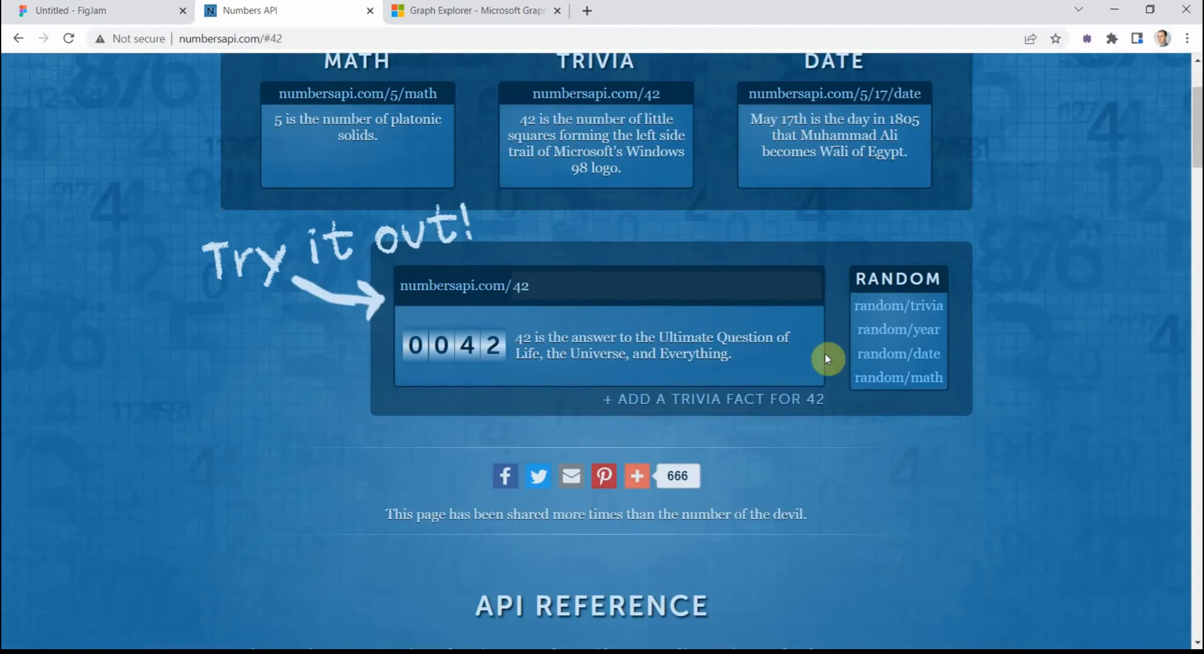
mouse_move(842, 383)
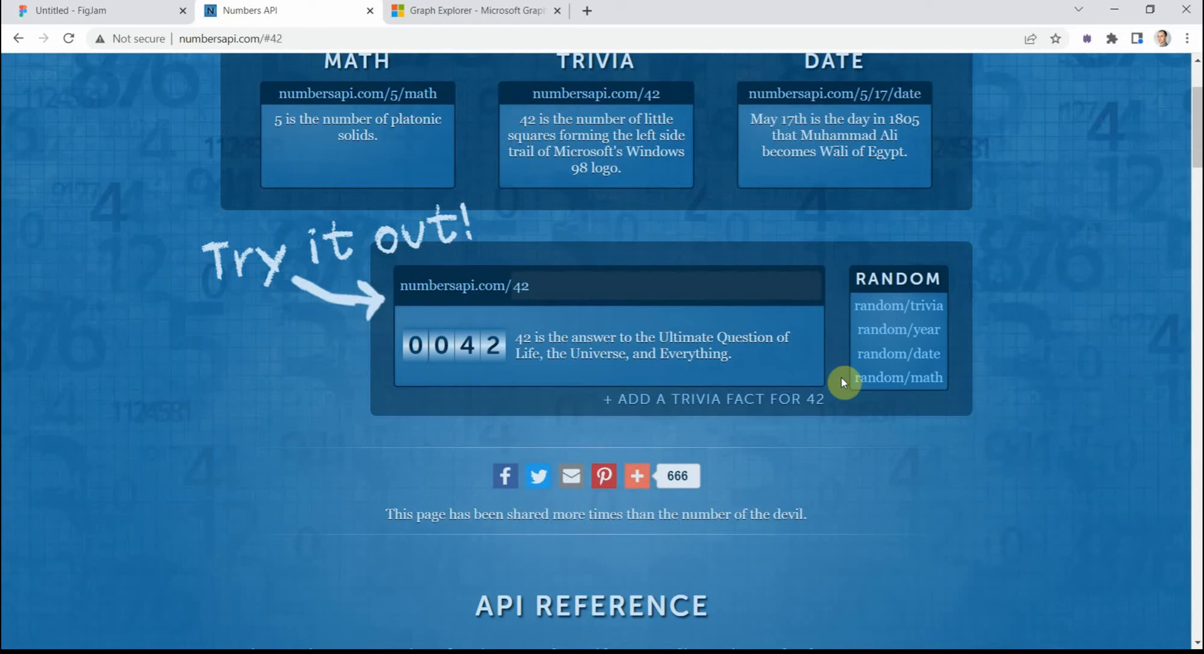
scroll("down", 3)
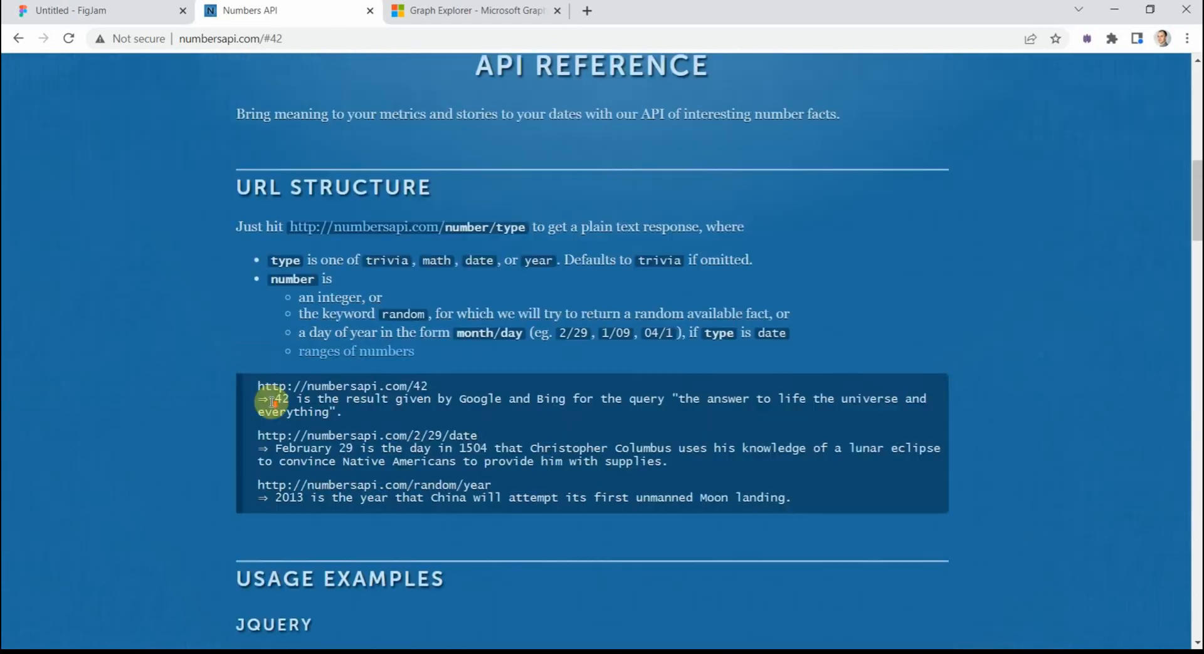
scroll("down", 3)
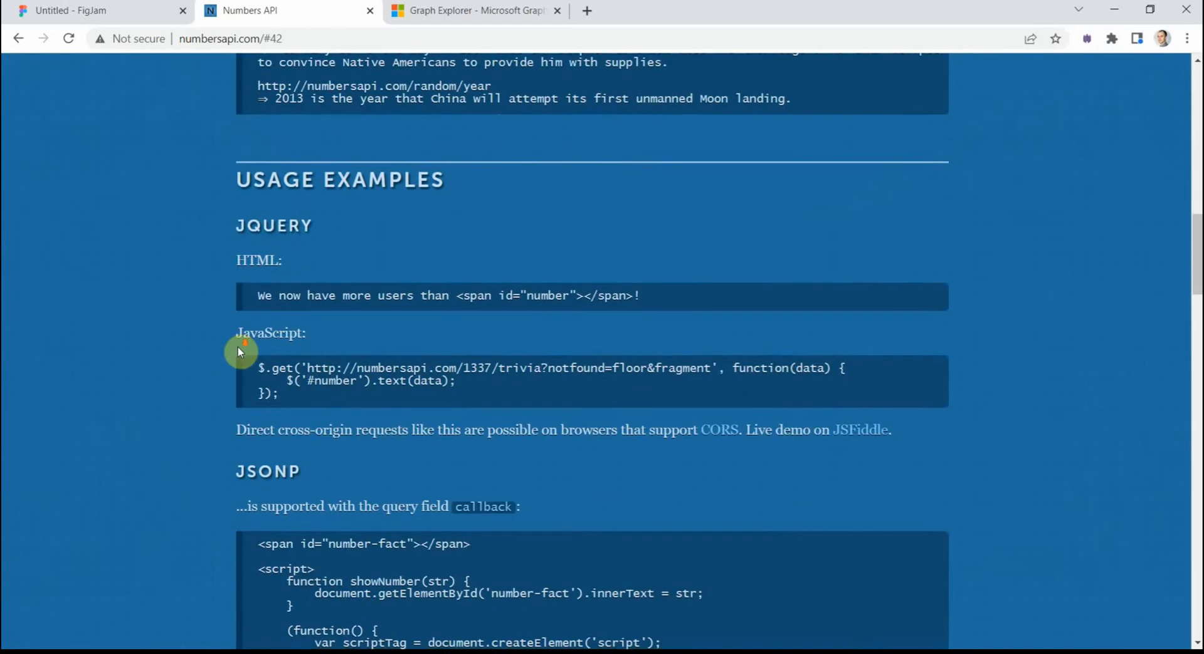
scroll("down", 3)
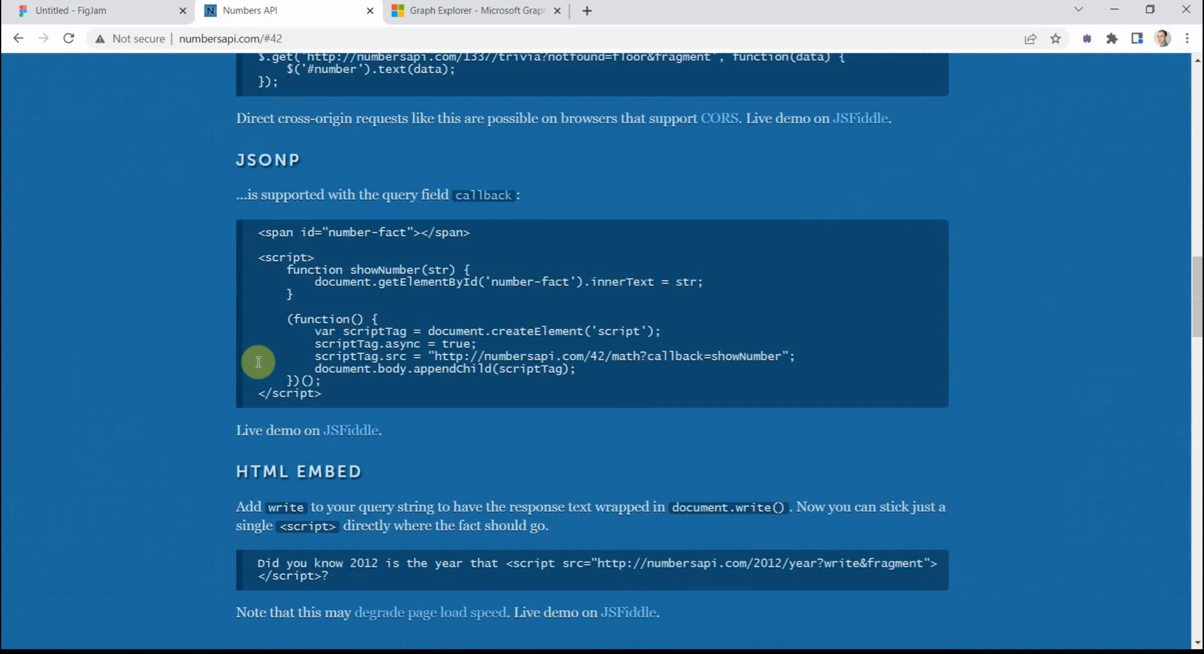
scroll("down", 3)
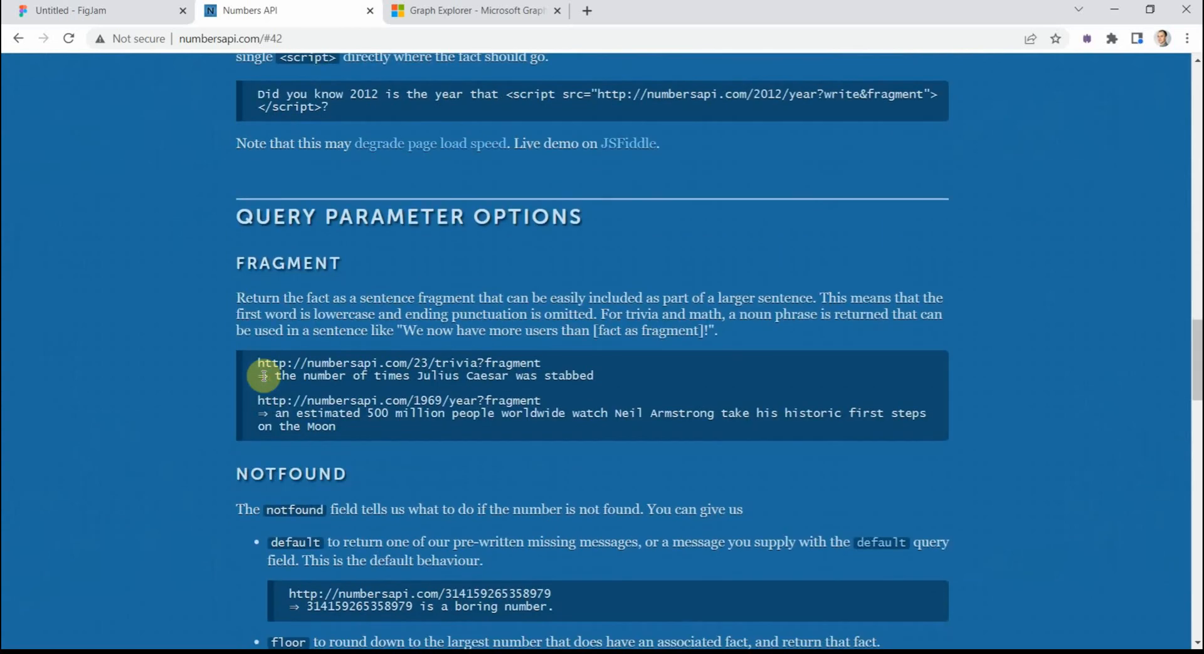
scroll("down", 3)
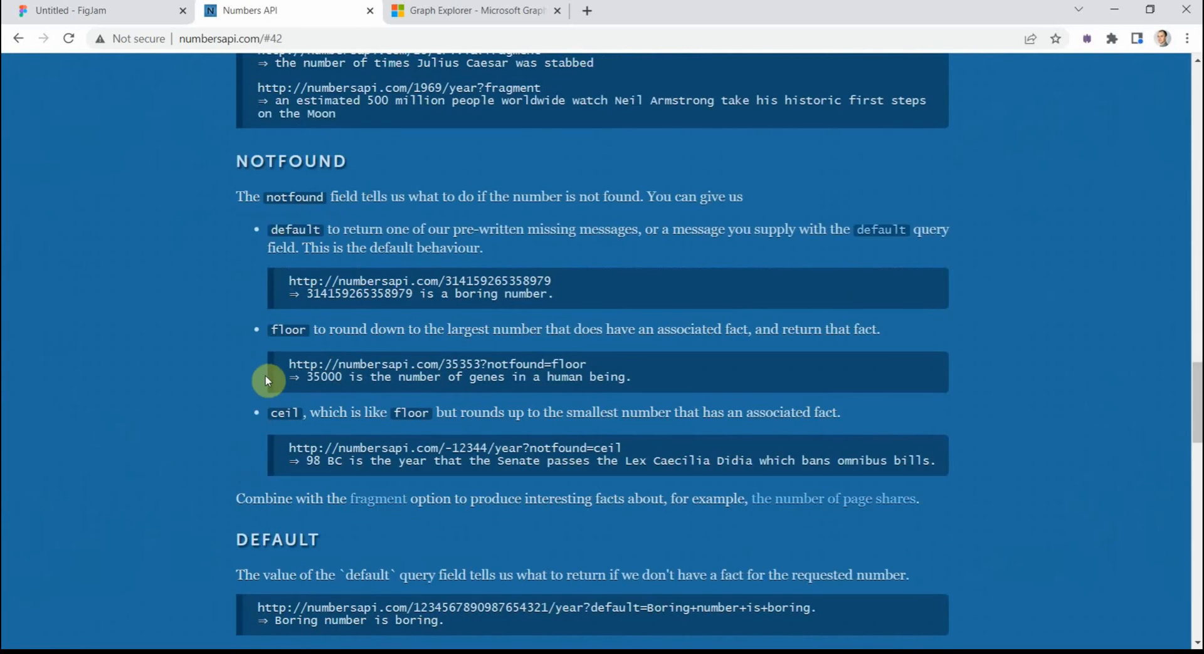
scroll("down", 3)
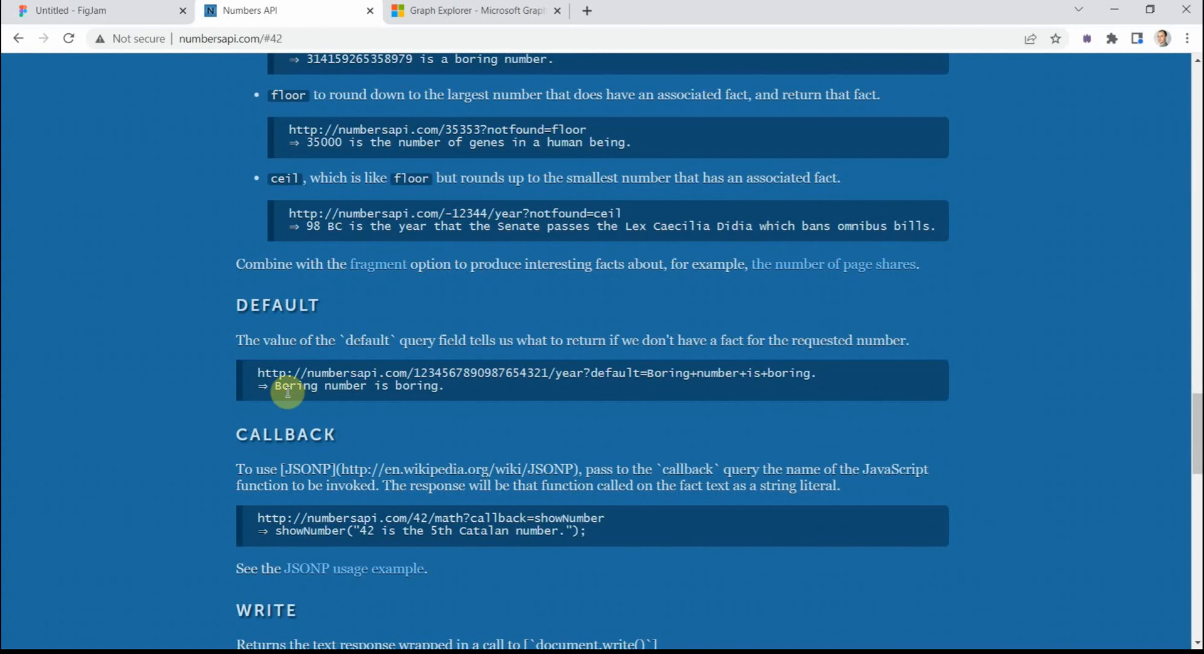
scroll("down", 3)
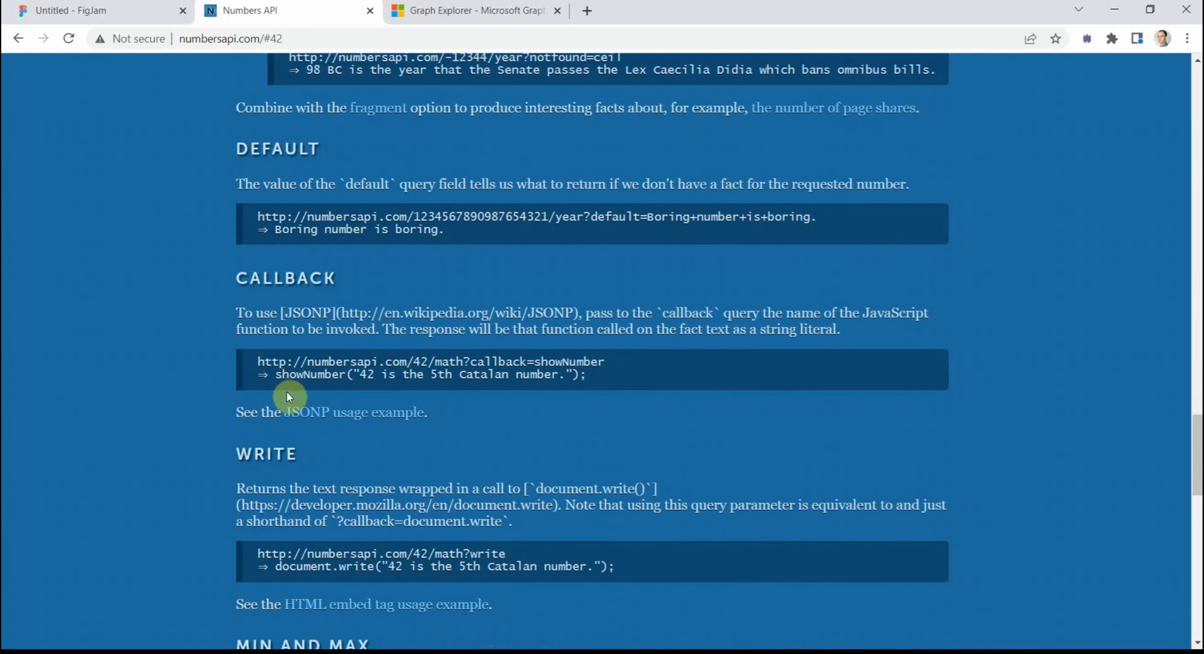
scroll("down", 3)
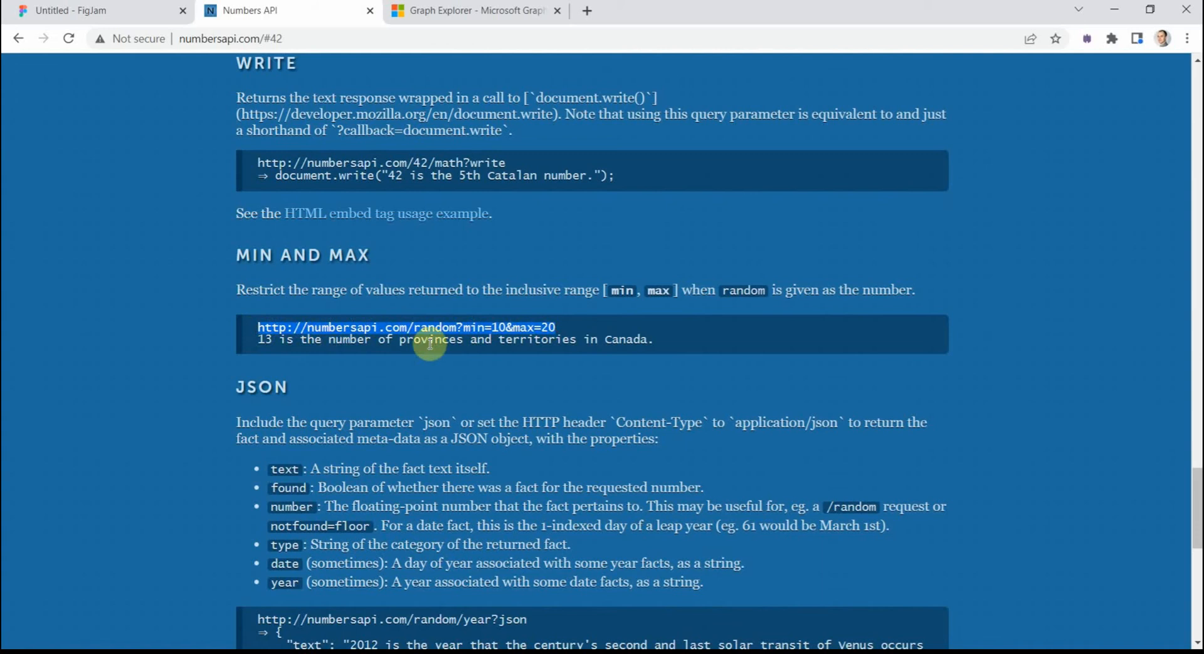
mouse_move(587, 332)
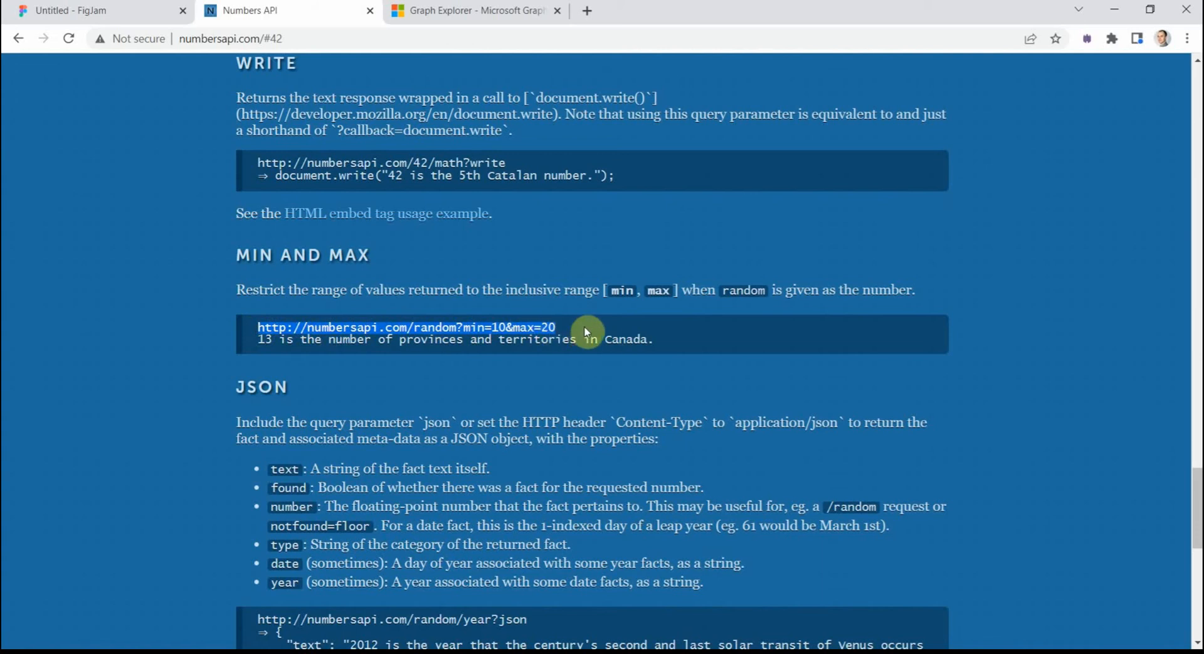
mouse_move(540, 249)
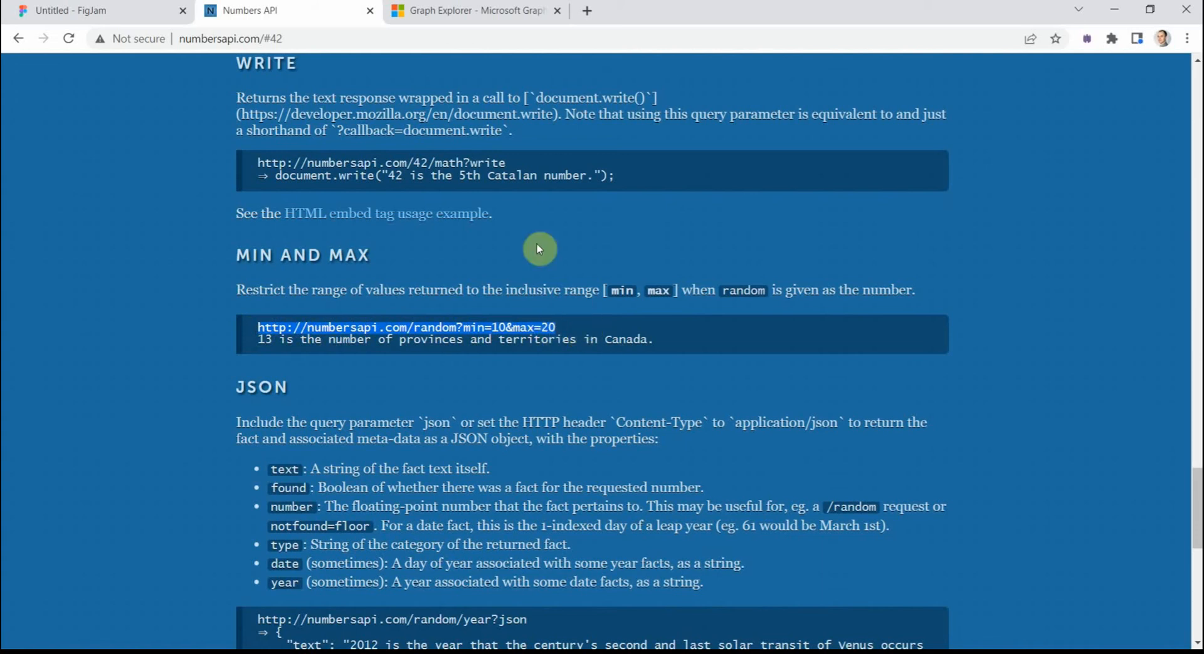
mouse_move(161, 10)
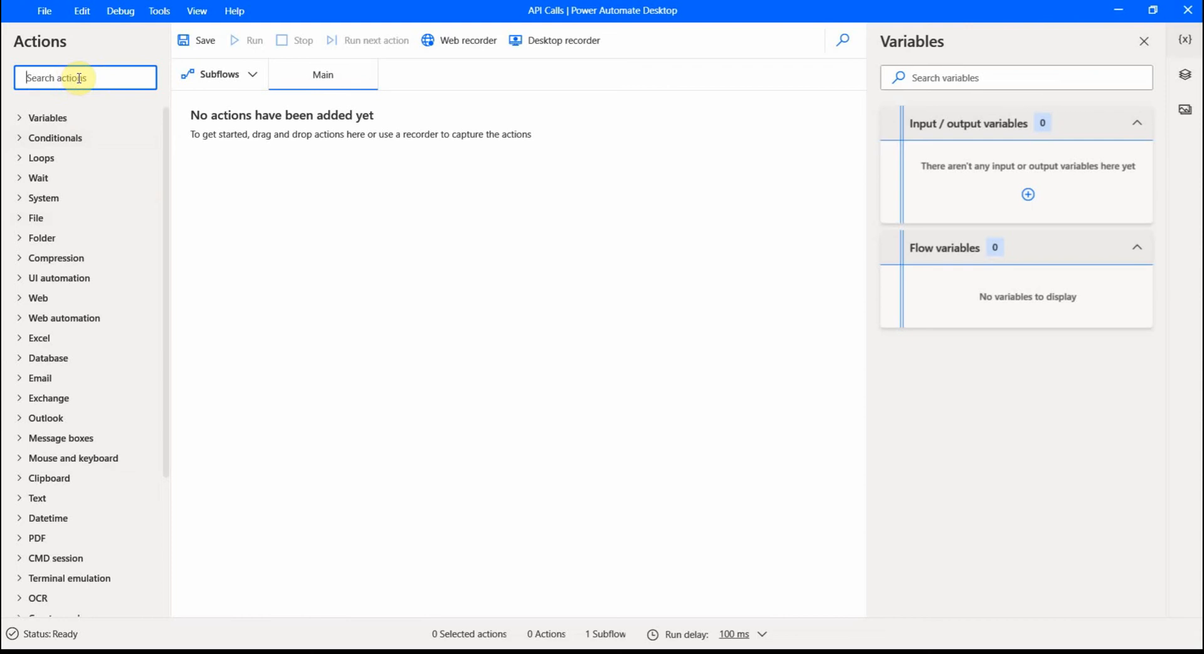
Filter actions by 'web' and add Invoke web service to the Main flow
type("web")
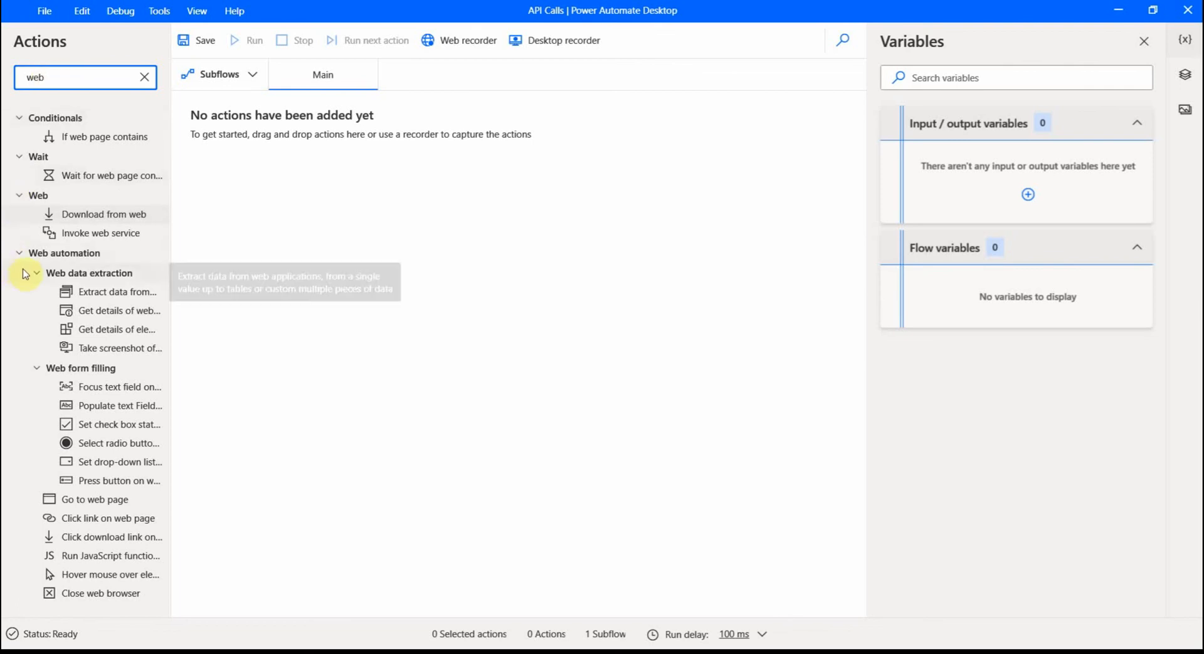
mouse_move(50, 214)
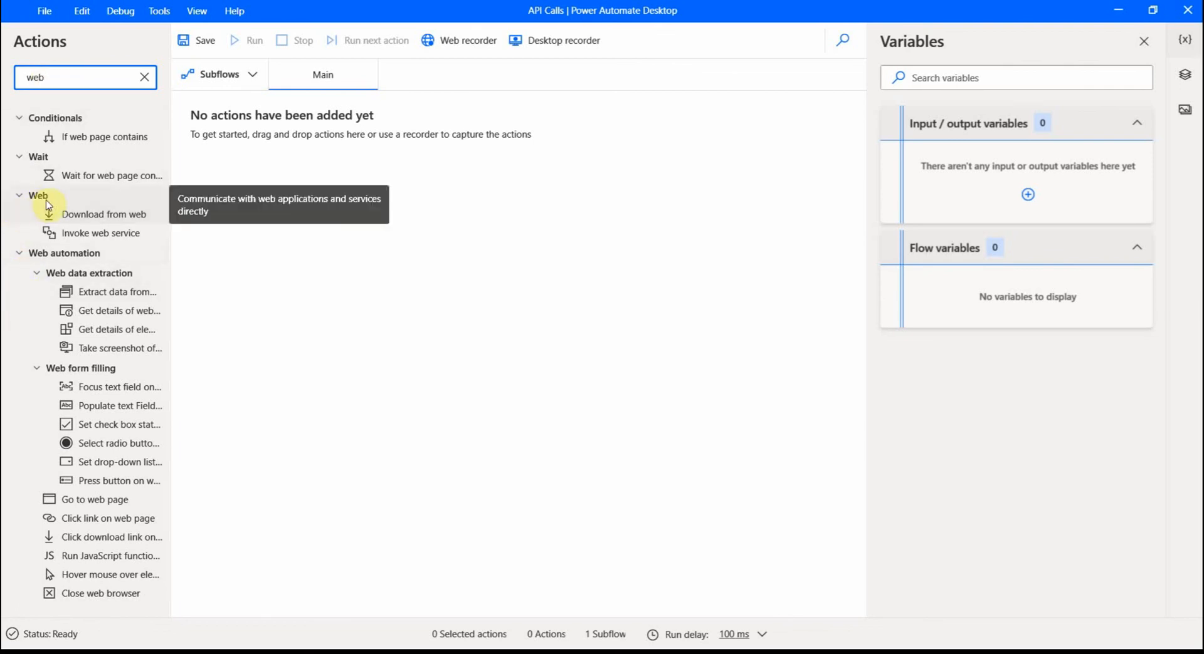
mouse_move(103, 218)
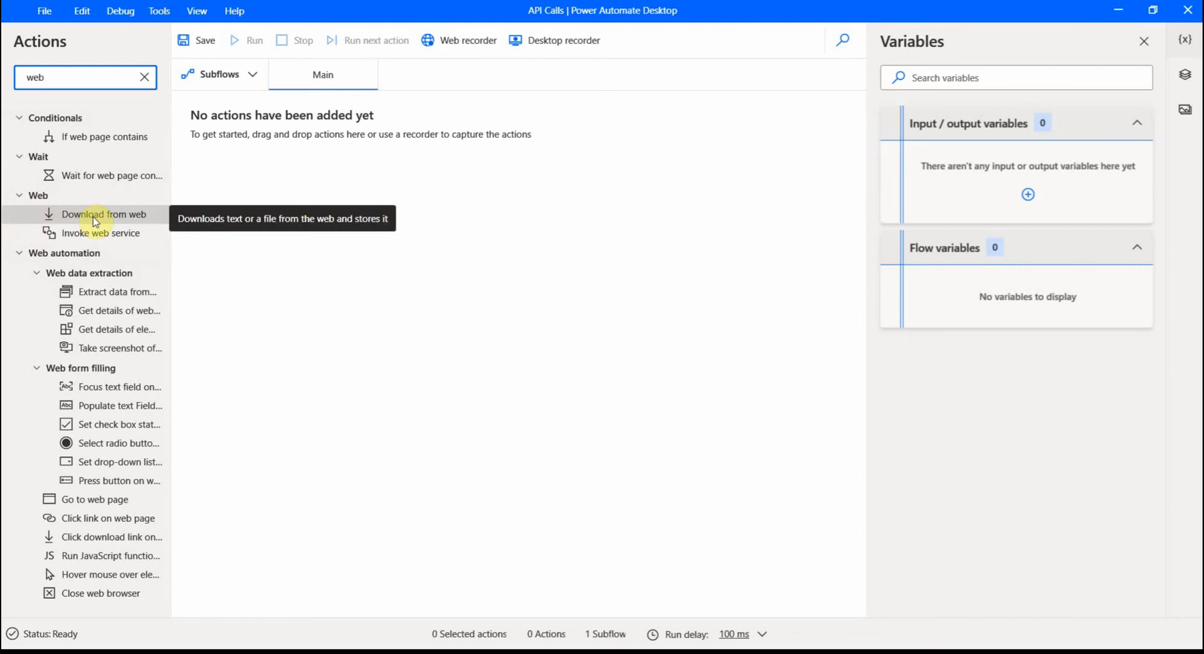
mouse_move(100, 237)
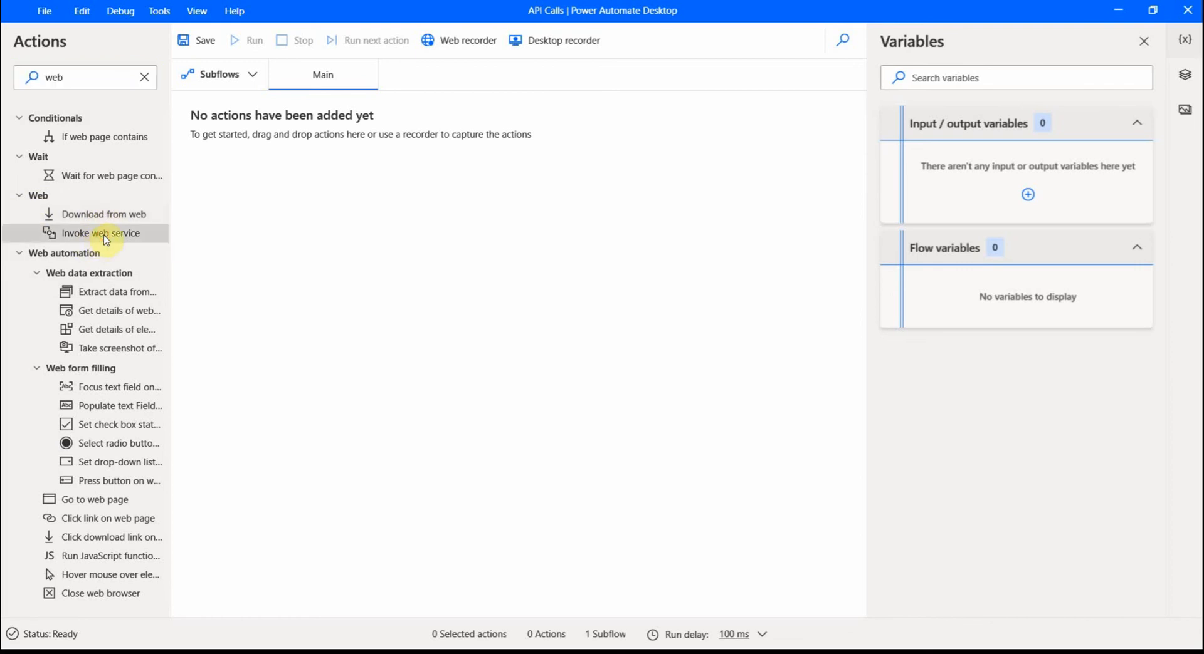
double_click(99, 233)
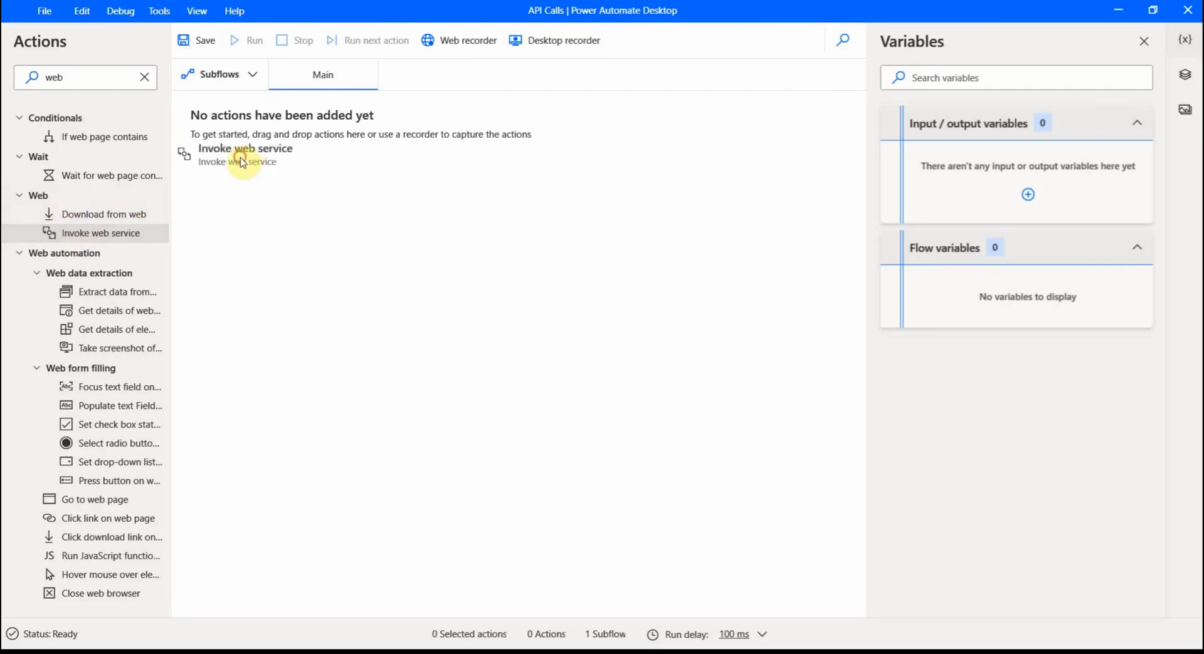
double_click(245, 154)
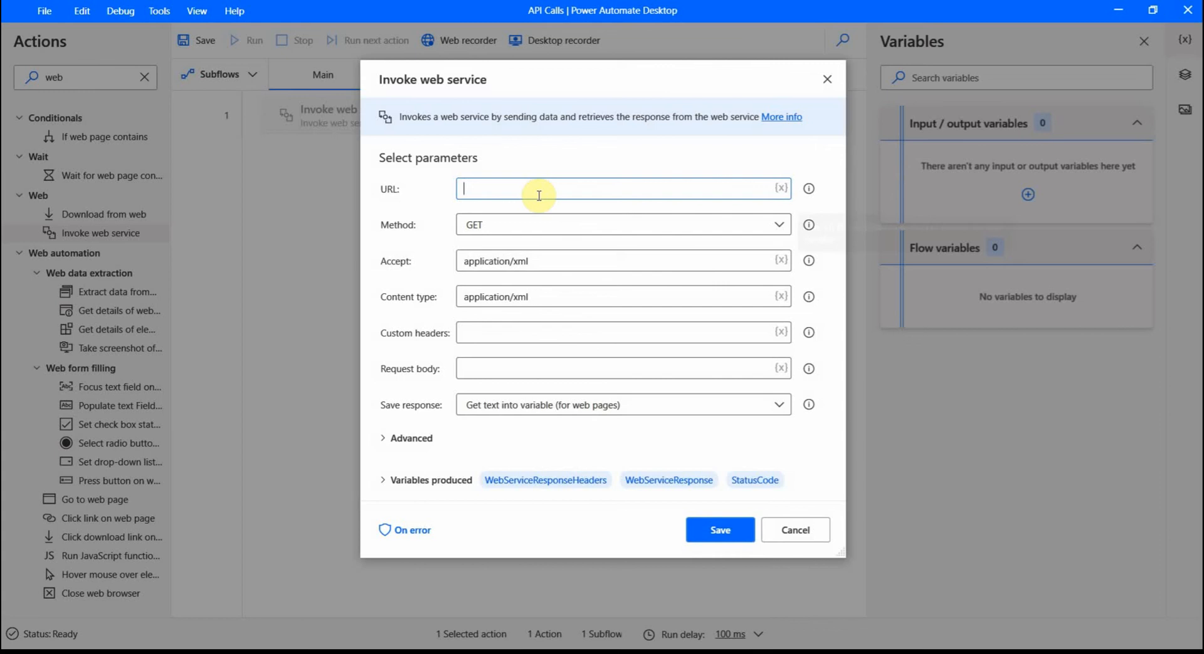
type("http://numbersapi.com/random?min=10&max=20")
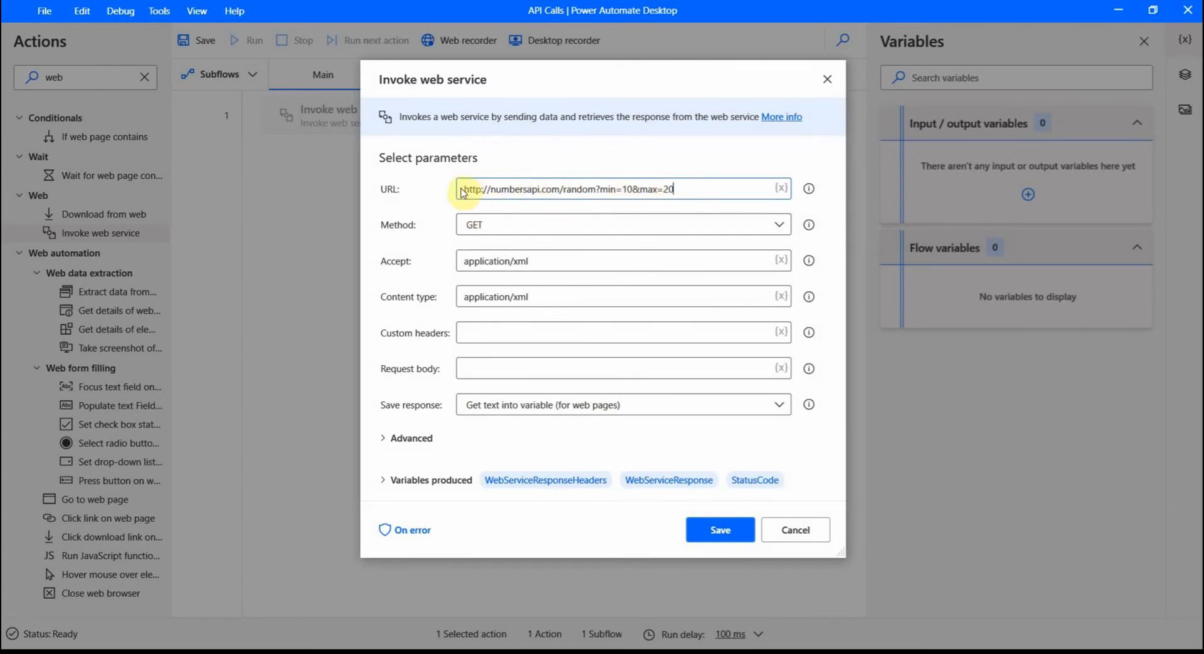
mouse_move(477, 228)
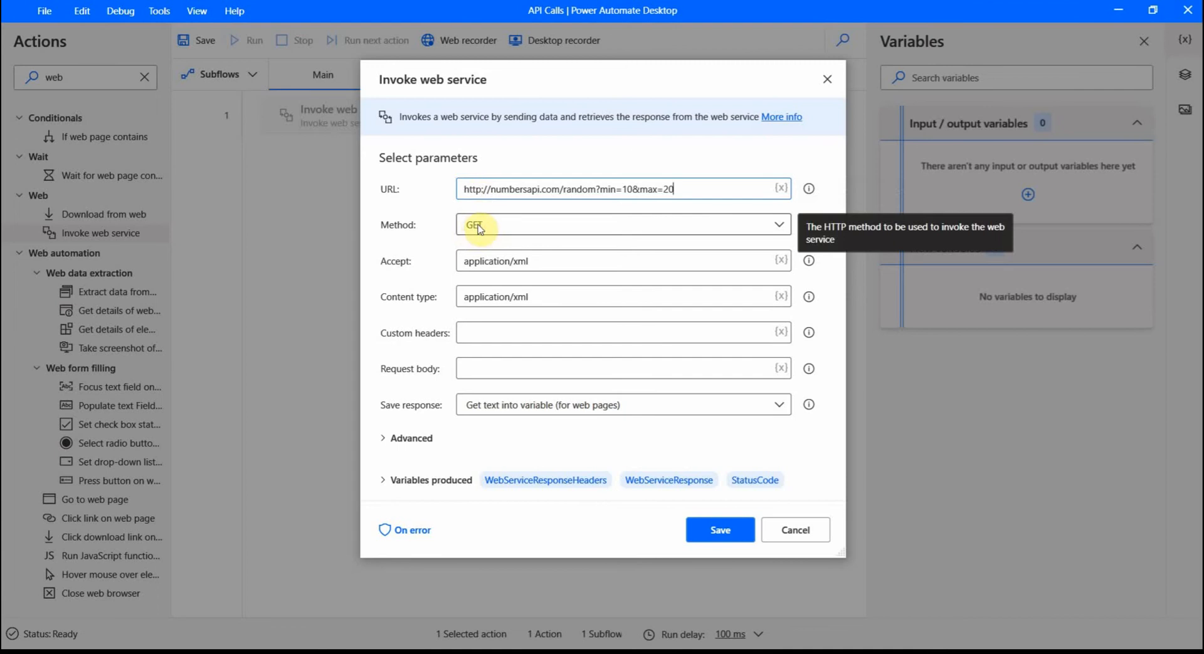
left_click(545, 260)
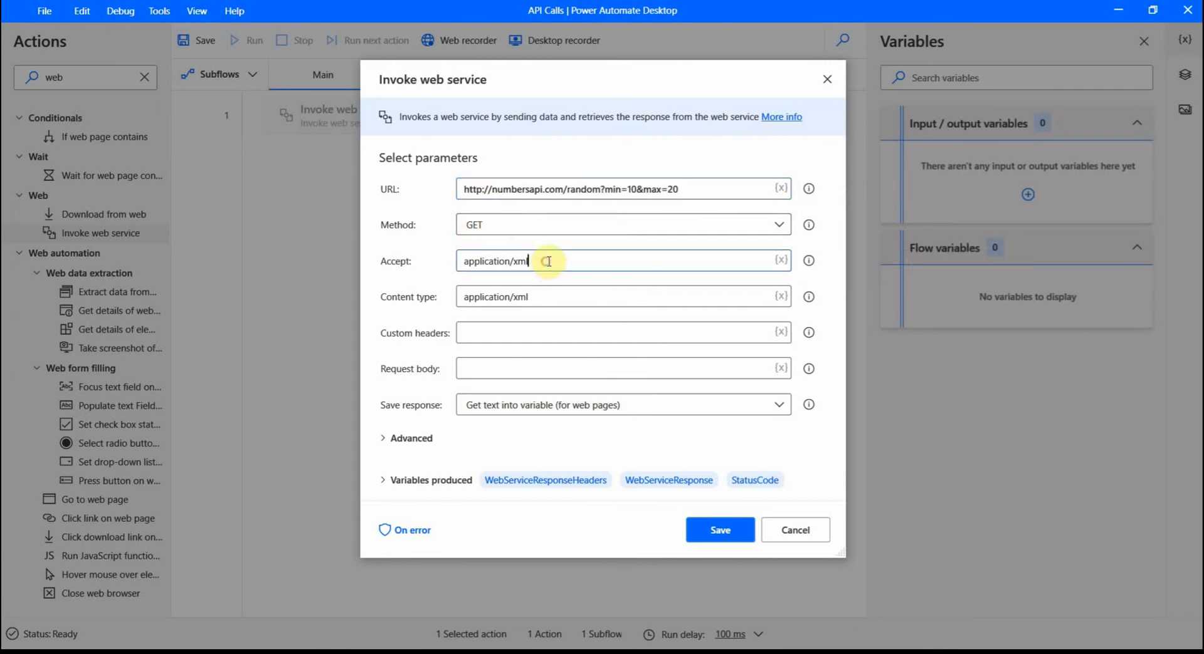
key("Backspace")
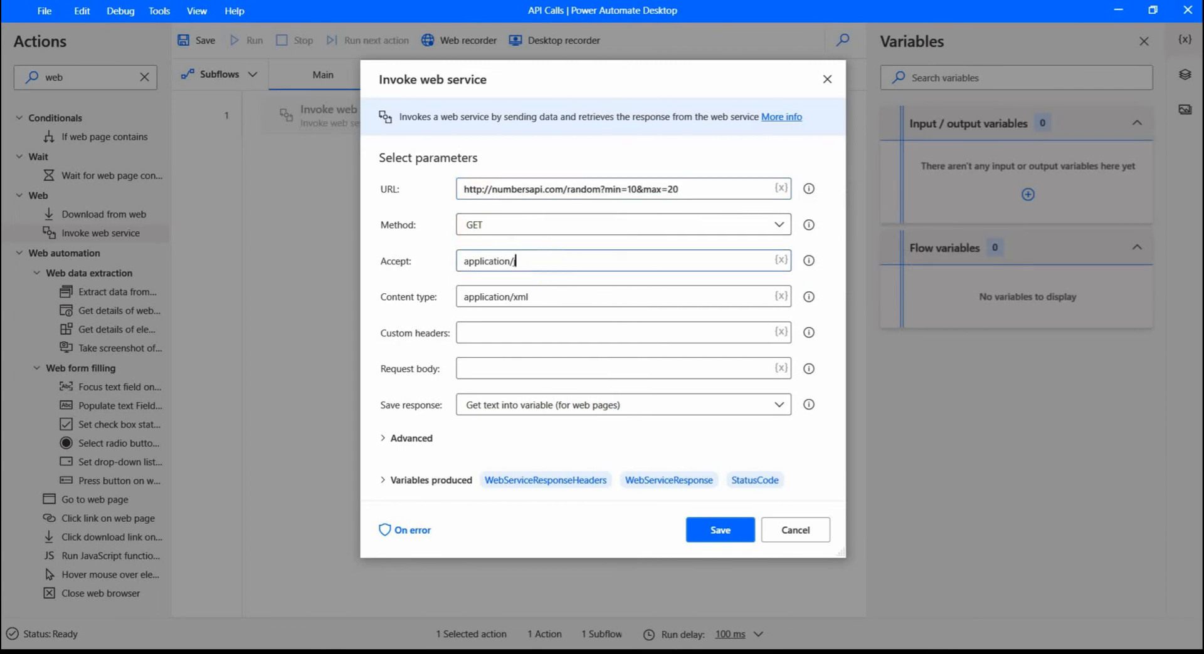
type("json")
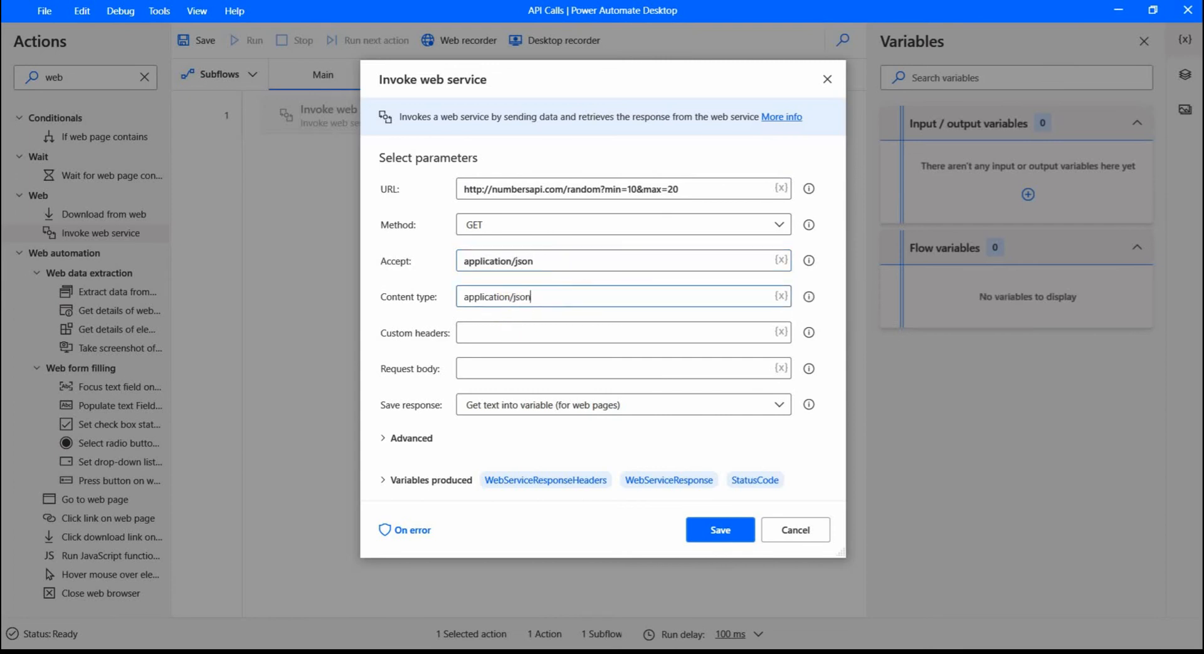
mouse_move(394, 284)
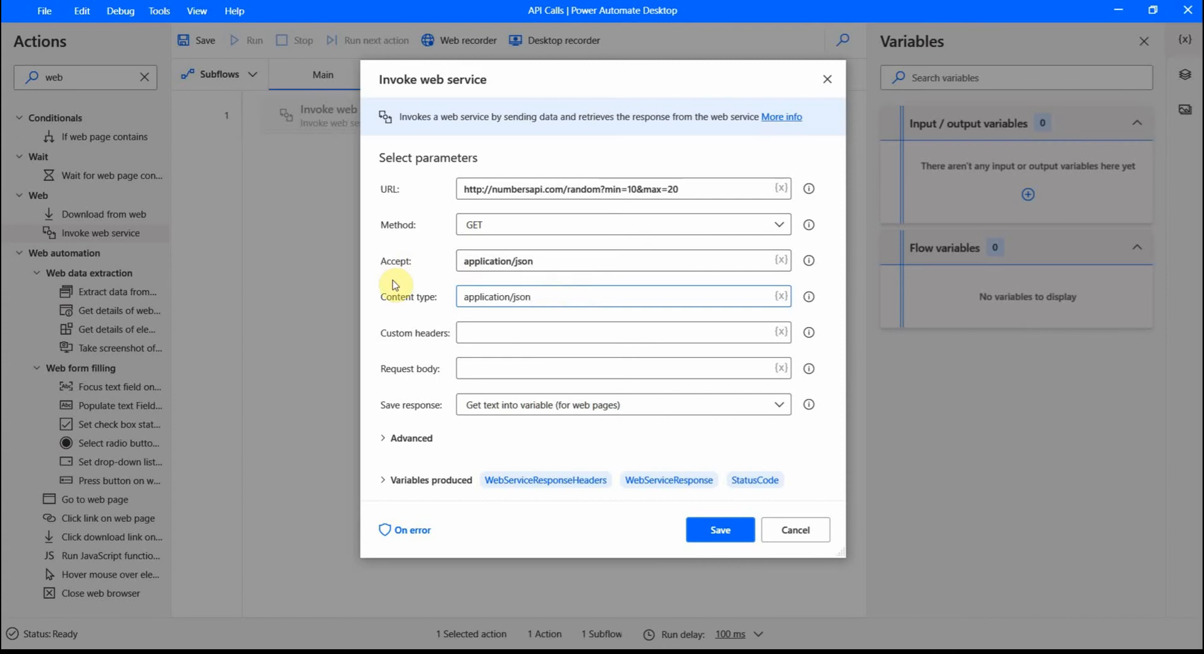
mouse_move(391, 453)
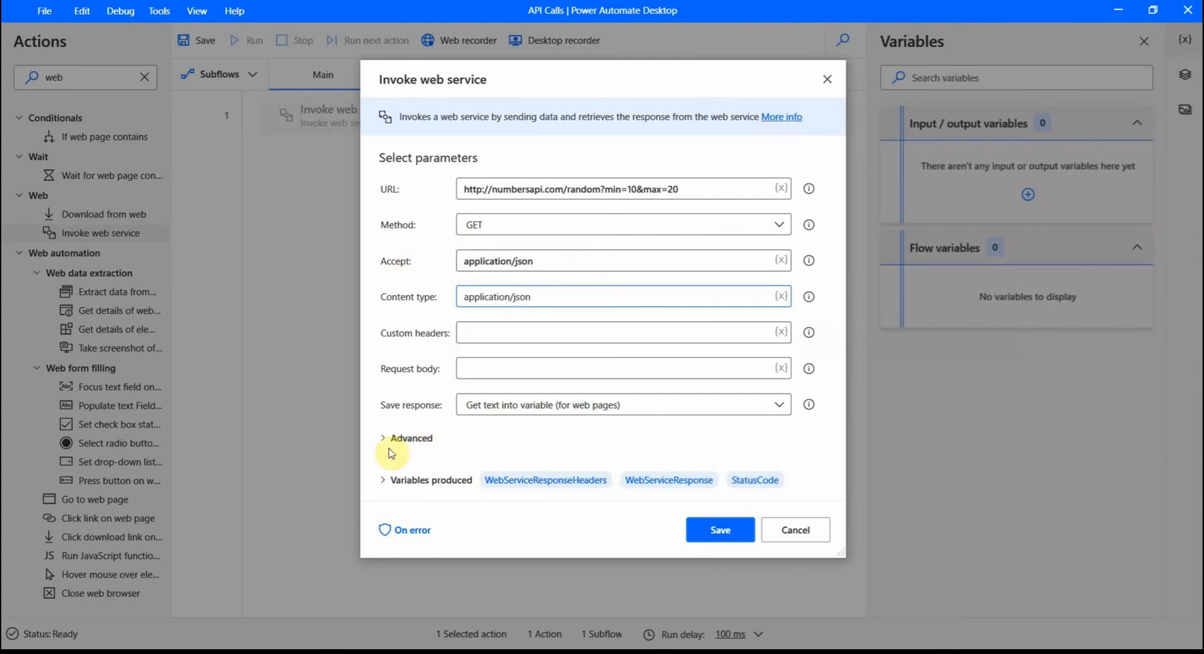
left_click(410, 439)
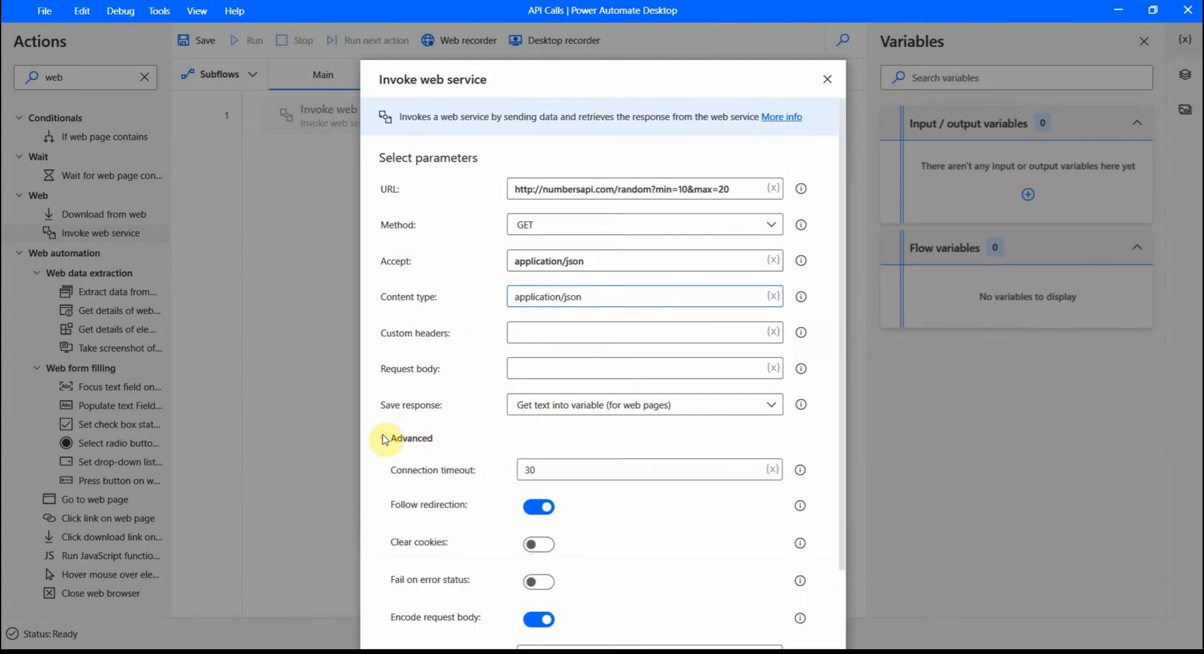
scroll("down", 3)
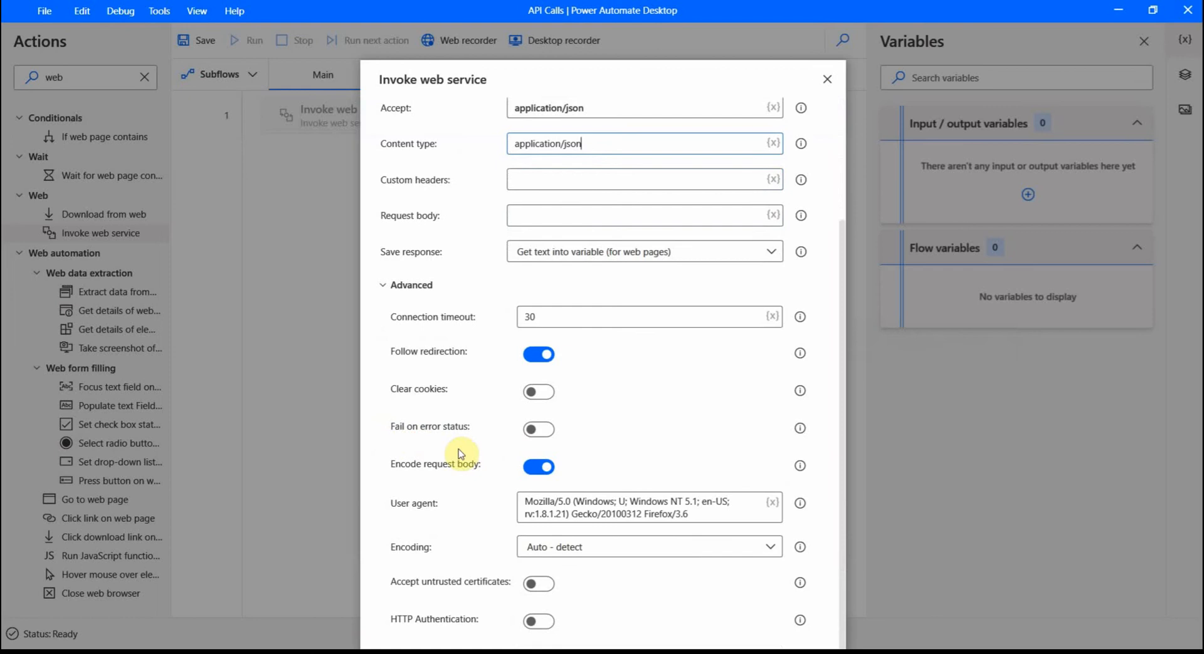
left_click(411, 285)
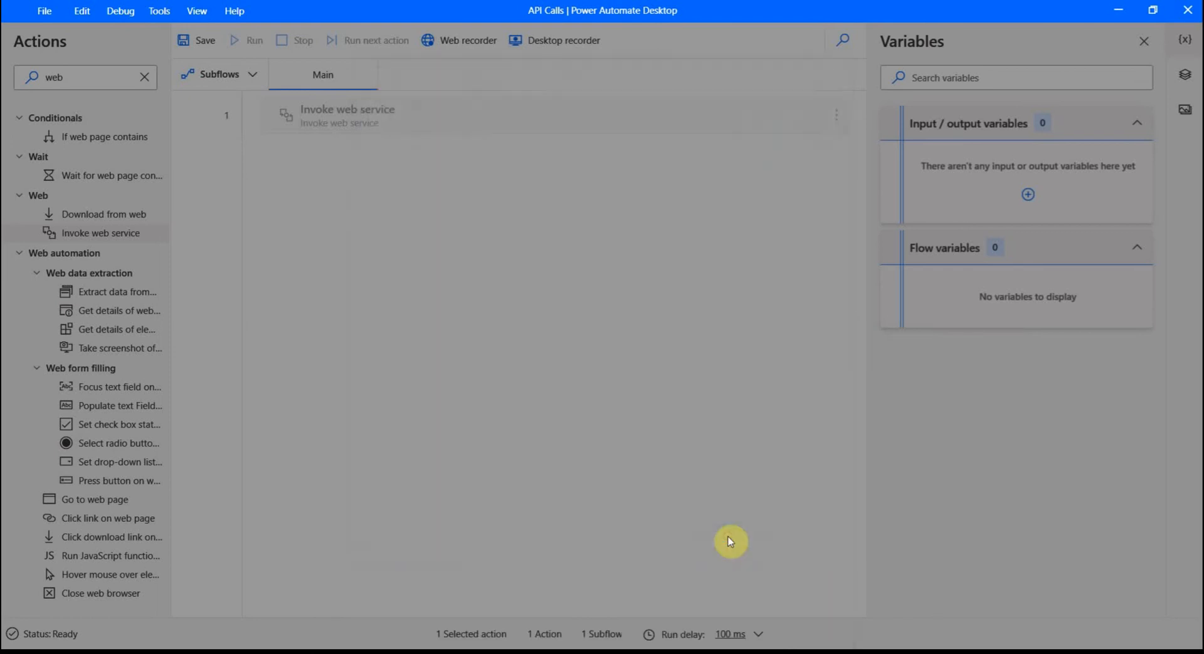
Run the flow so StatusCode reads 200 and WebServiceResponse holds the JSON fact
left_click(253, 40)
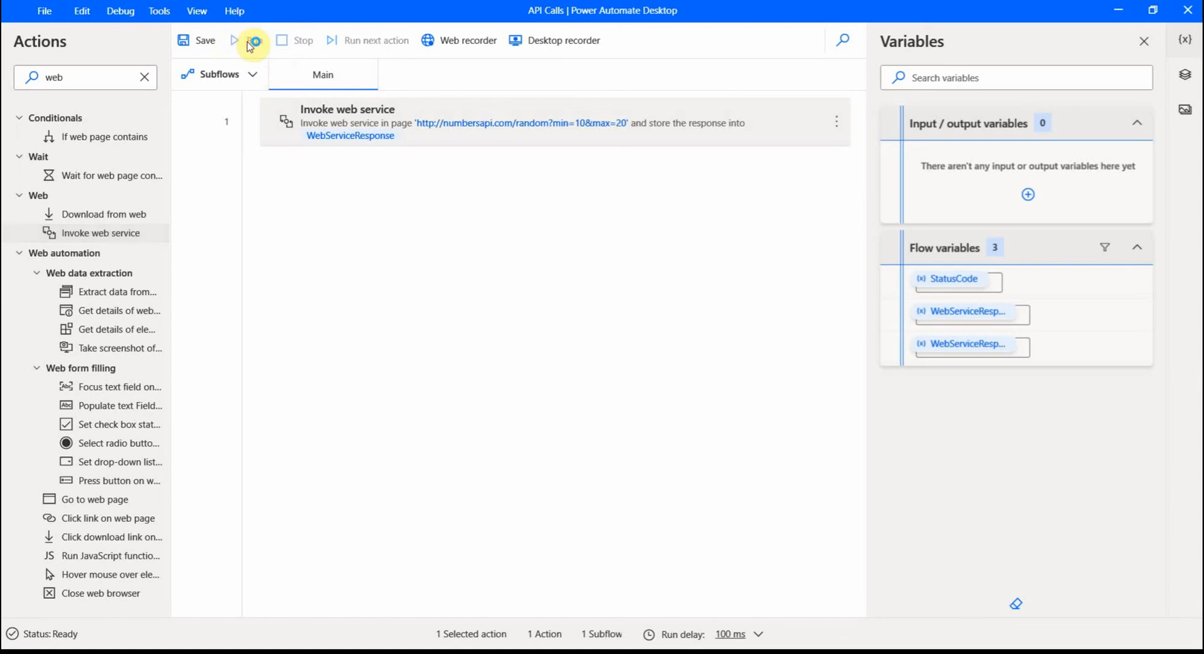
left_click(233, 40)
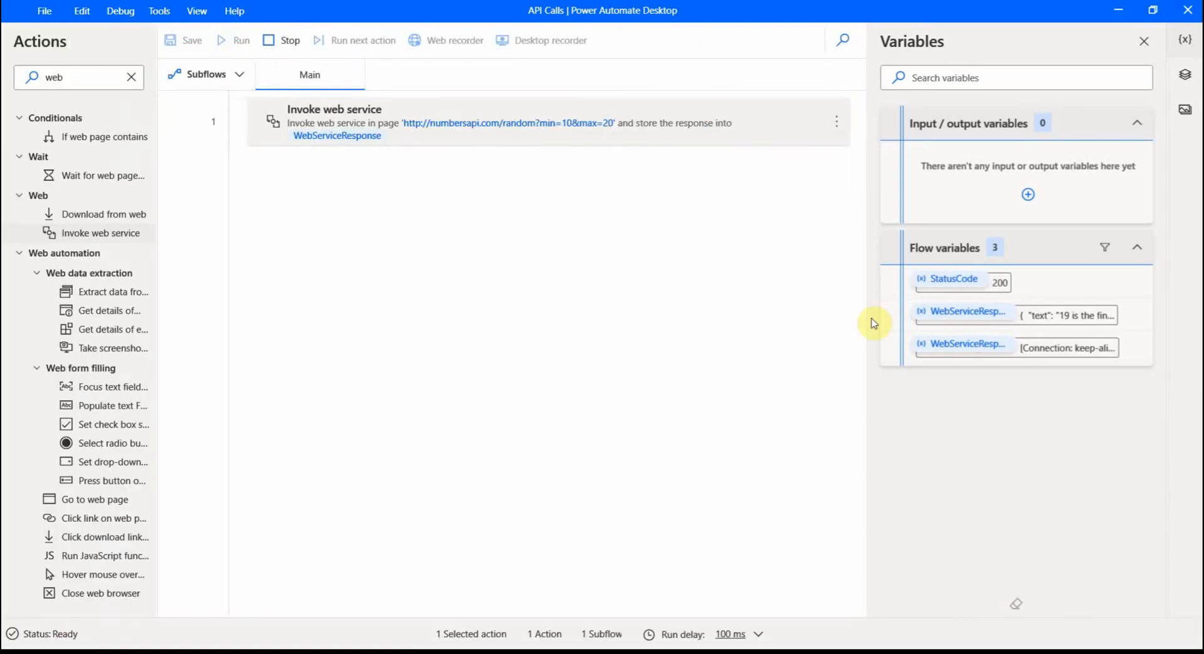
mouse_move(964, 411)
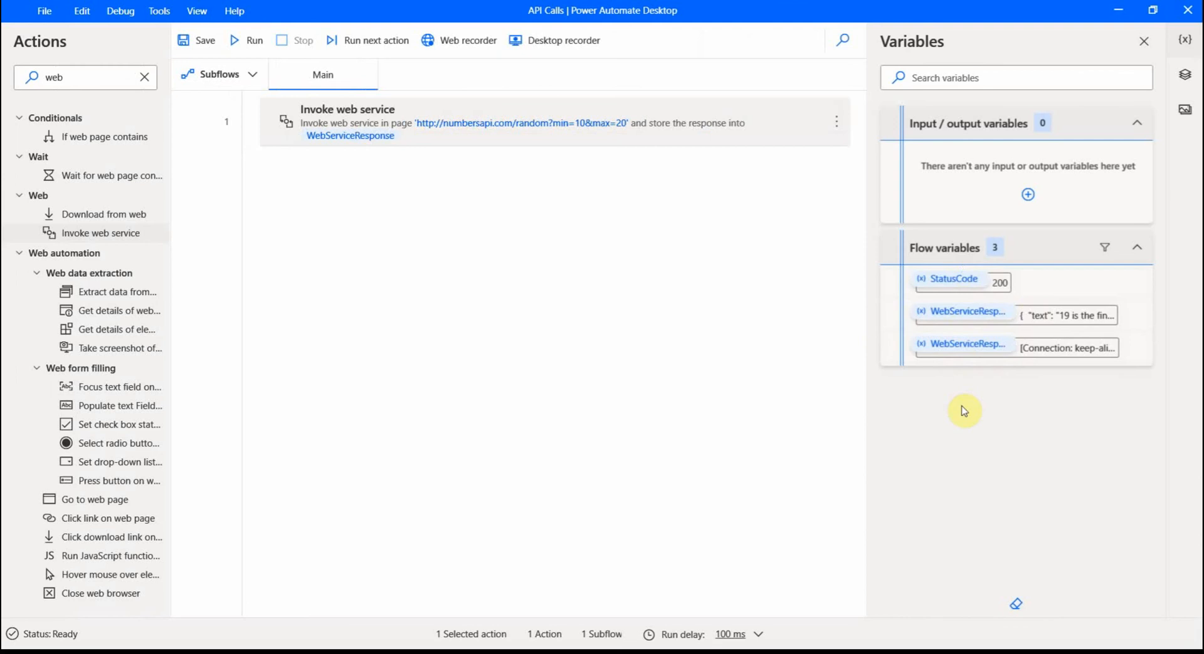
mouse_move(965, 311)
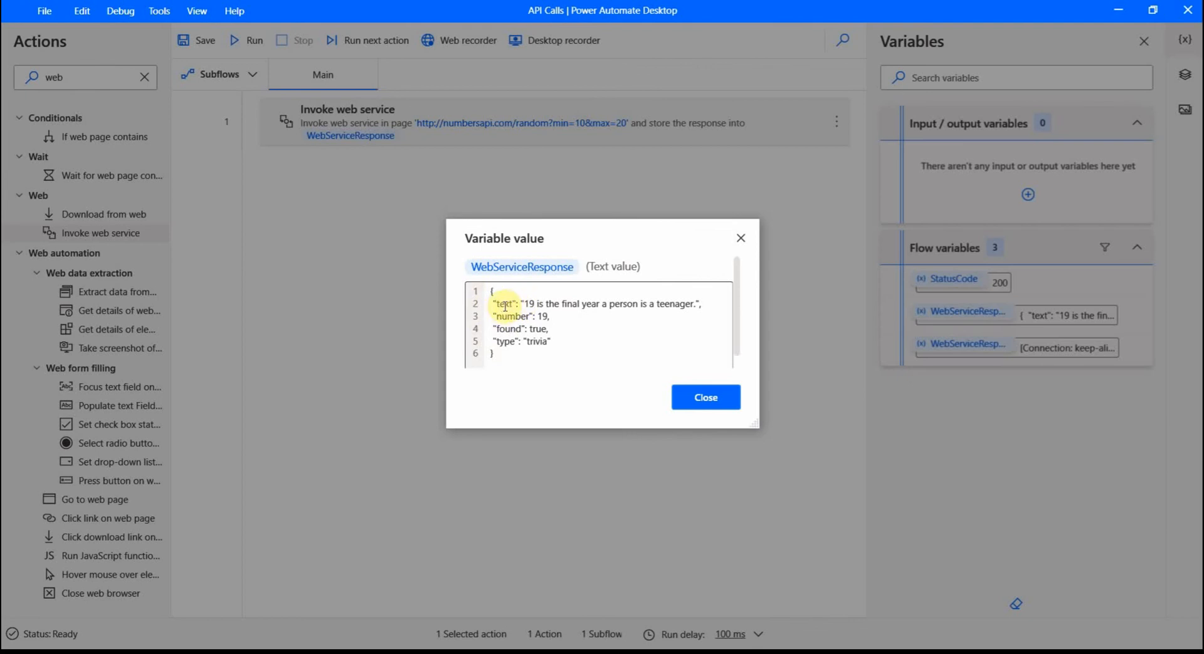
mouse_move(637, 313)
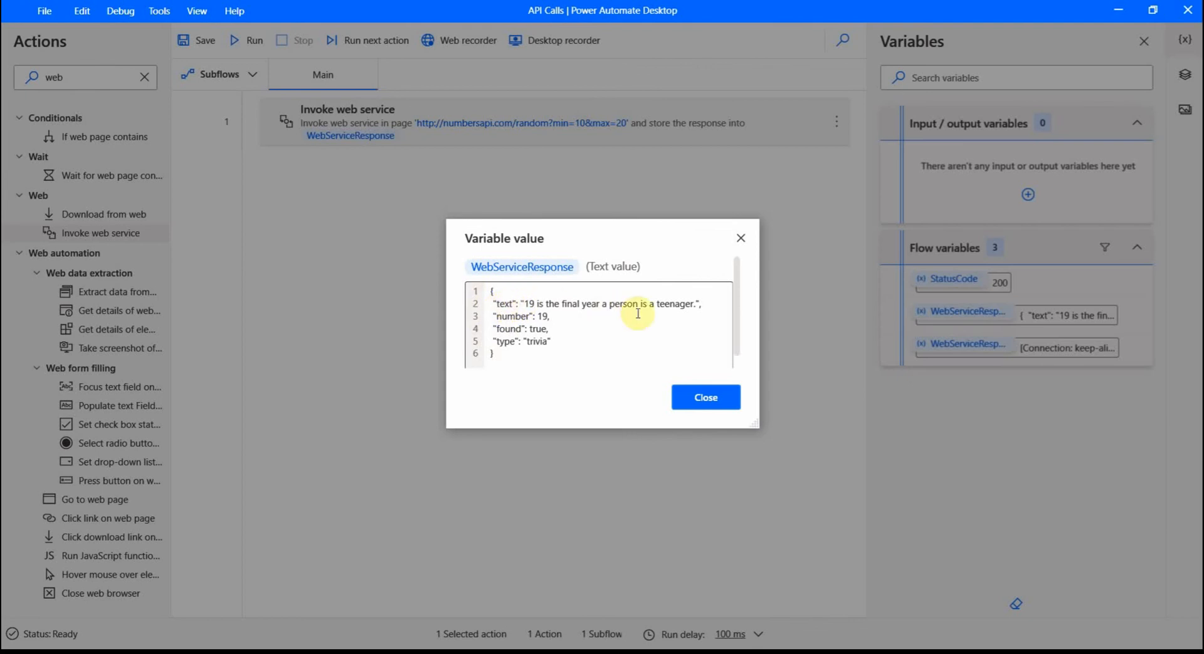
mouse_move(493, 304)
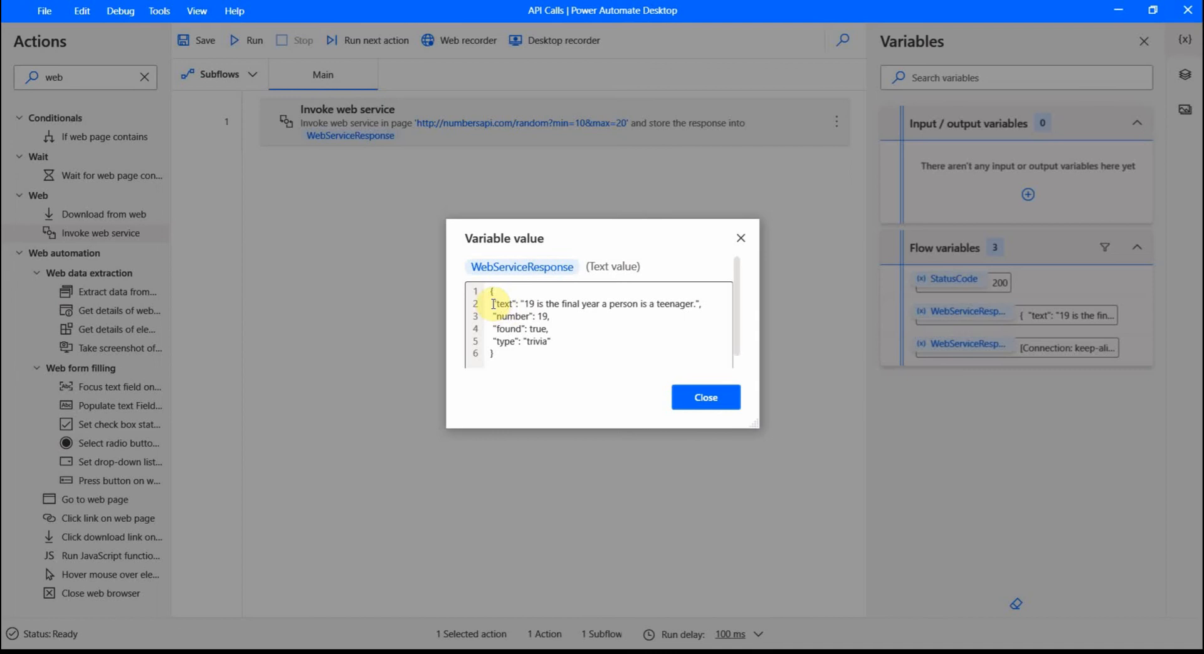
double_click(503, 304)
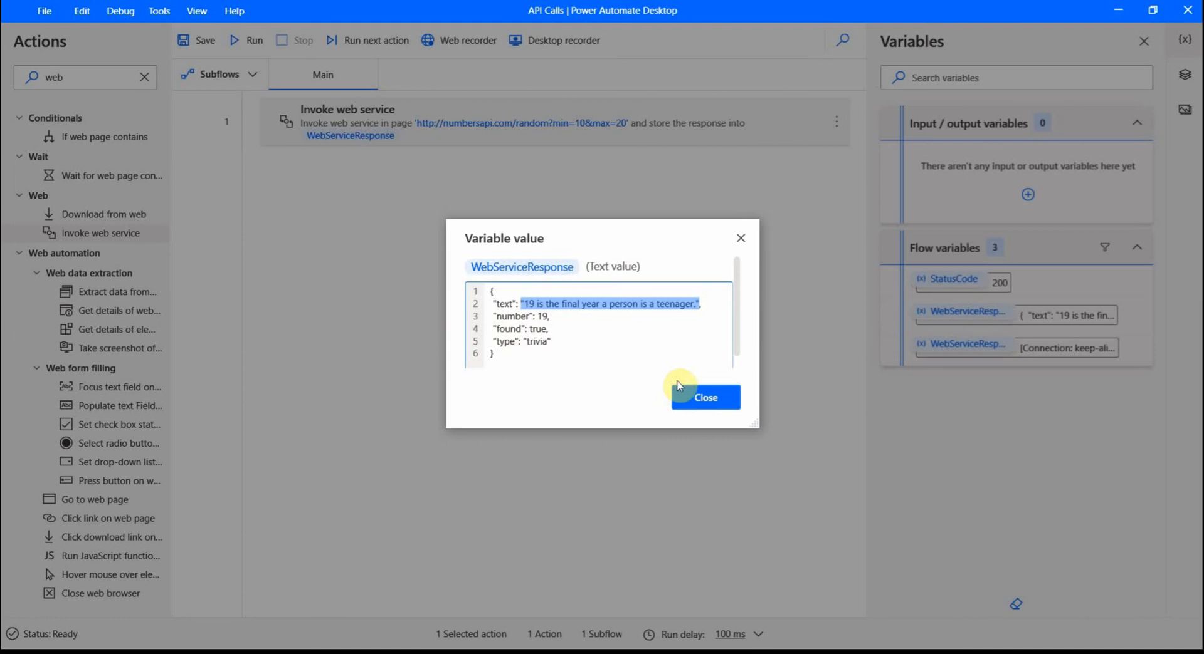
left_click(704, 397)
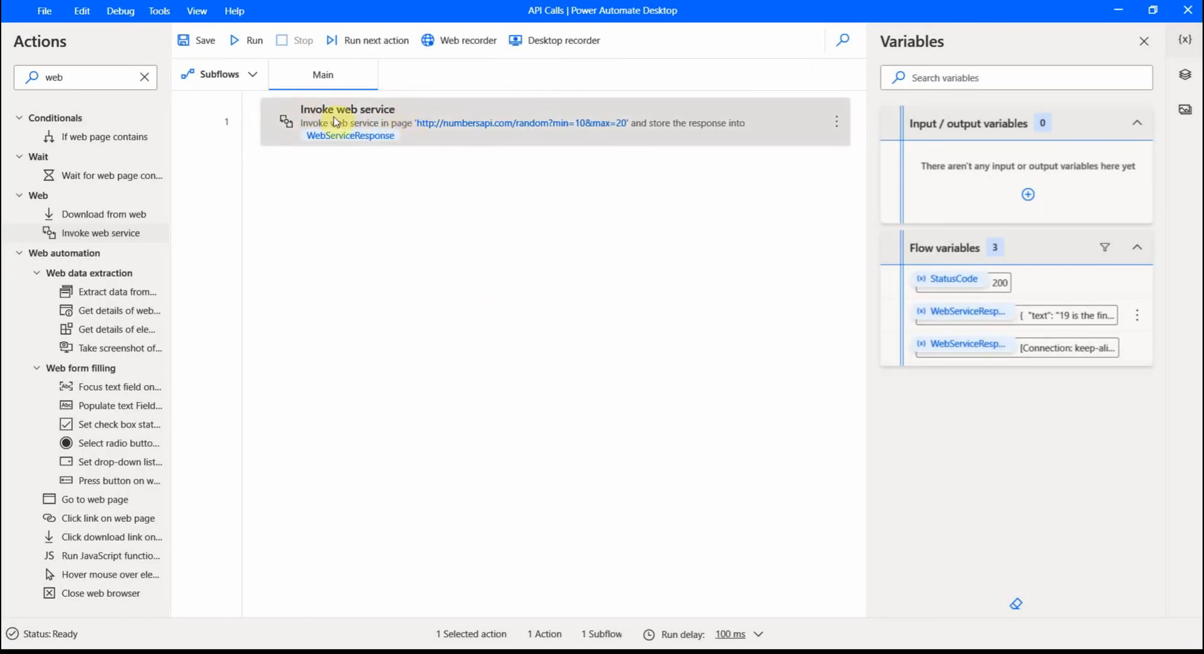
mouse_move(513, 147)
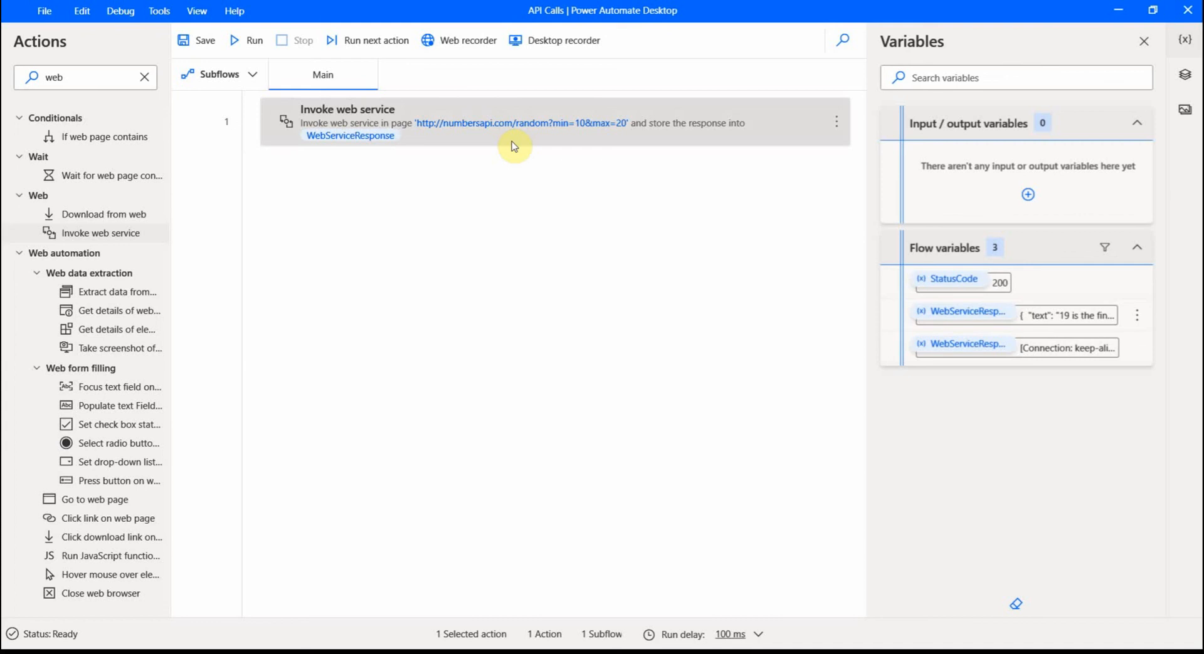
mouse_move(476, 130)
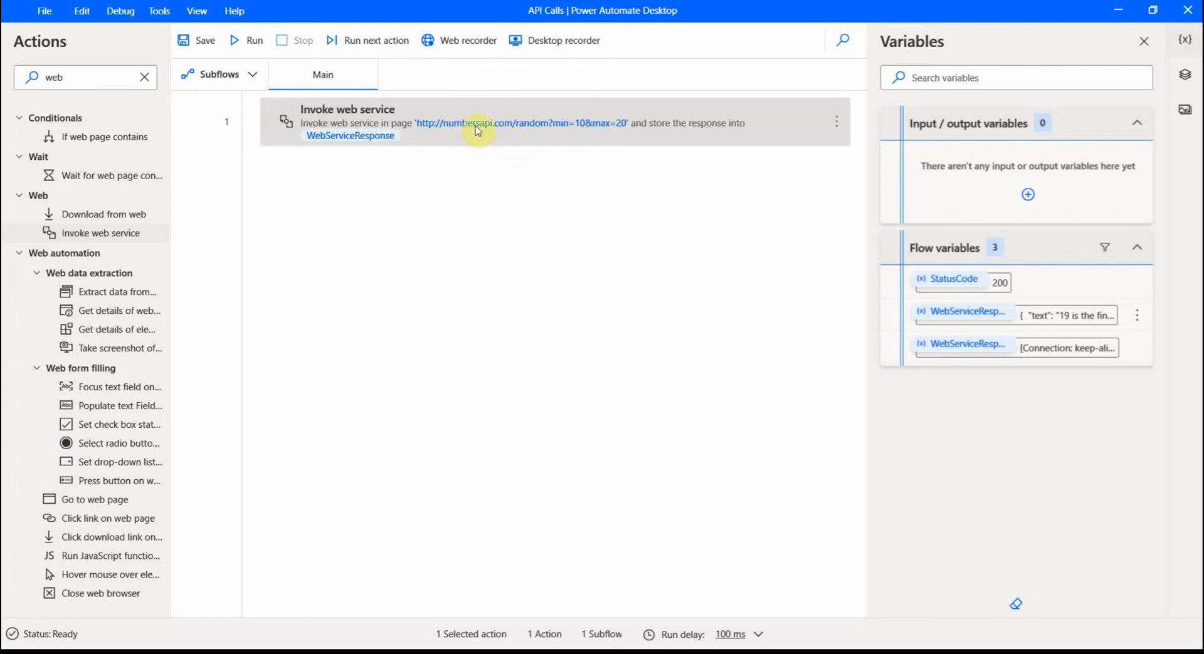
mouse_move(529, 127)
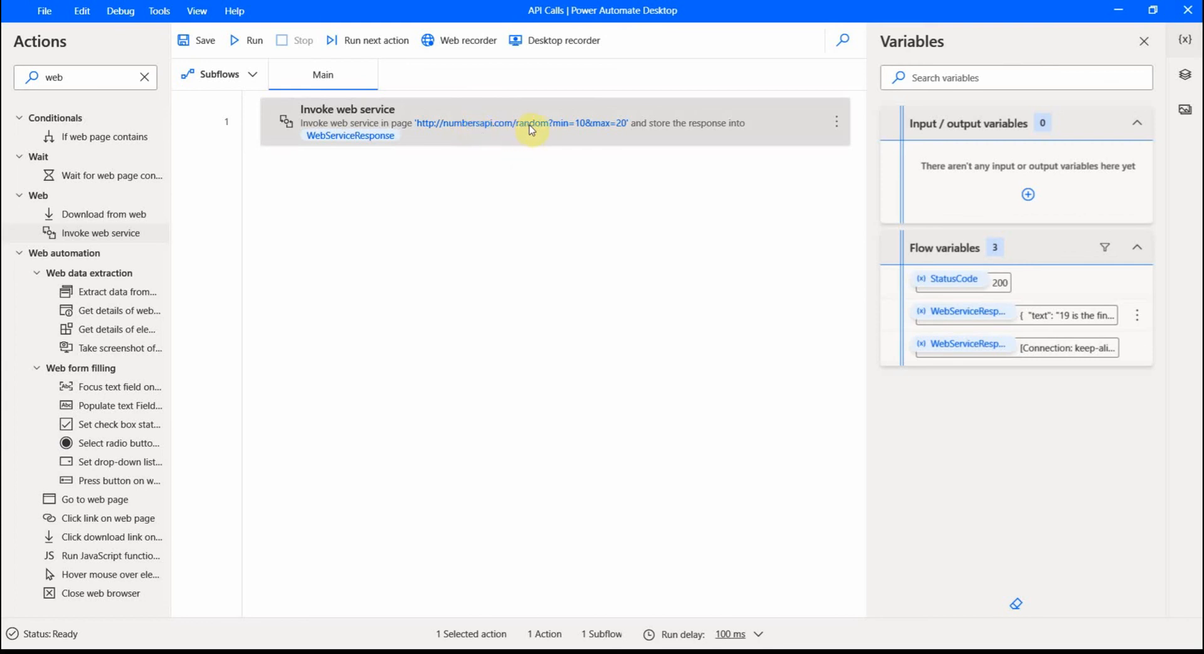
mouse_move(349, 143)
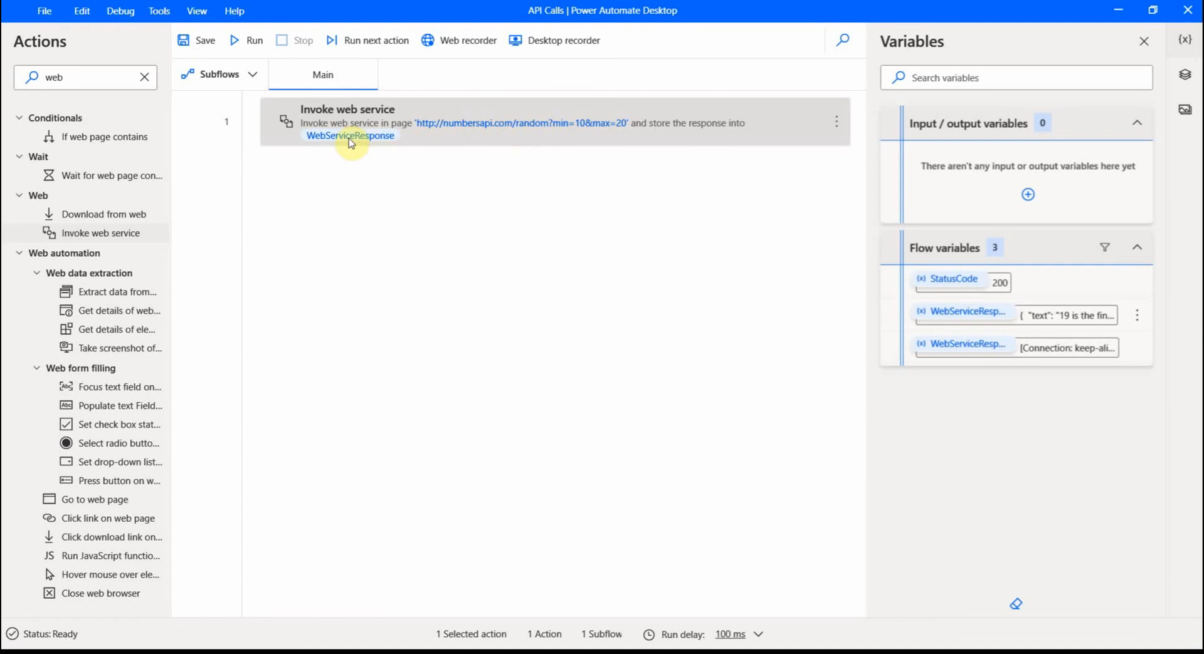
mouse_move(366, 149)
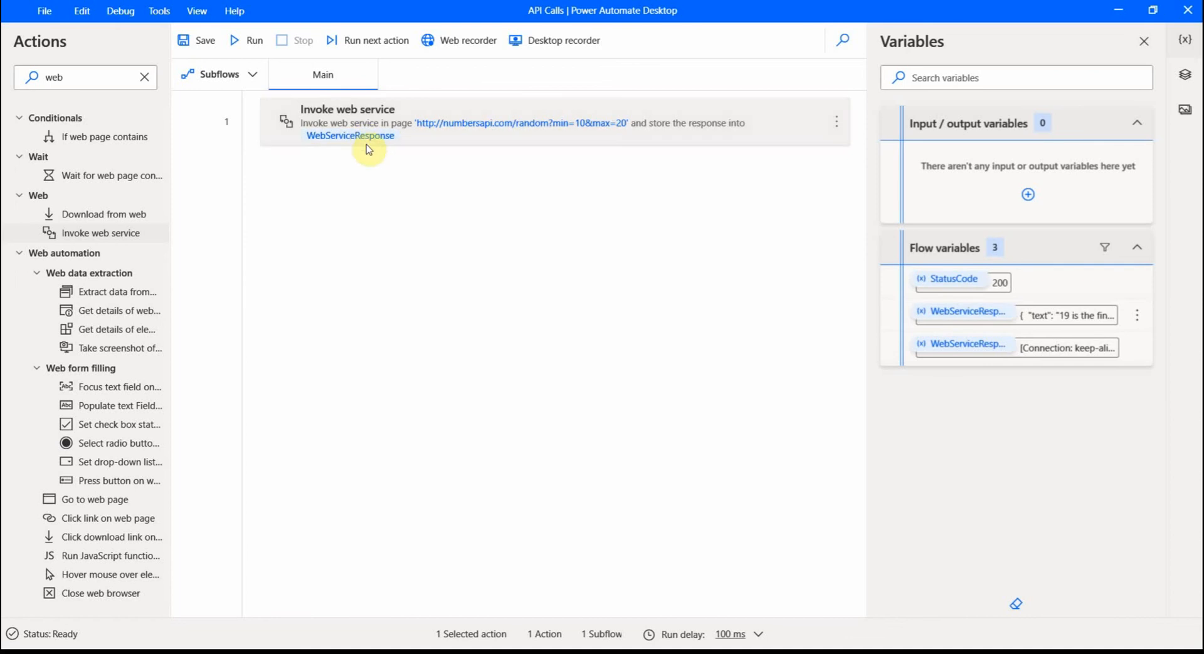
mouse_move(374, 159)
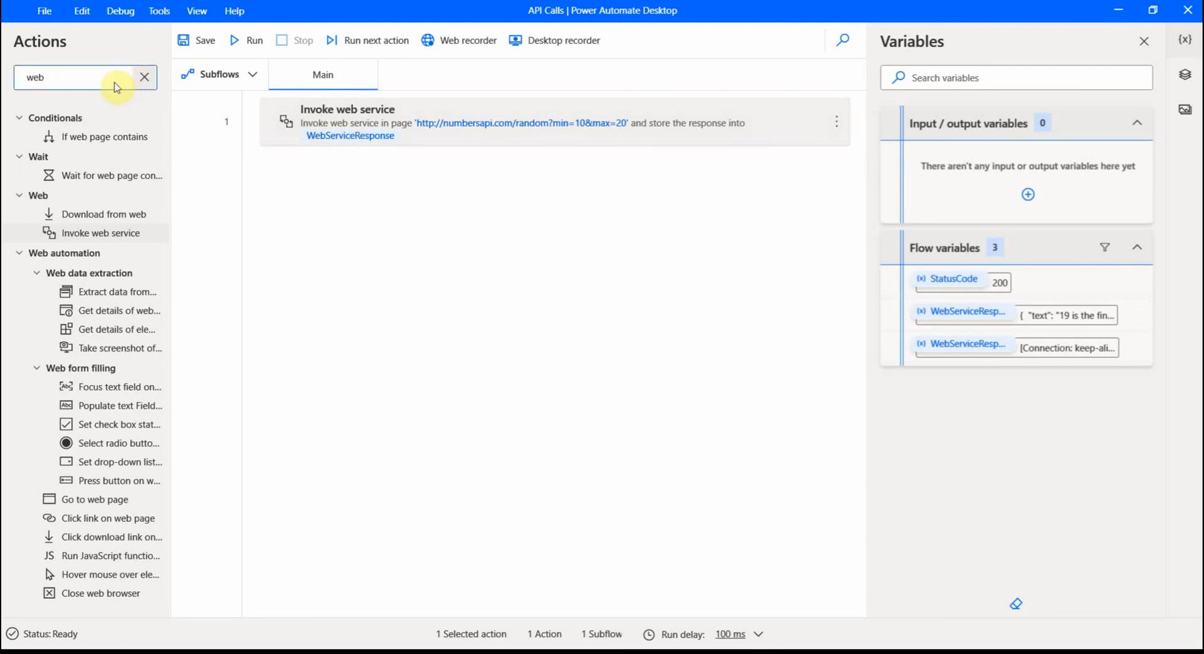
Clear the 'web' filter from the Actions search box
left_click(144, 78)
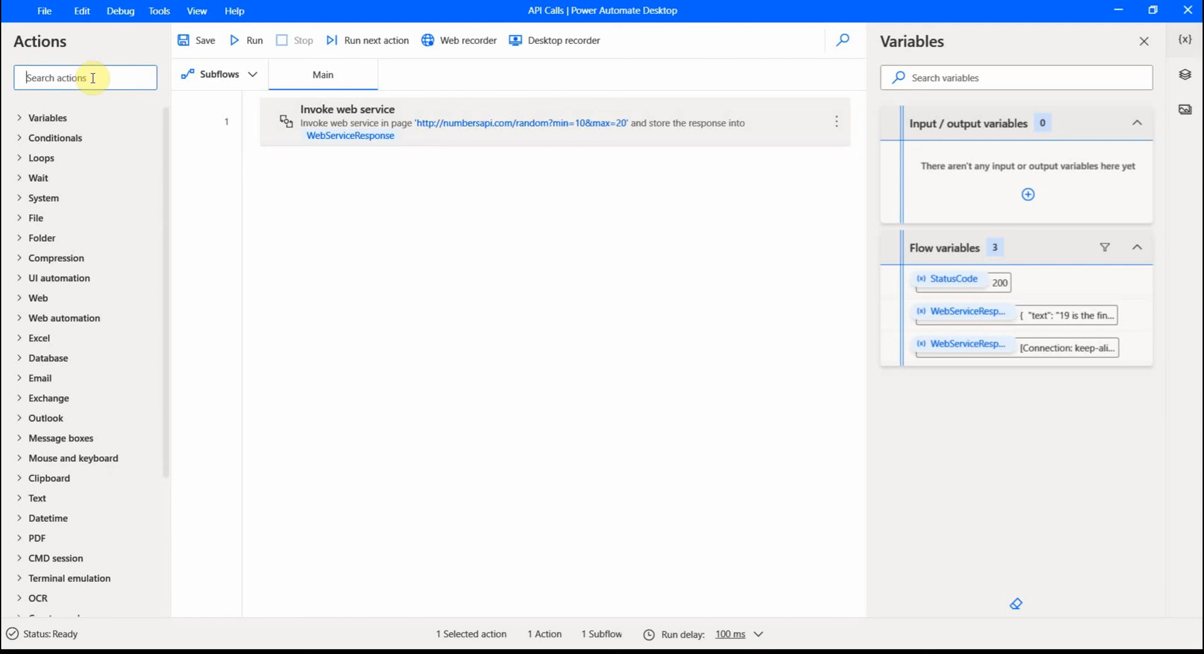
Add Convert JSON to custom object with %WebServiceResponse% as input, producing JsonAsCustomObject, and save it
type("json")
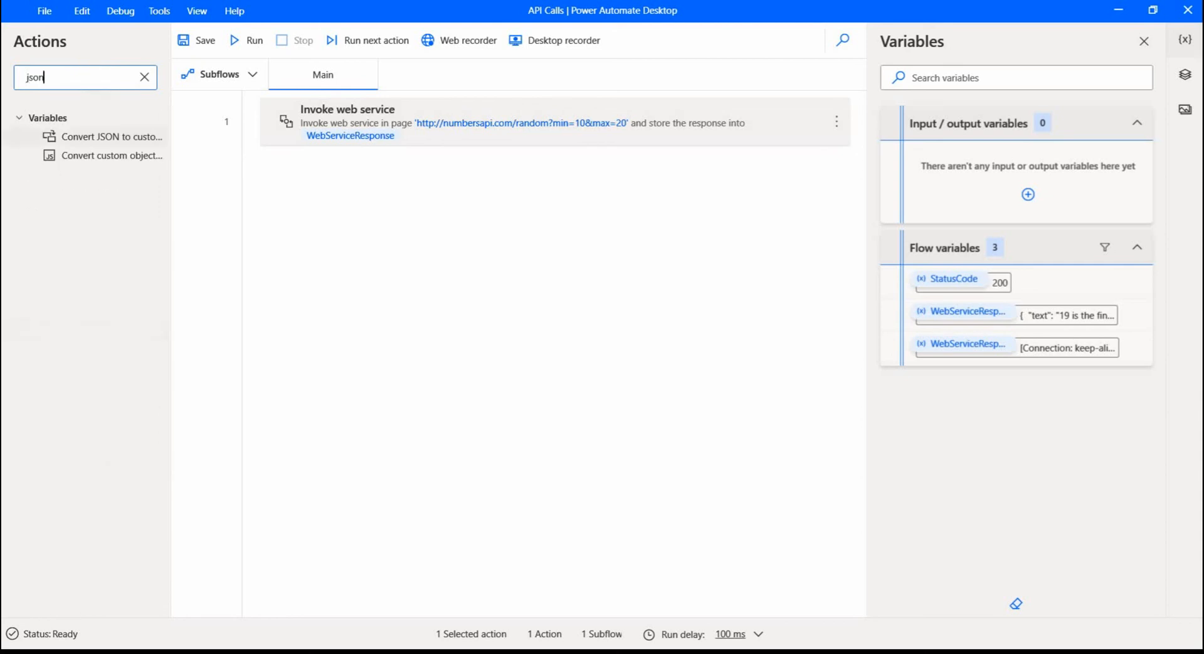
mouse_move(104, 137)
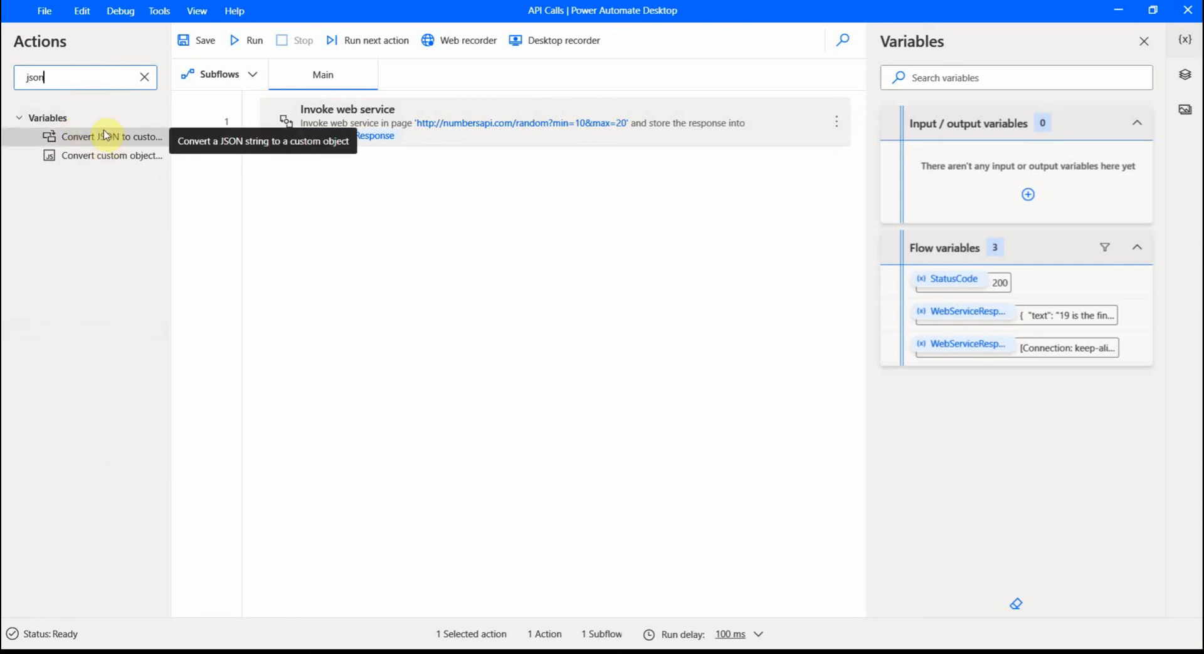
mouse_move(112, 142)
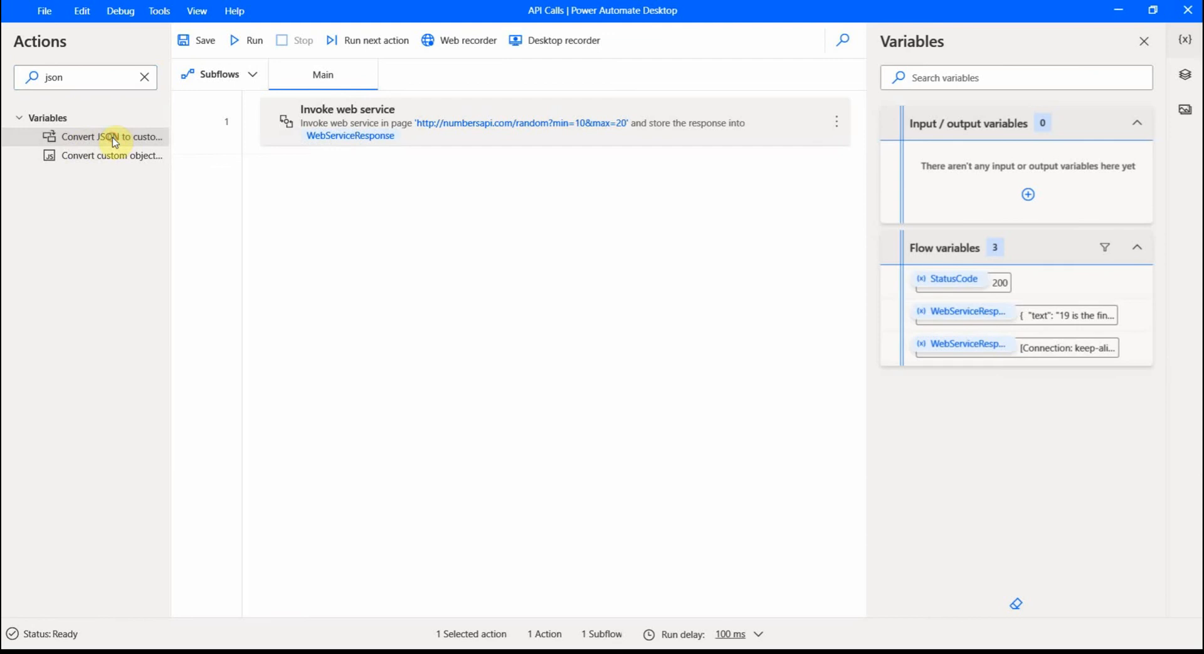
double_click(112, 136)
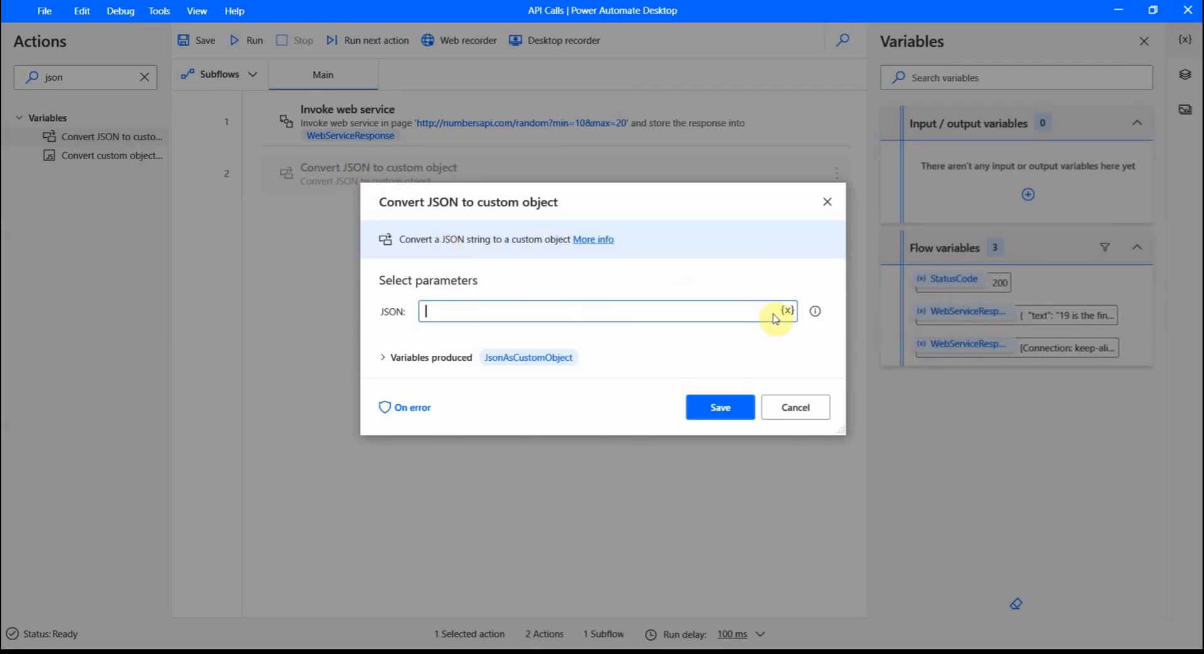
left_click(787, 311)
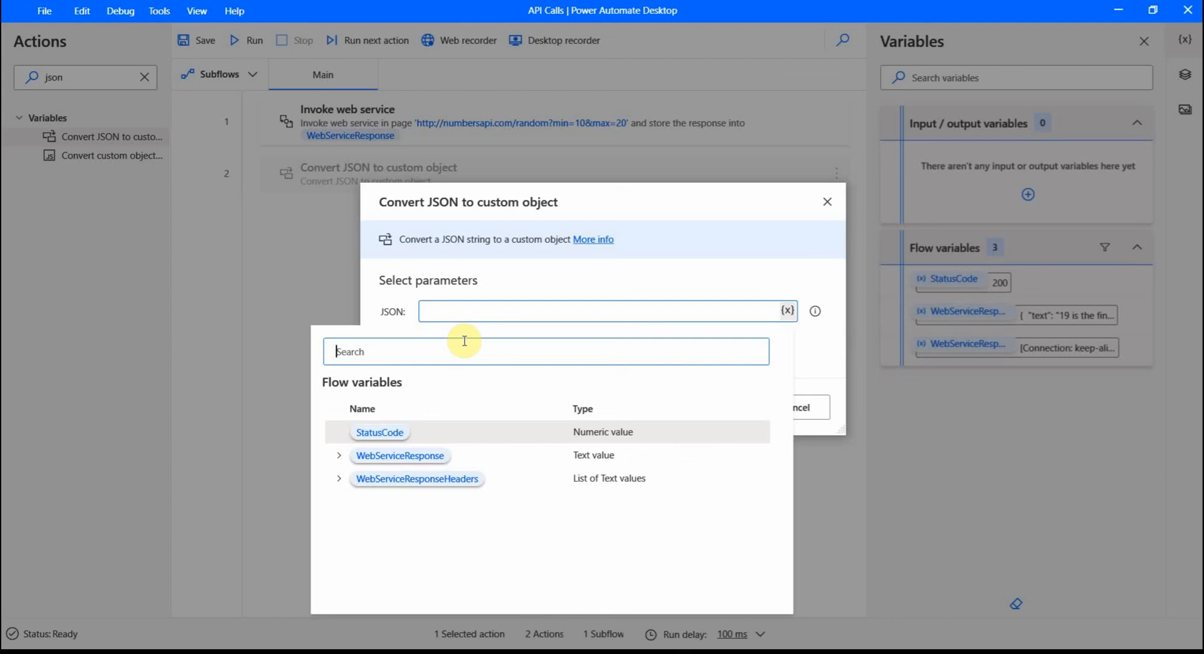
mouse_move(399, 456)
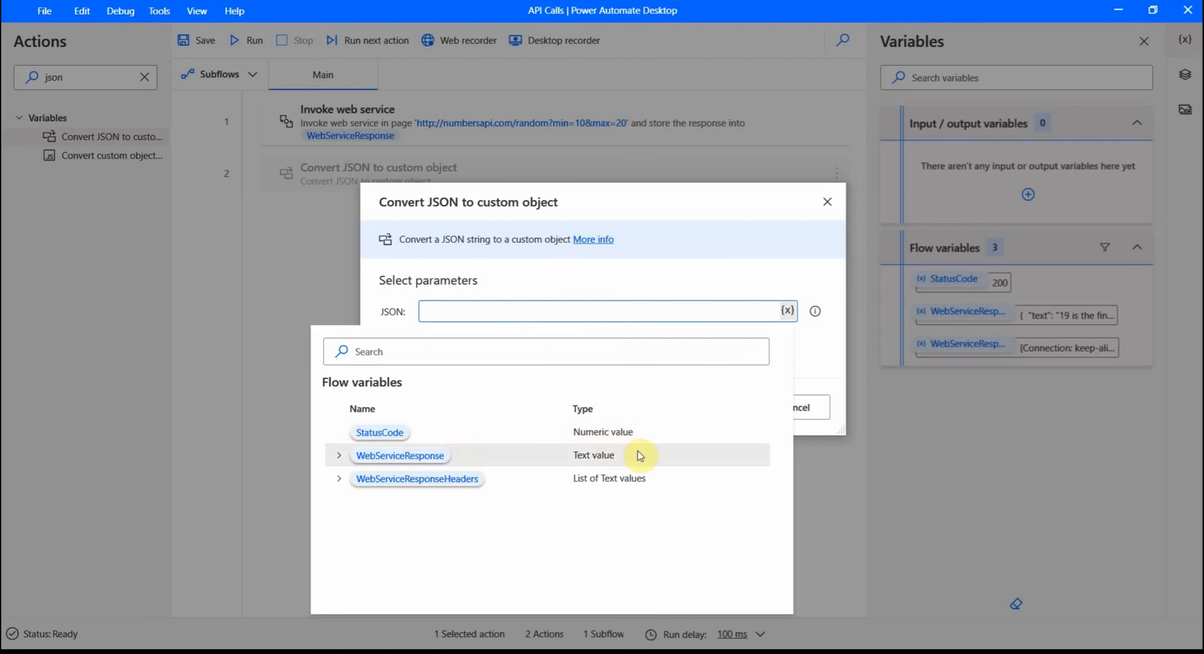
left_click(400, 455)
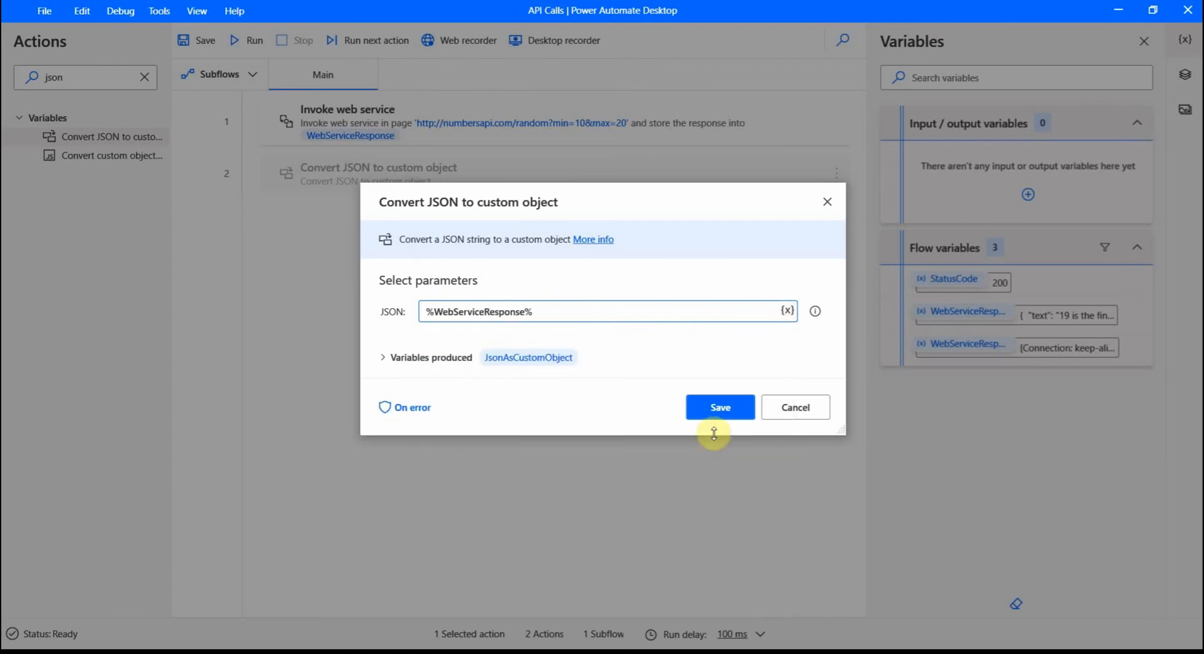
left_click(718, 408)
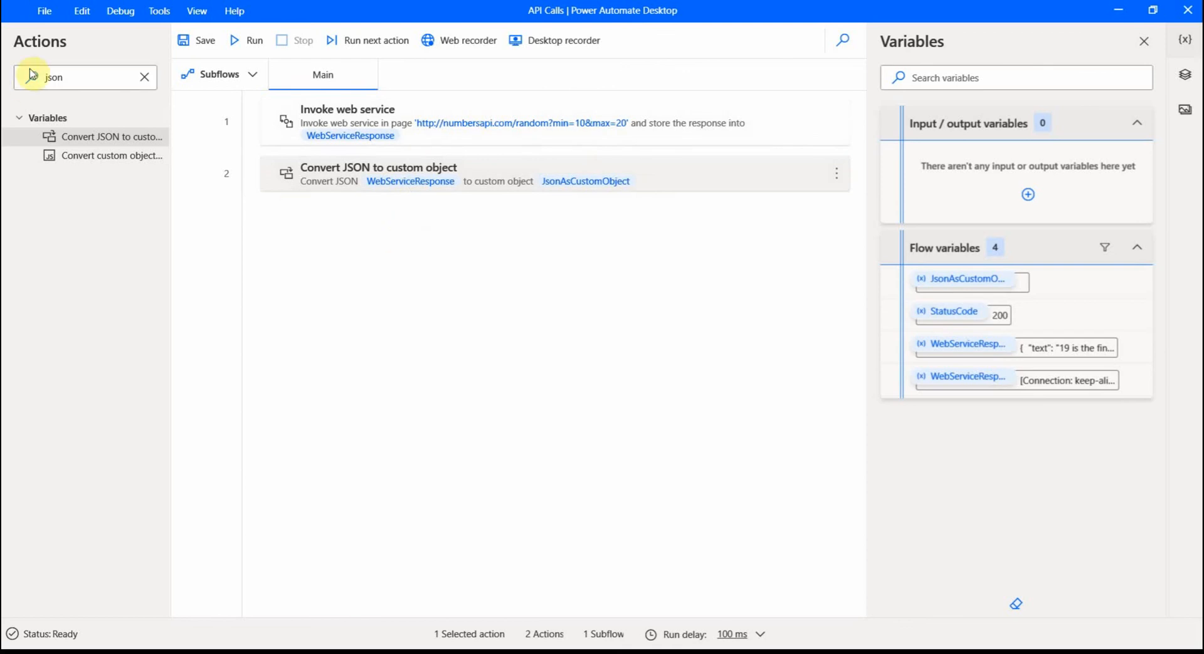
left_click(143, 78)
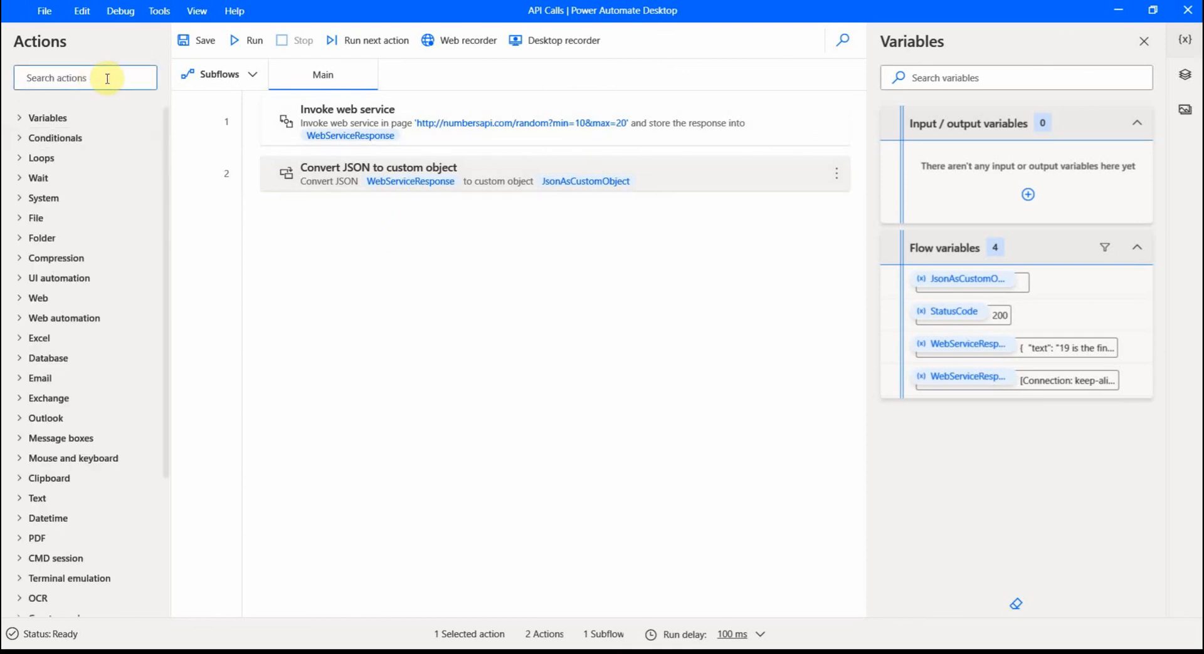
Add a Display message step whose message is %JsonAsCustomObject% and save it
type("display")
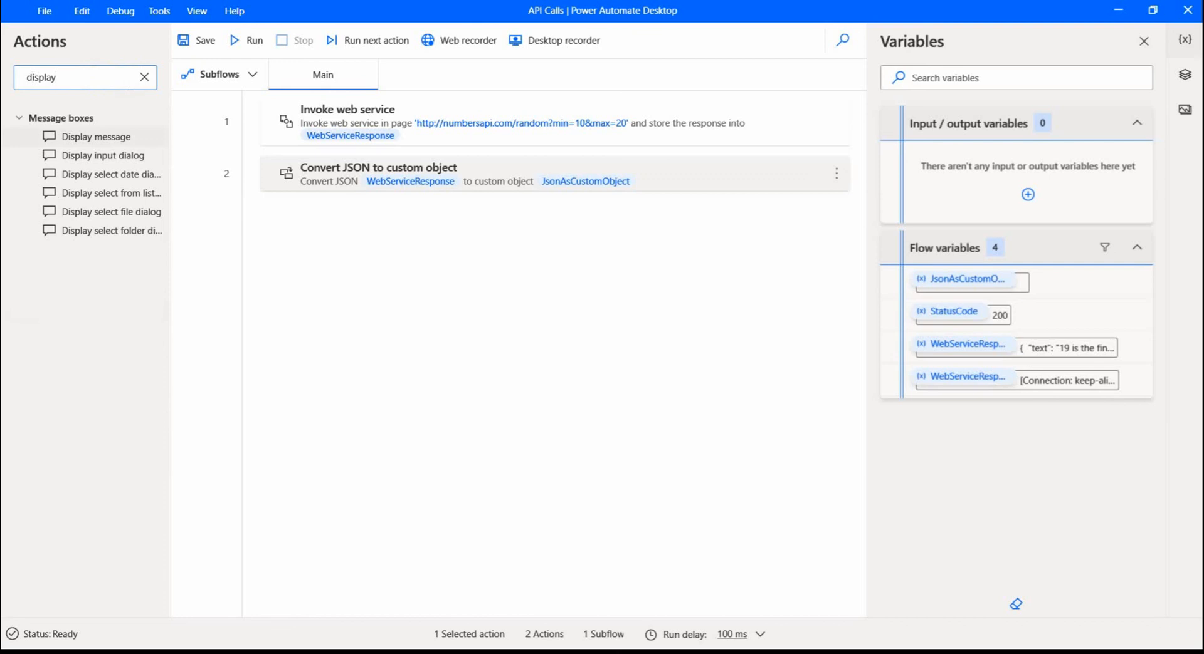
mouse_move(103, 136)
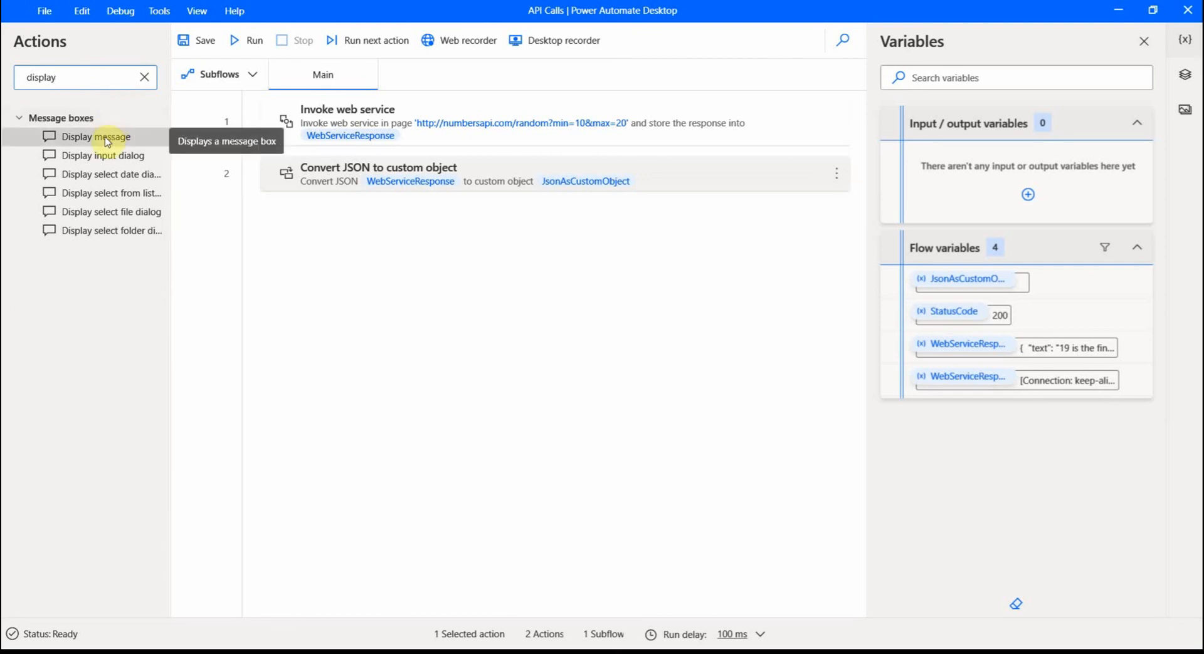
left_click_drag(99, 136, 357, 226)
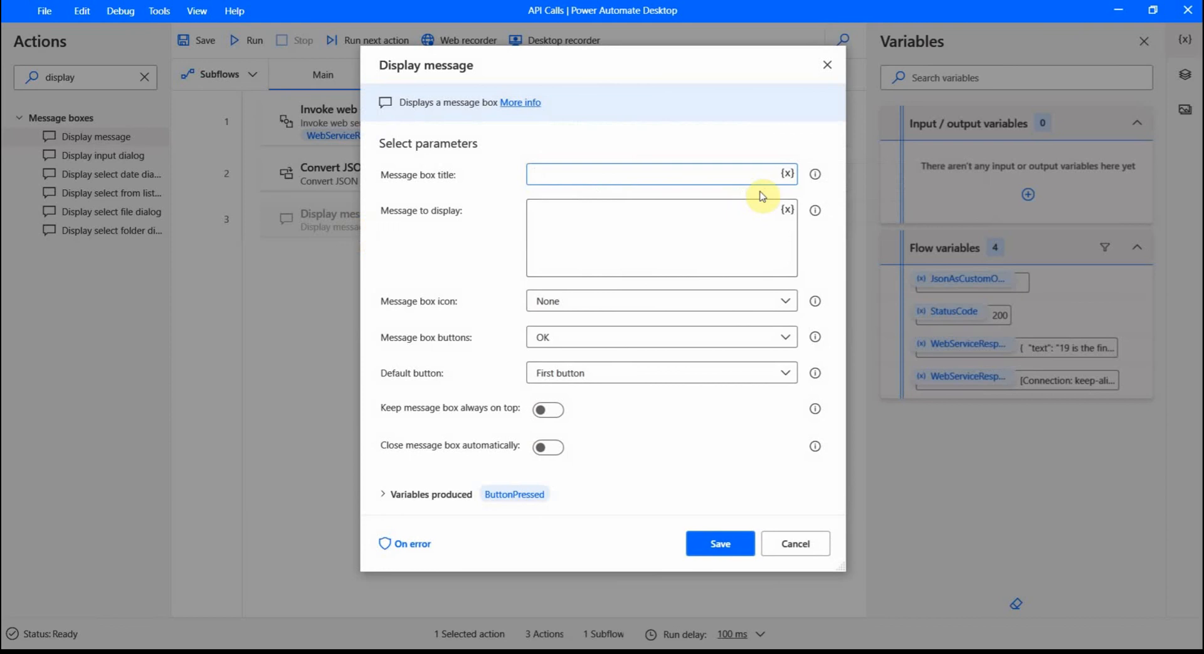
mouse_move(787, 210)
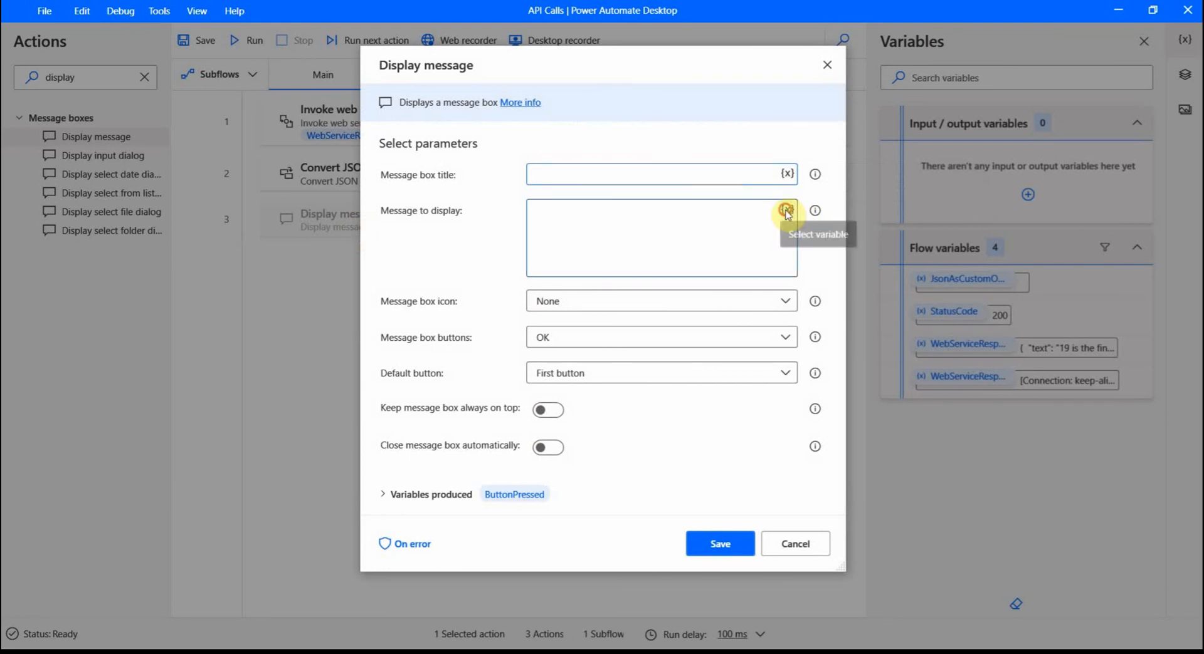
left_click(786, 210)
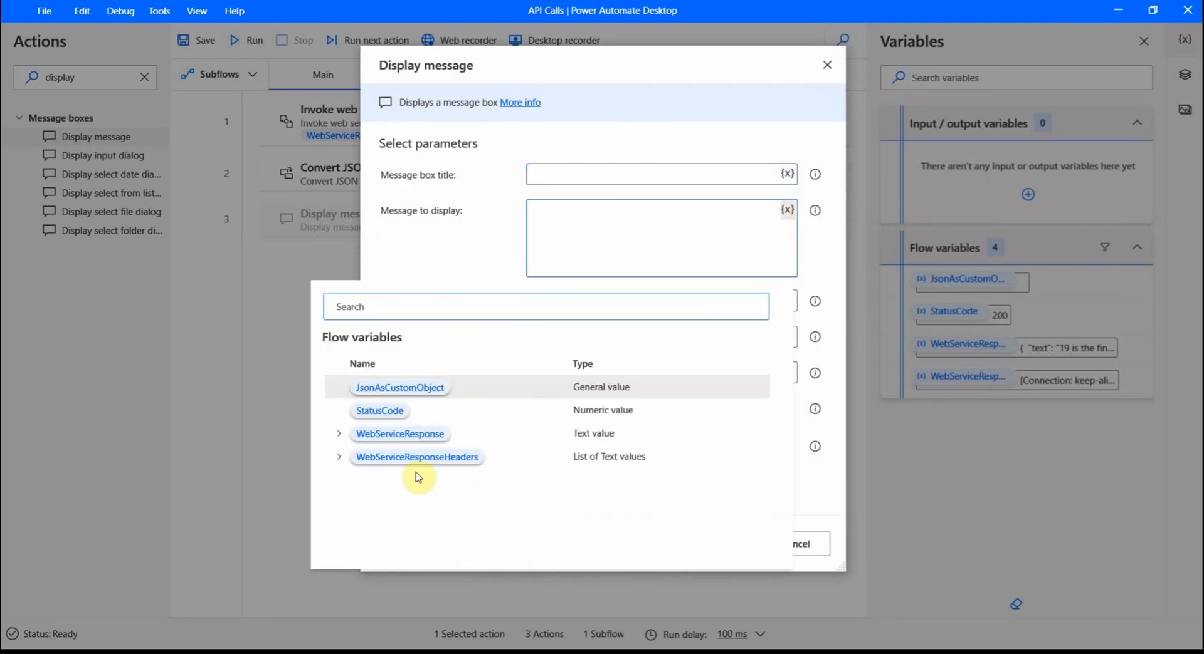
mouse_move(400, 388)
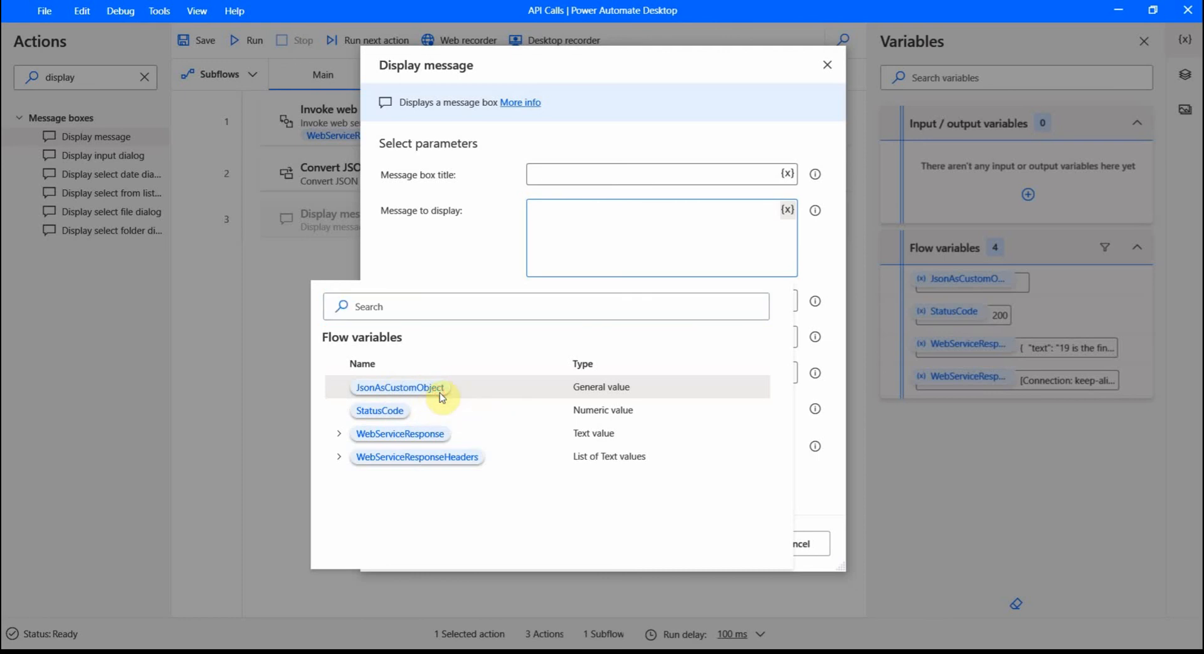
mouse_move(414, 381)
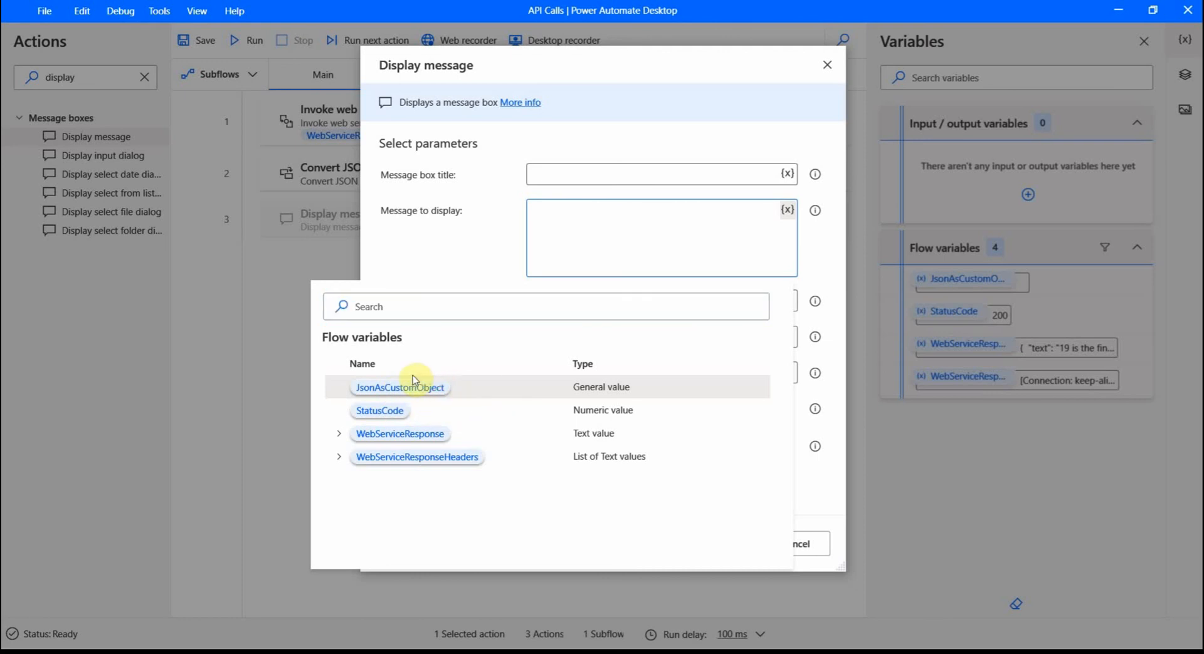
mouse_move(418, 391)
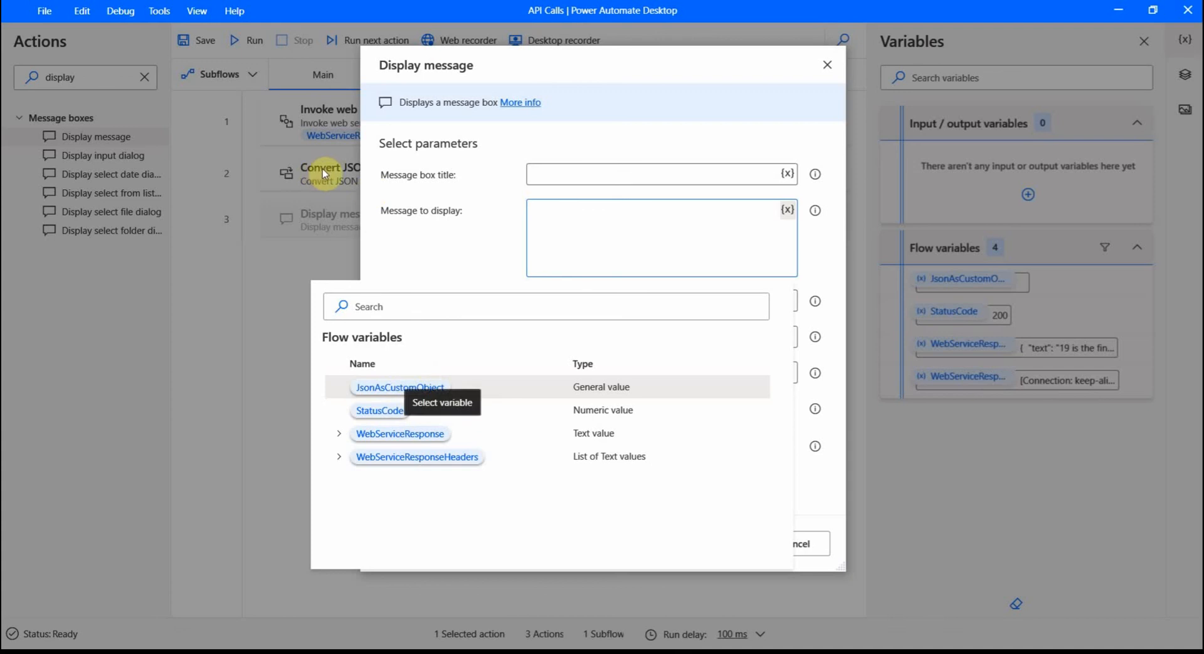
mouse_move(457, 410)
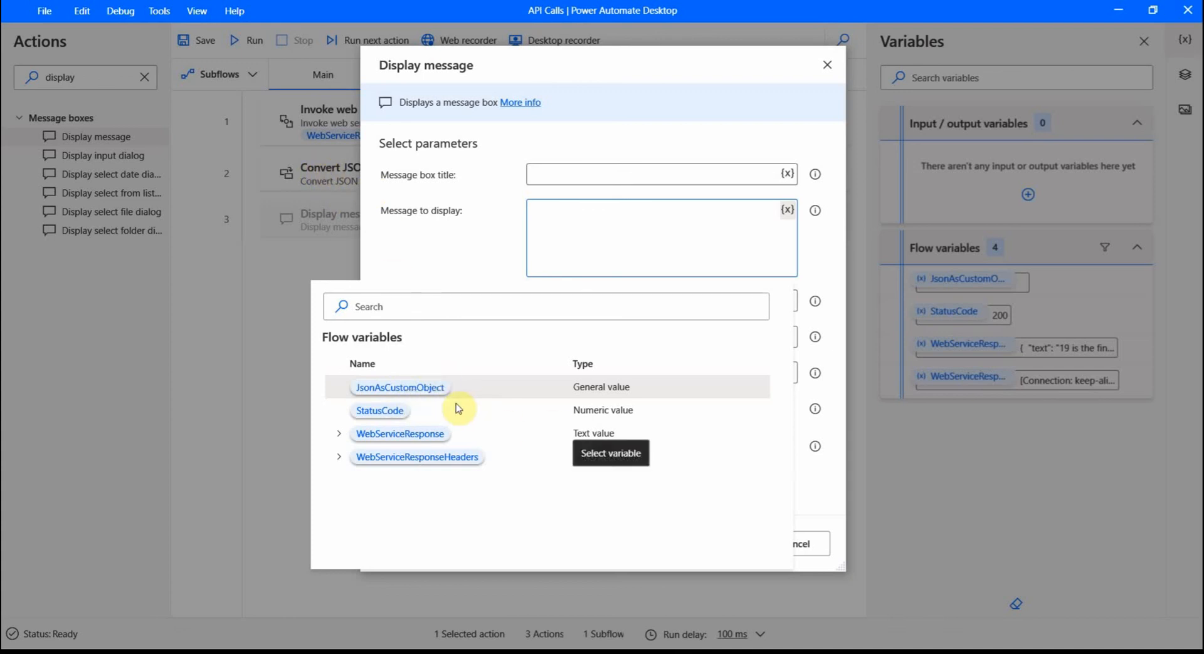
mouse_move(400, 387)
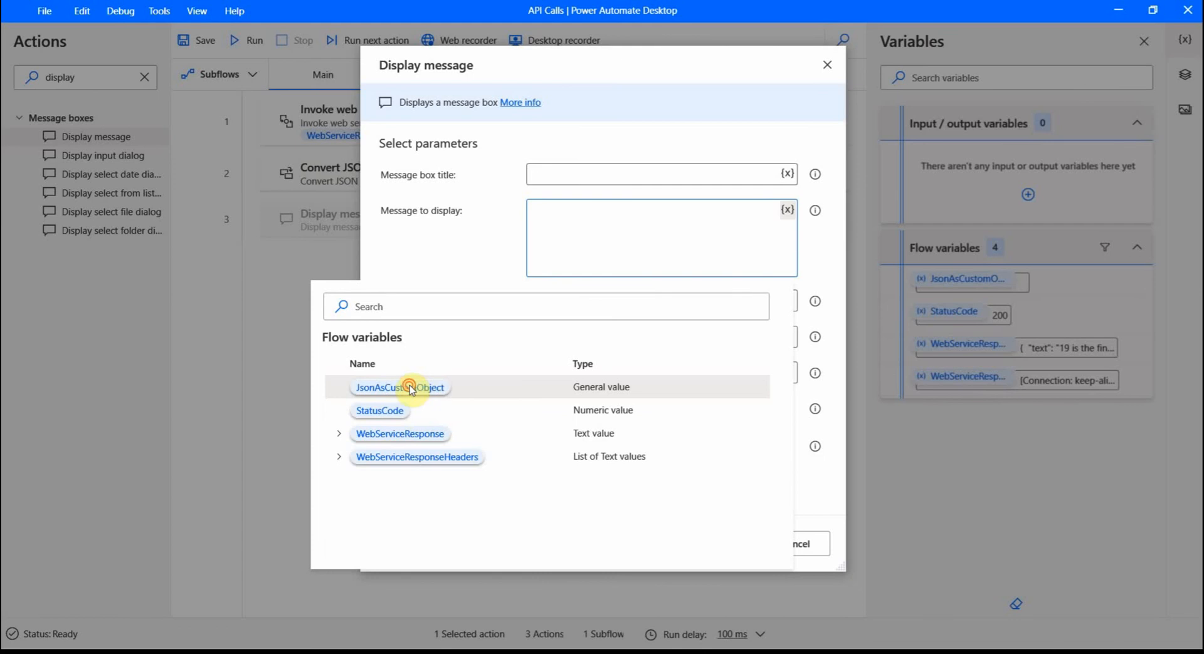
left_click(400, 387)
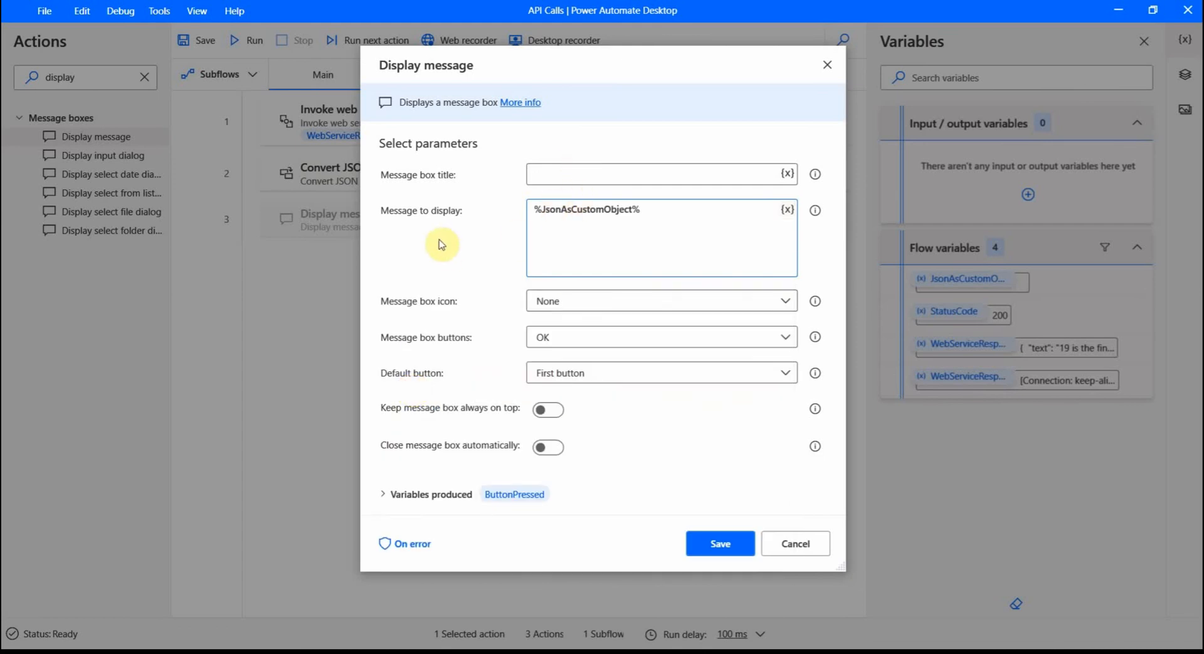
left_click(719, 544)
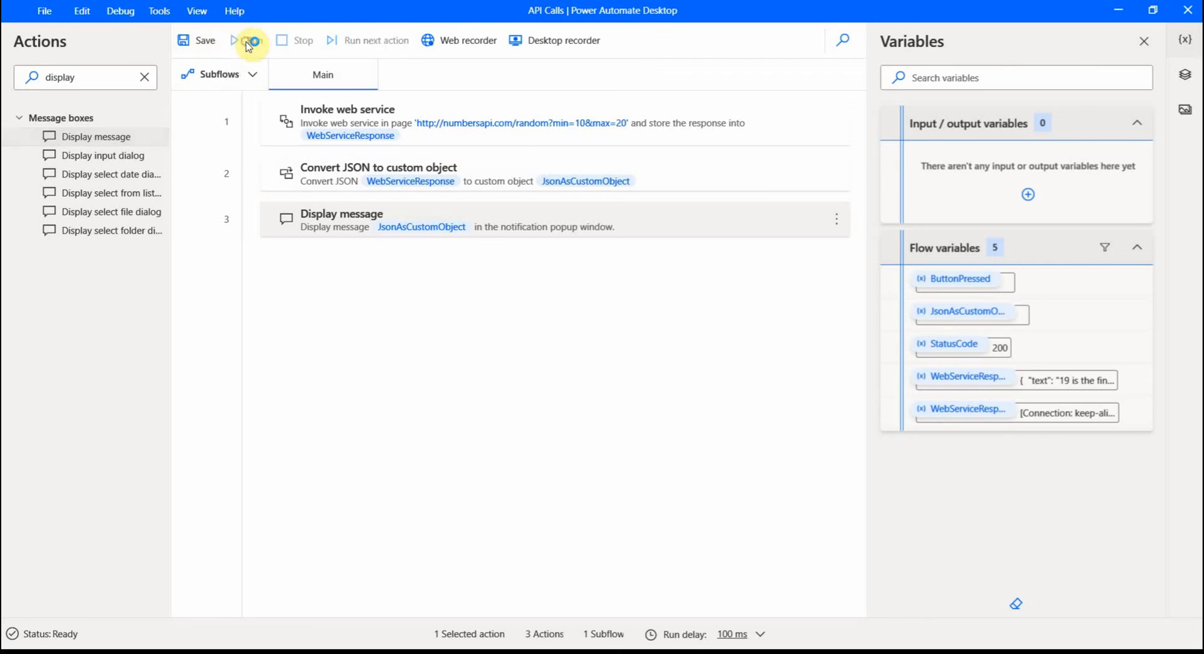
Run the flow and dismiss the message box showing the full JSON object
left_click(247, 41)
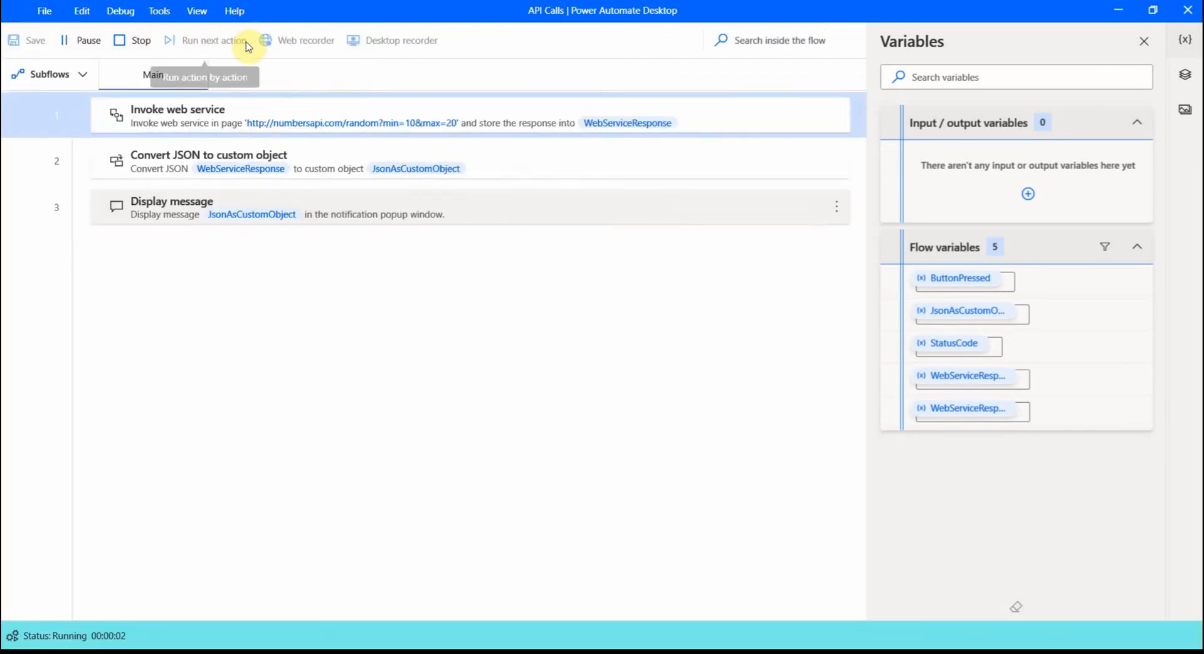
left_click(213, 41)
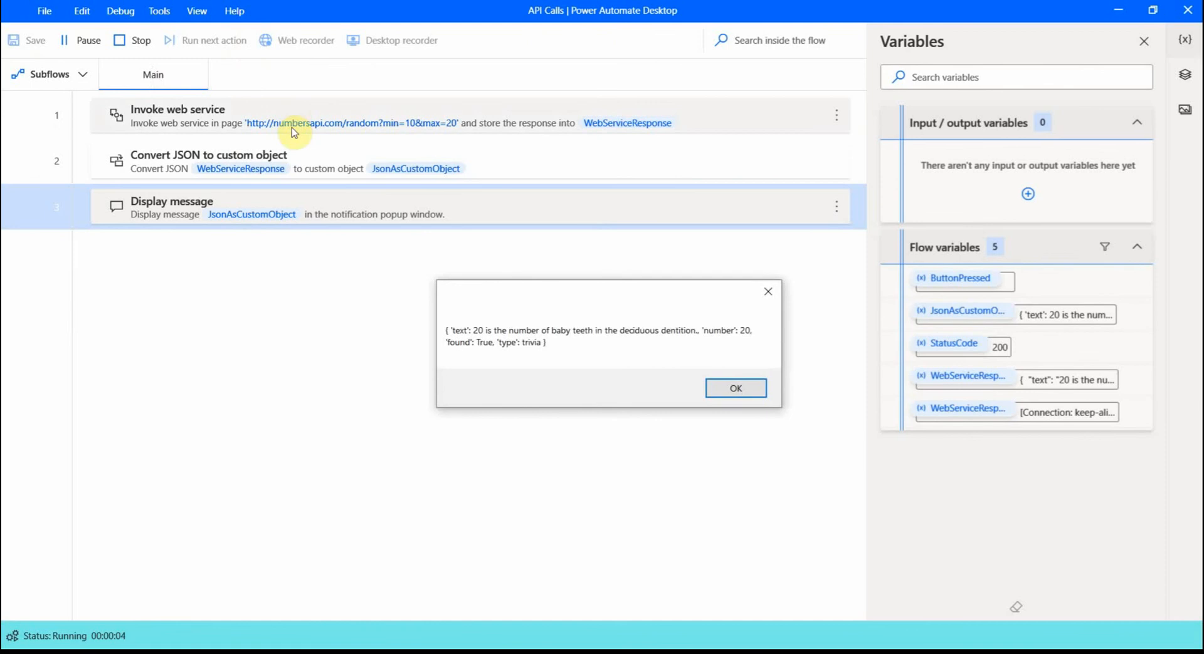
mouse_move(461, 344)
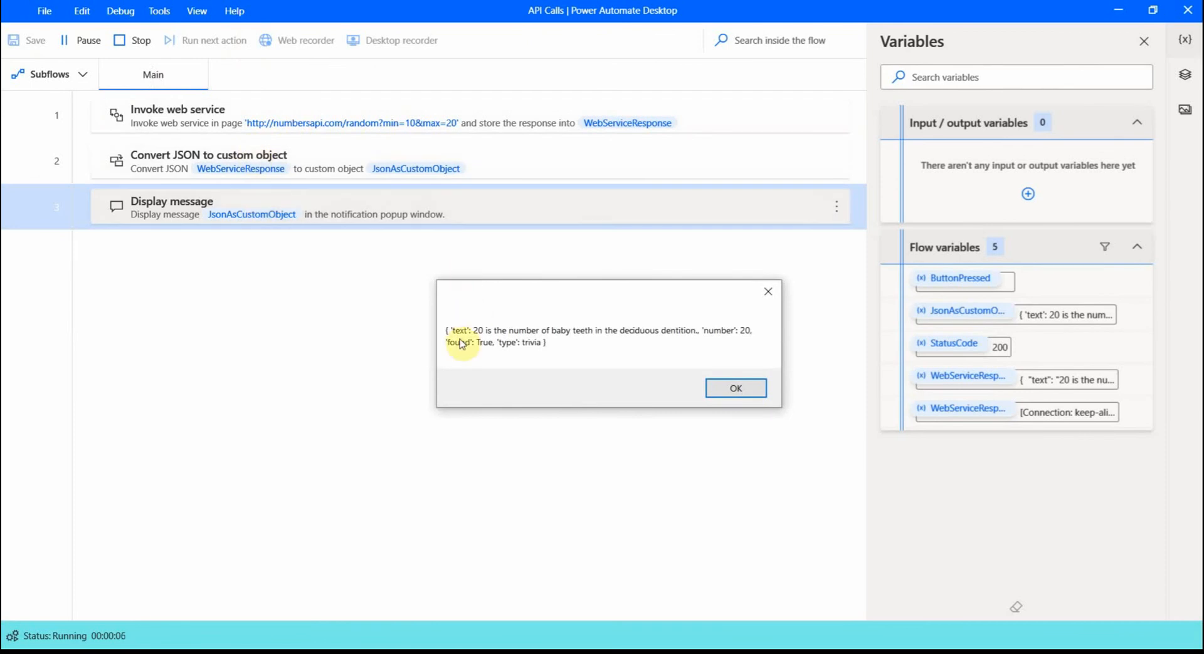
mouse_move(499, 343)
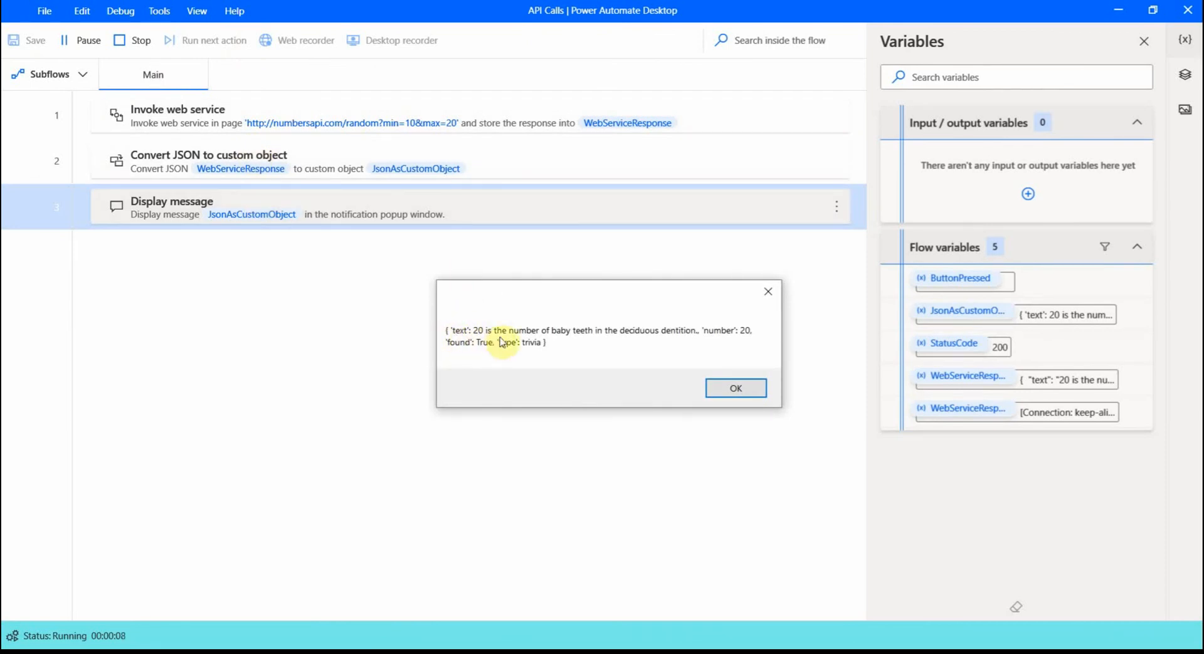
mouse_move(528, 305)
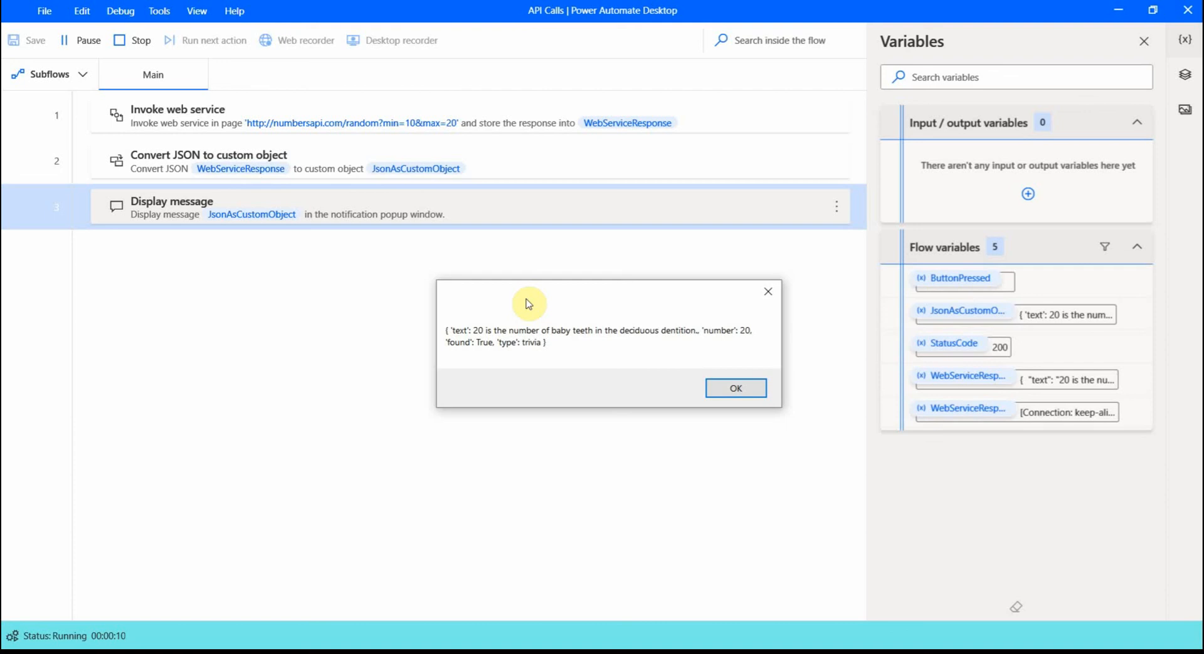
mouse_move(509, 324)
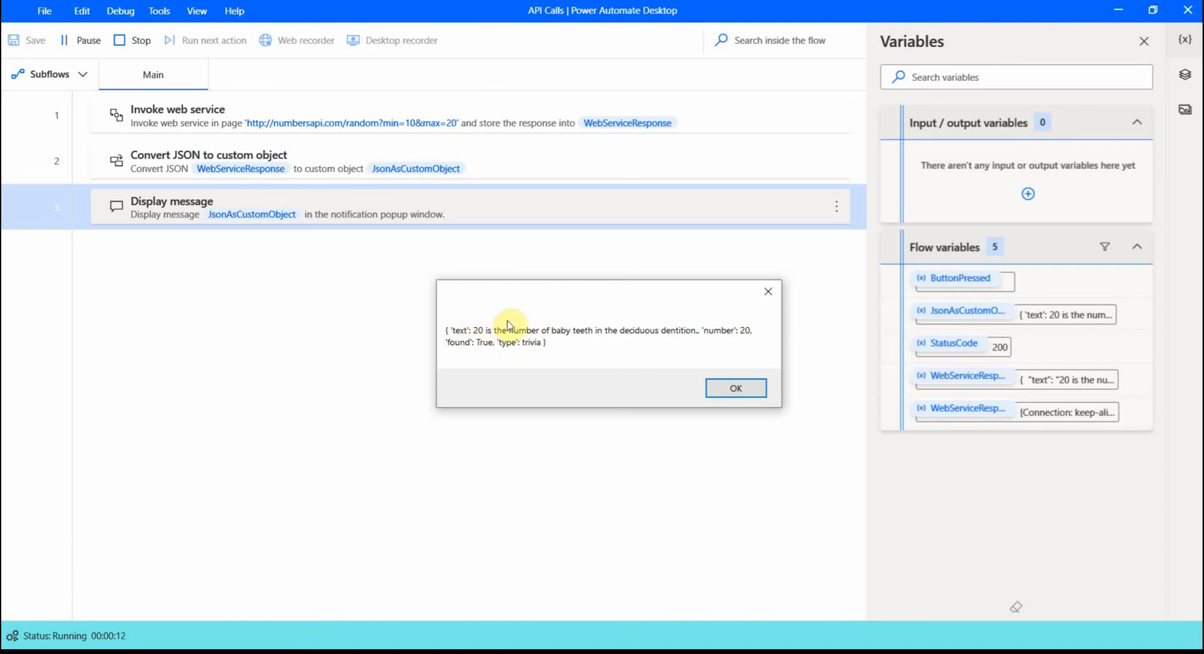
mouse_move(546, 338)
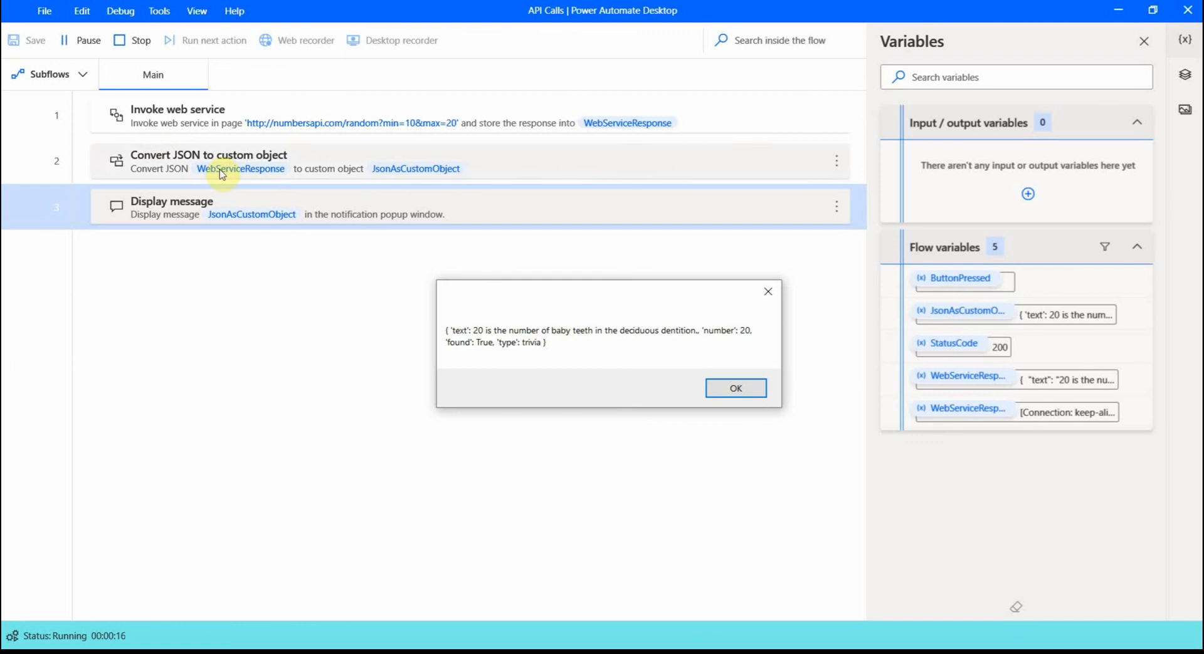
mouse_move(526, 346)
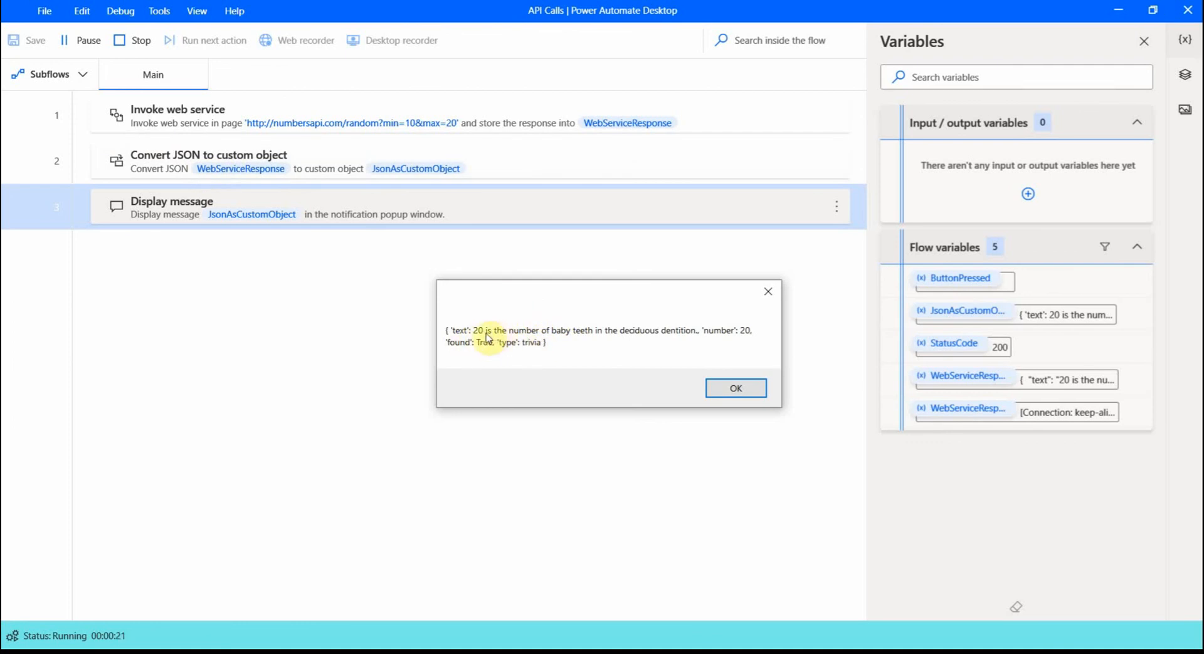
mouse_move(742, 337)
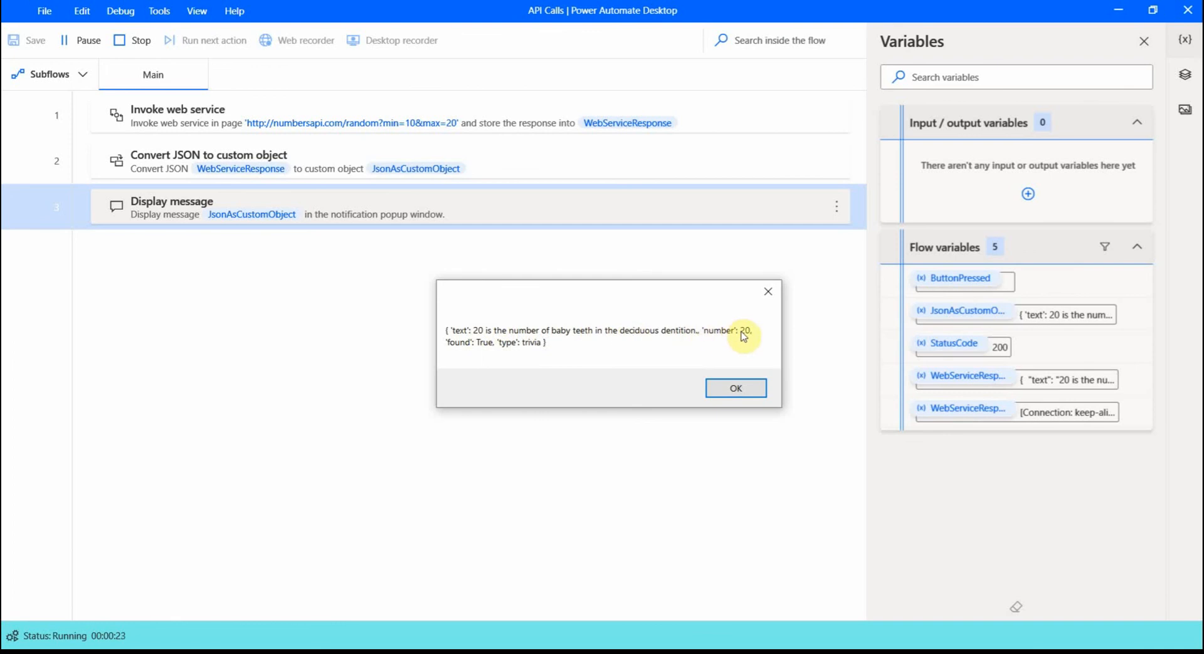
mouse_move(473, 357)
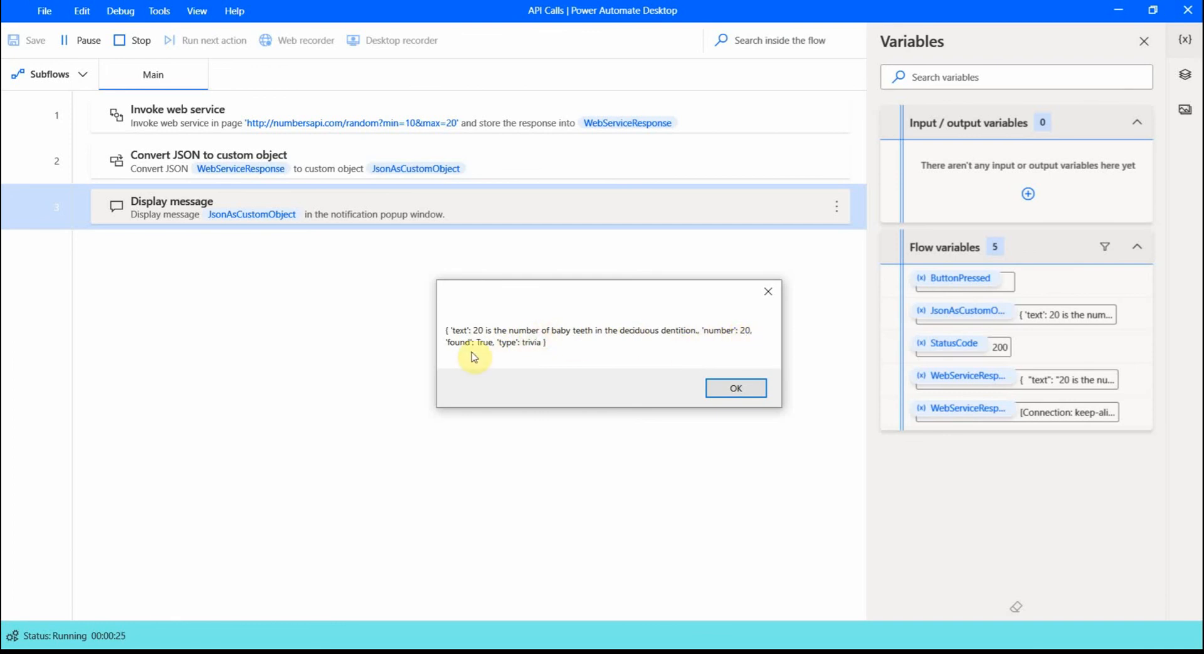
mouse_move(520, 348)
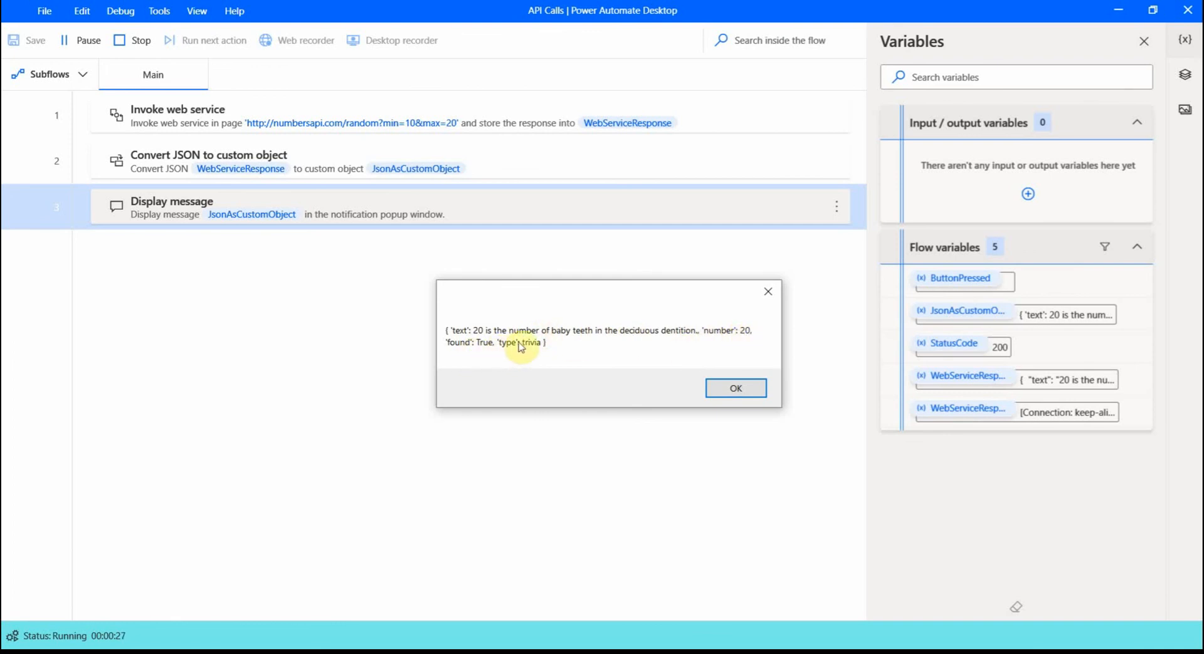
left_click(734, 388)
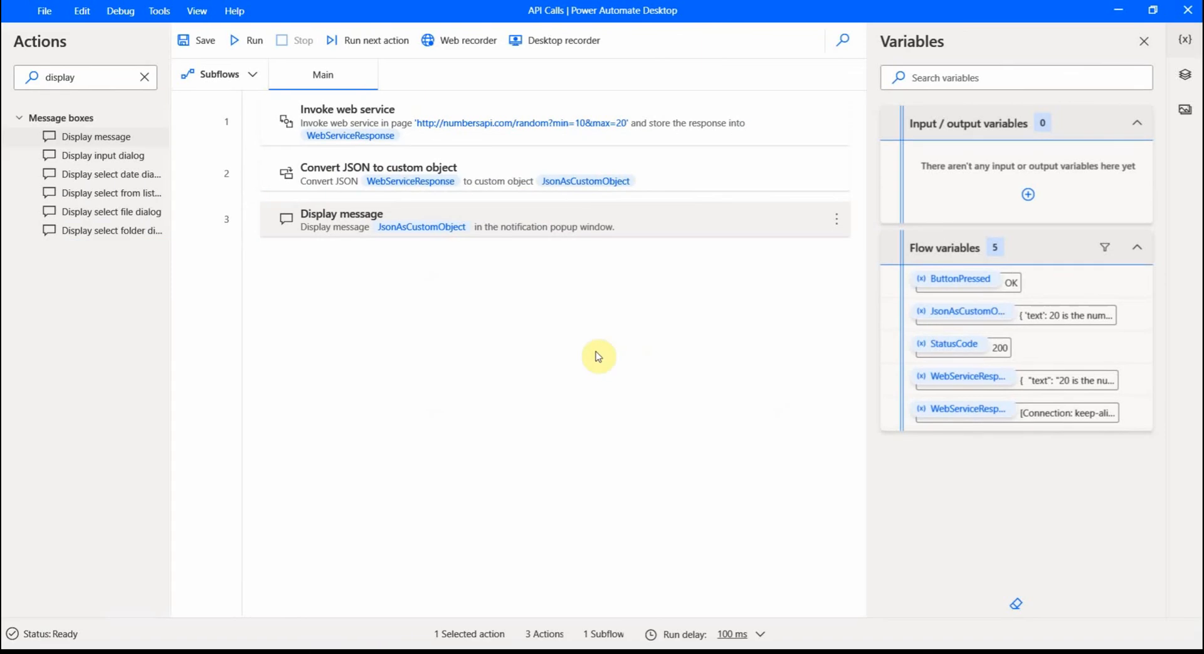
mouse_move(475, 279)
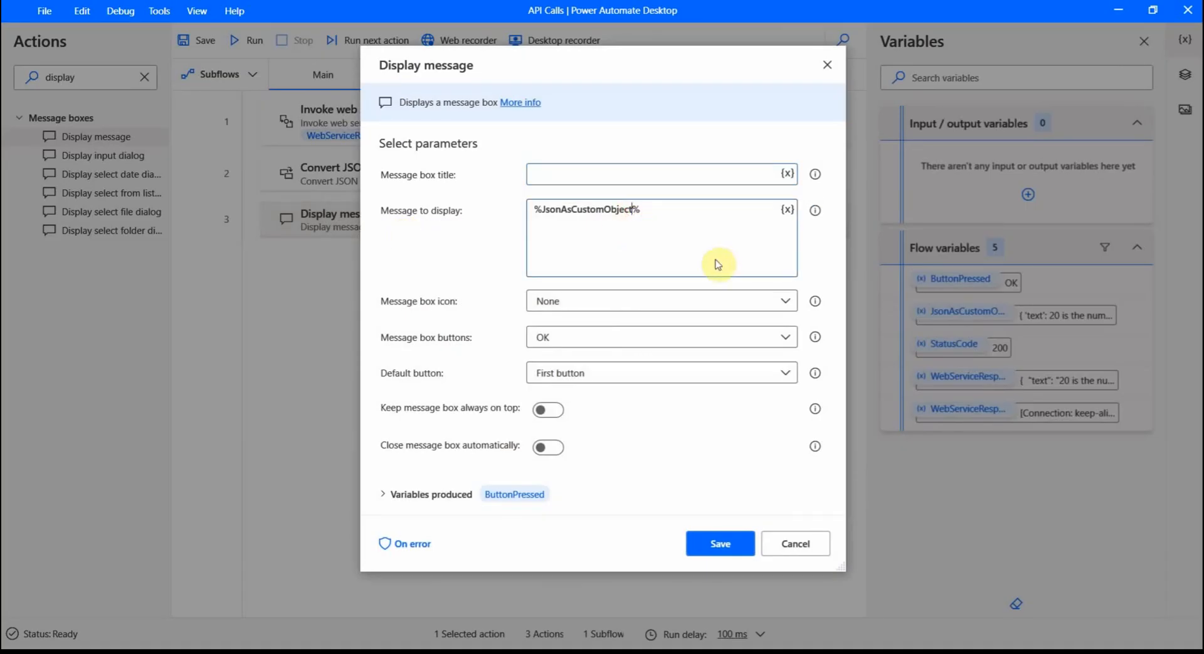
mouse_move(785, 297)
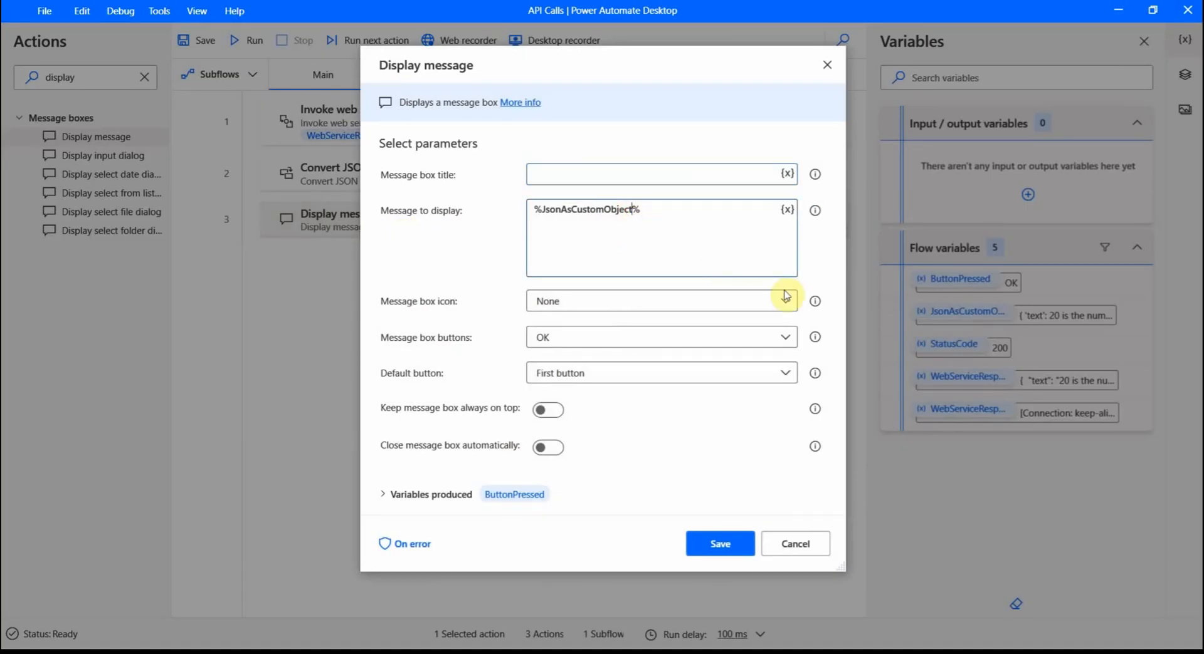
Change the message to %JsonAsCustomObject['text']% and save the Display message action
type("()")
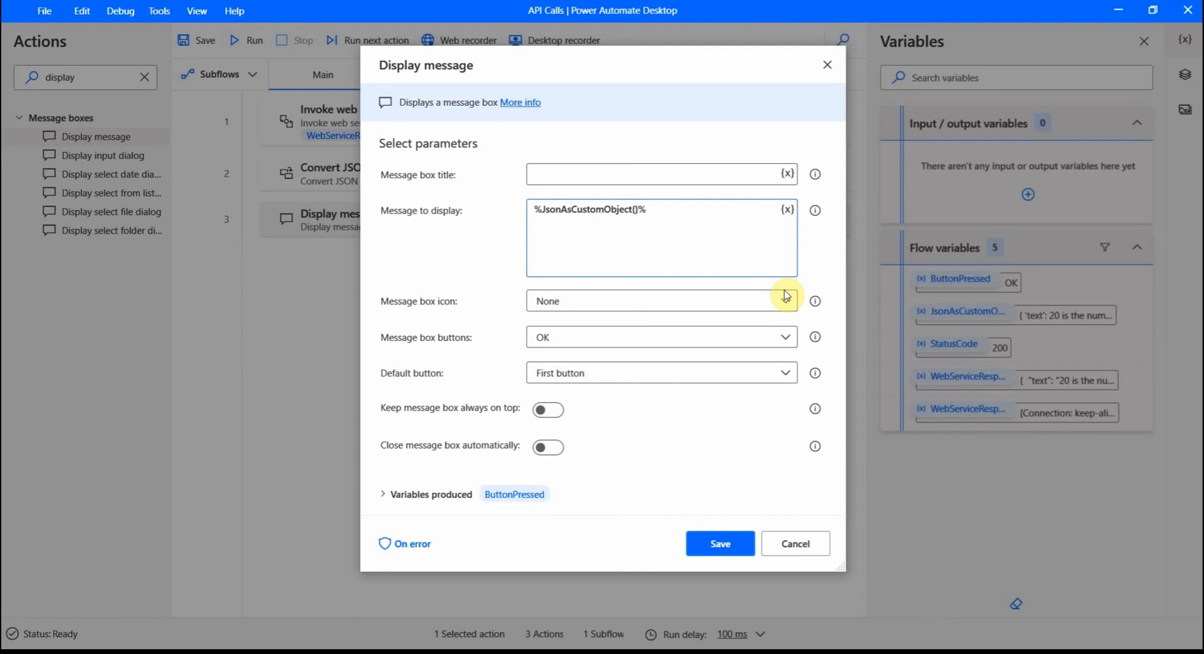
left_click(636, 210)
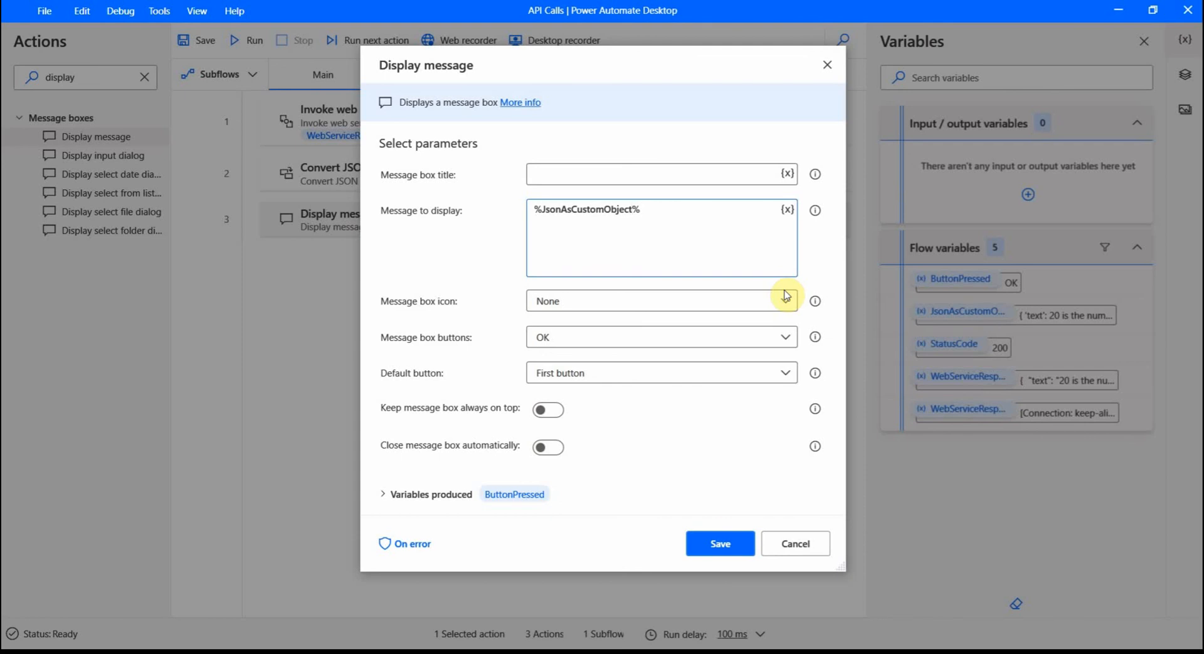
left_click(637, 209)
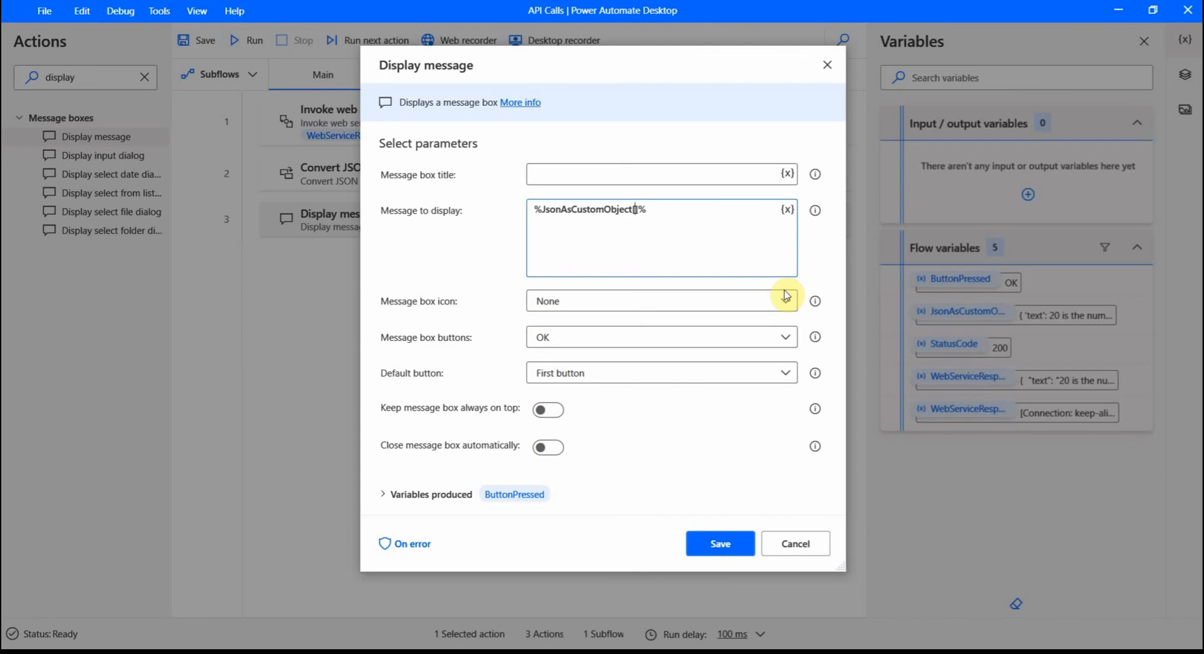
type("[\"]")
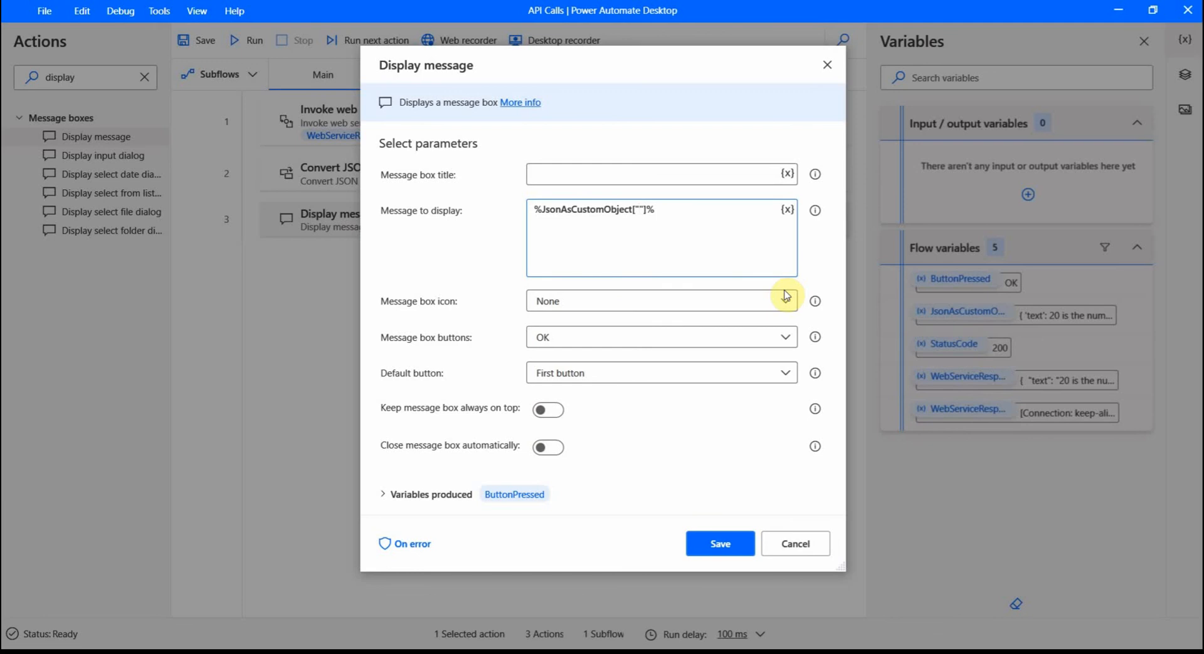
left_click(637, 210)
type("text")
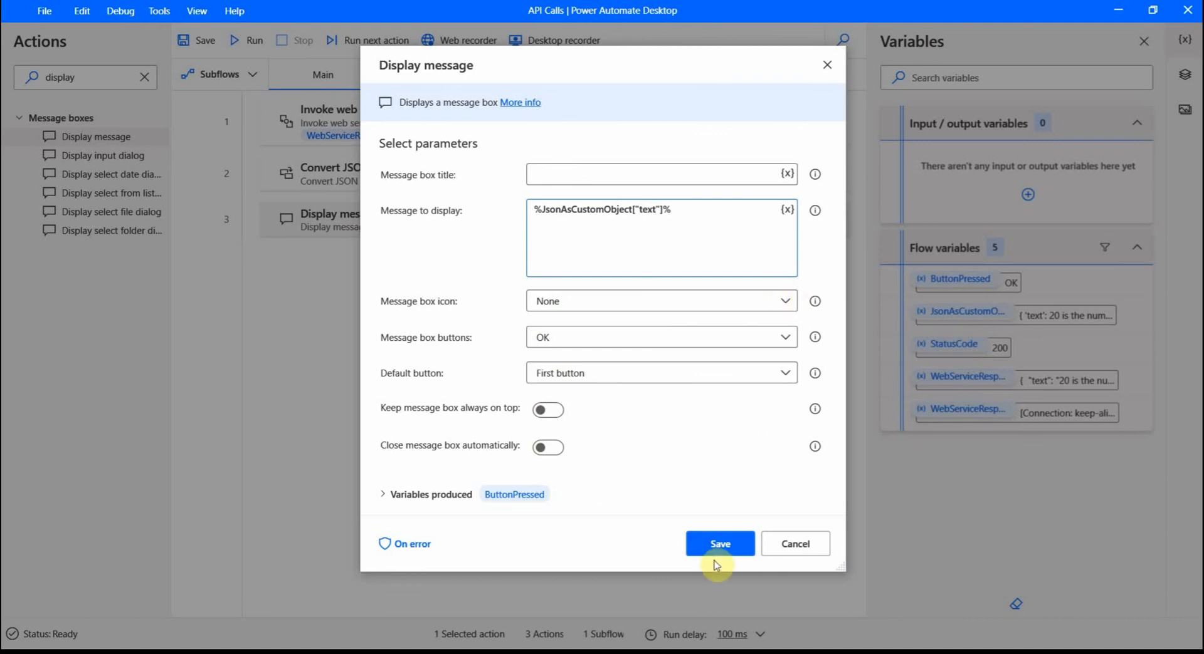
left_click(719, 544)
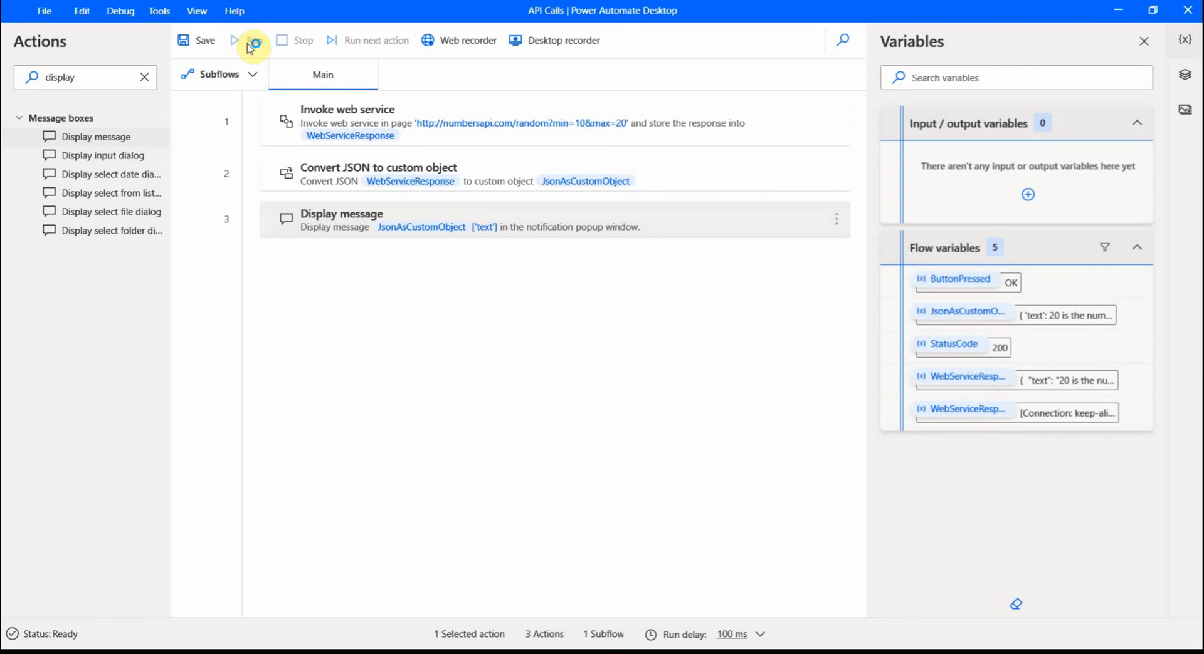
Run the flow and dismiss the popup showing only the text fact about 13
left_click(232, 40)
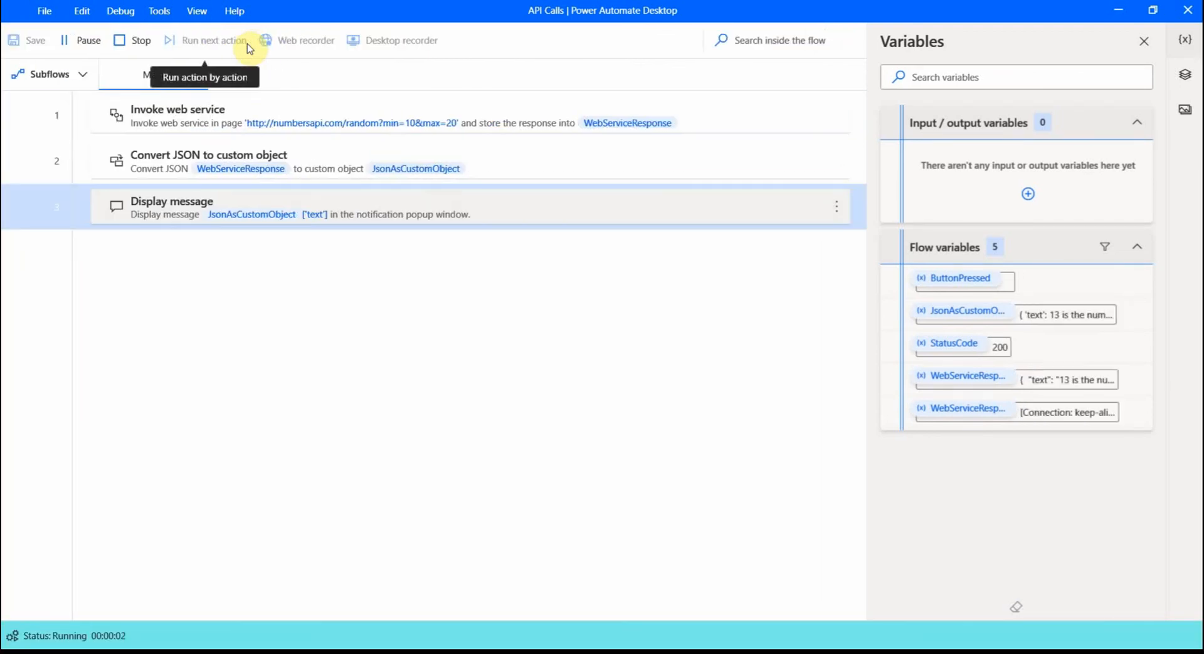
left_click(213, 41)
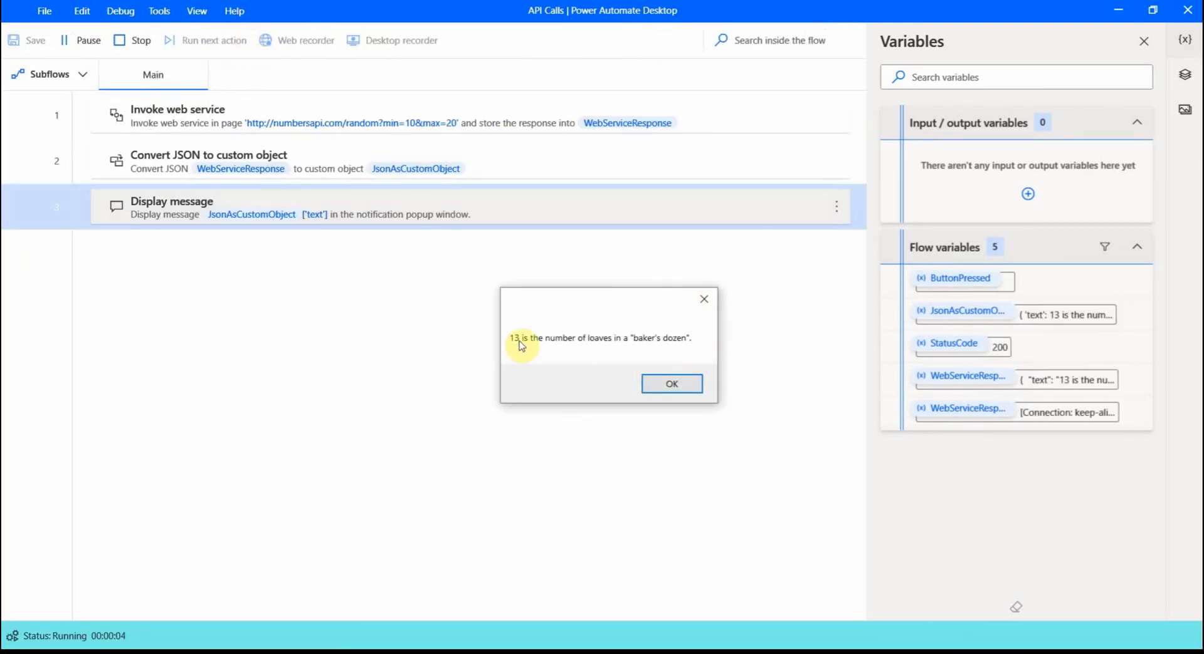
mouse_move(687, 342)
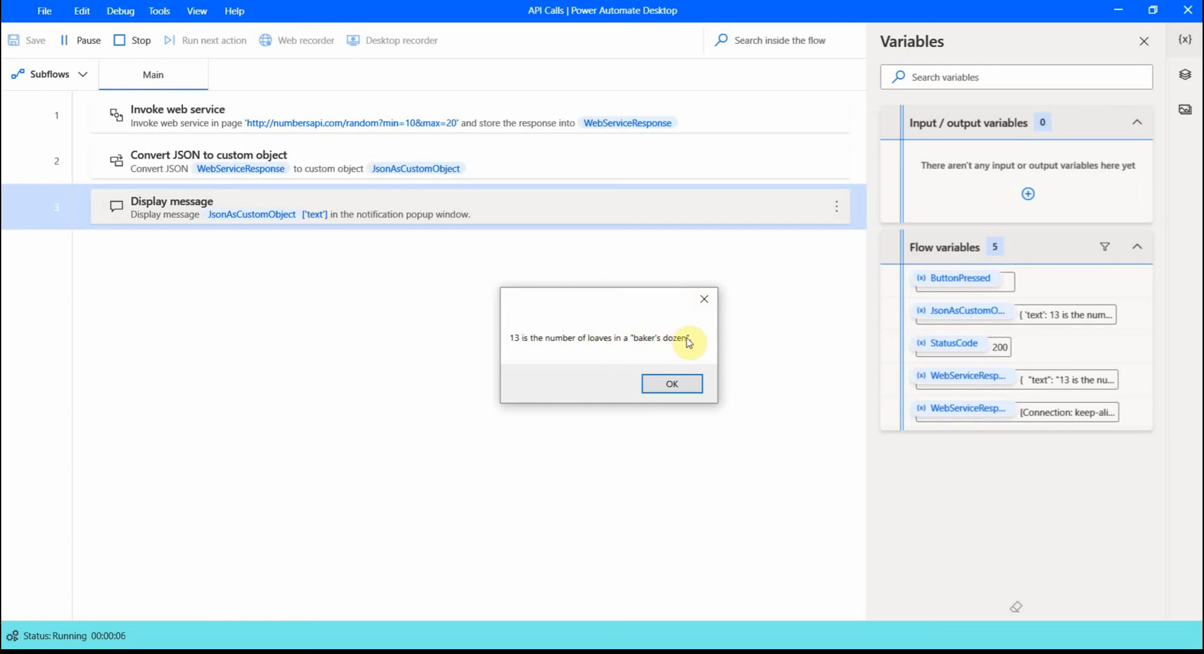
mouse_move(650, 343)
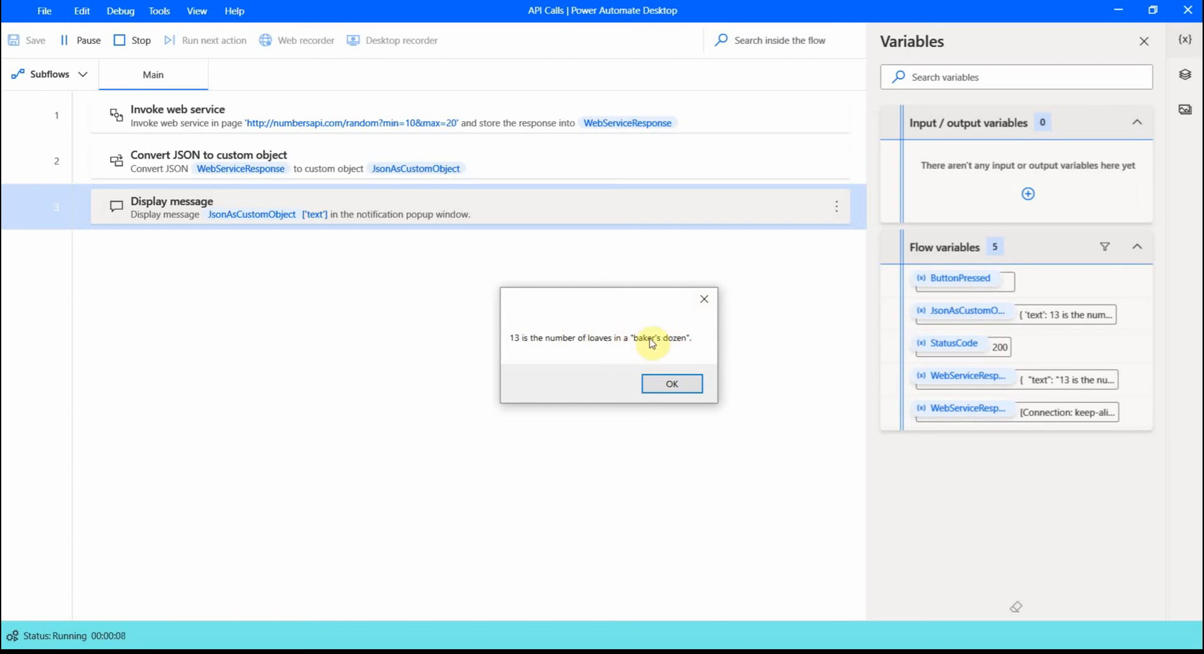
mouse_move(542, 352)
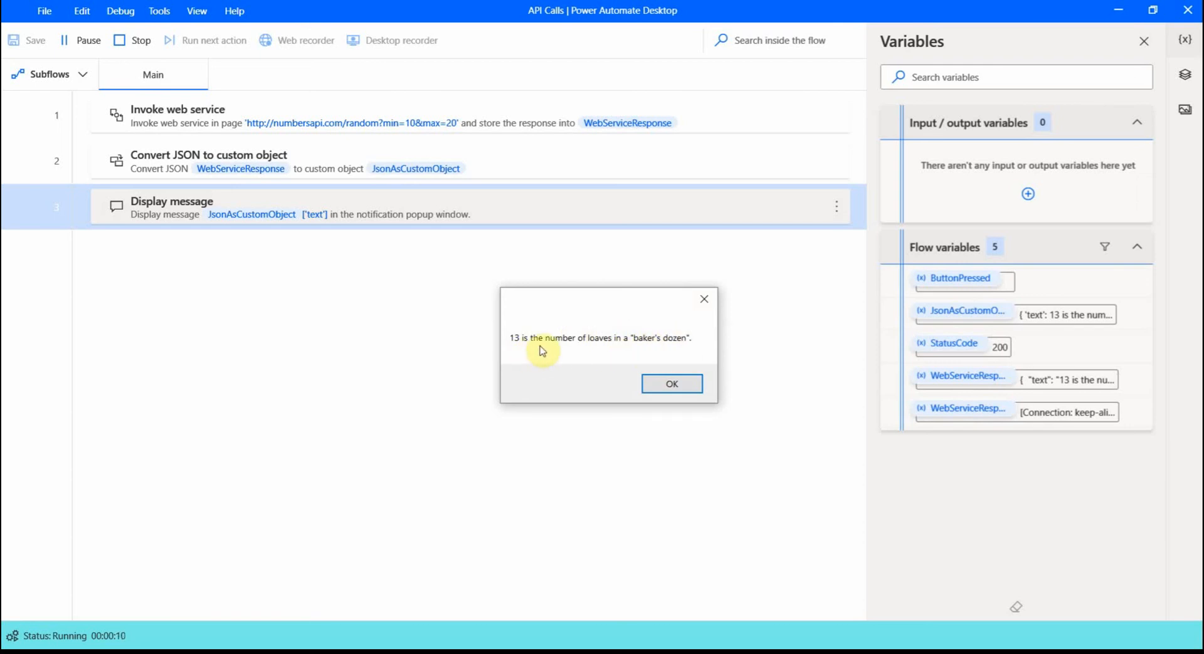
mouse_move(652, 356)
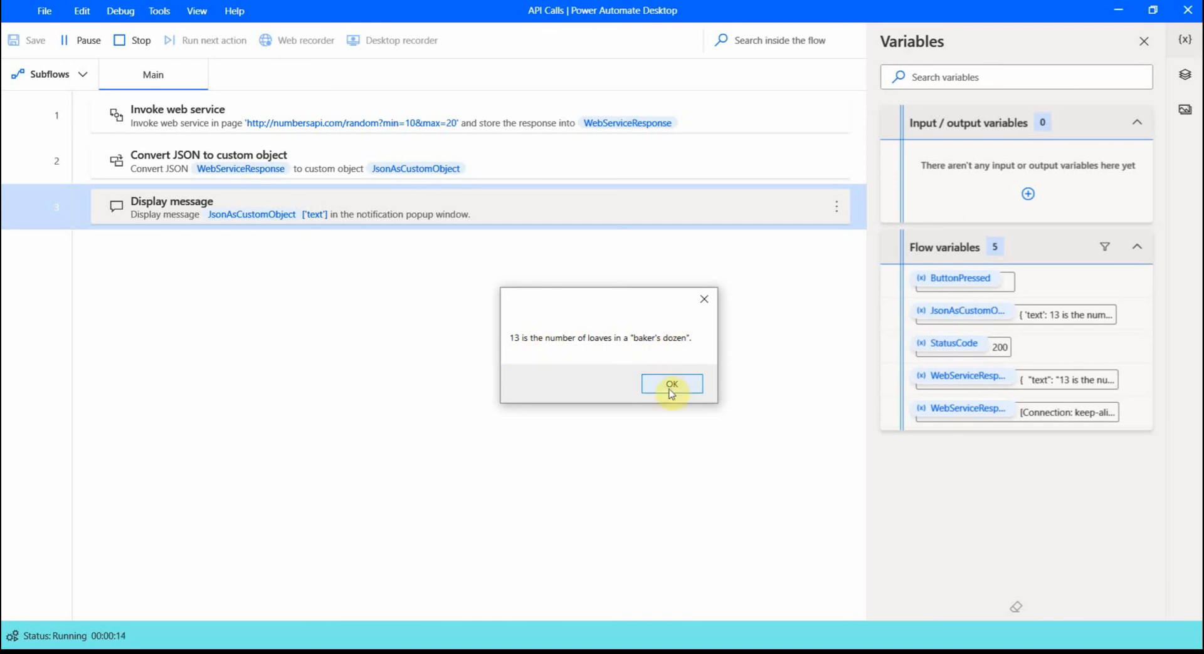
left_click(671, 384)
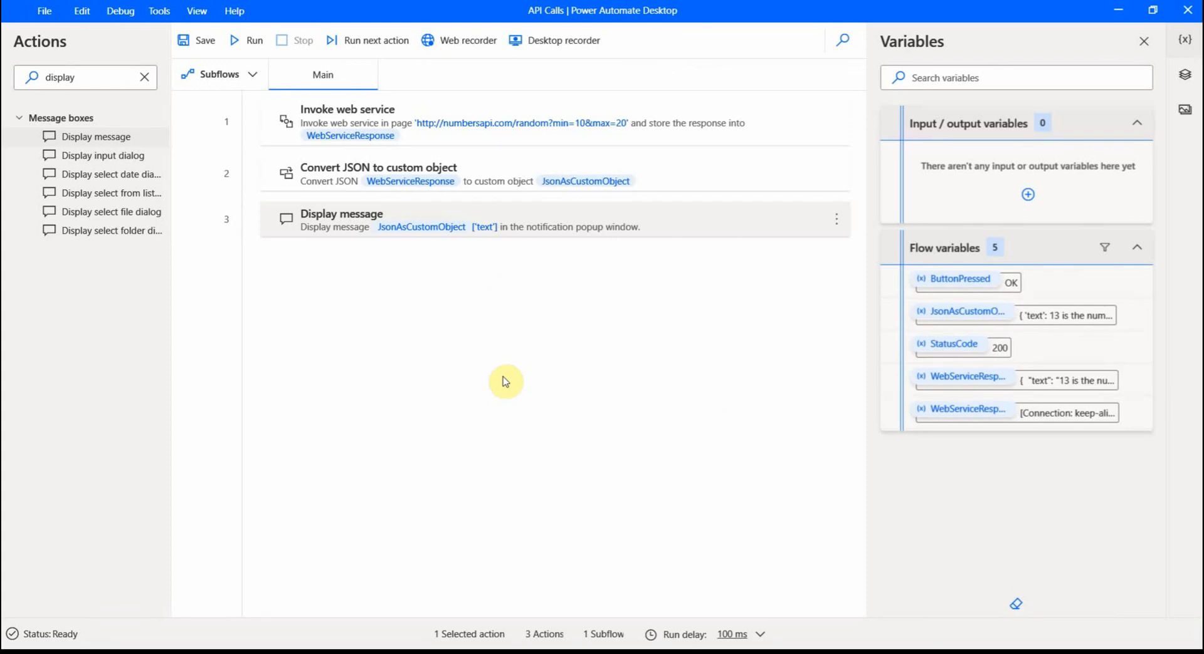
mouse_move(548, 387)
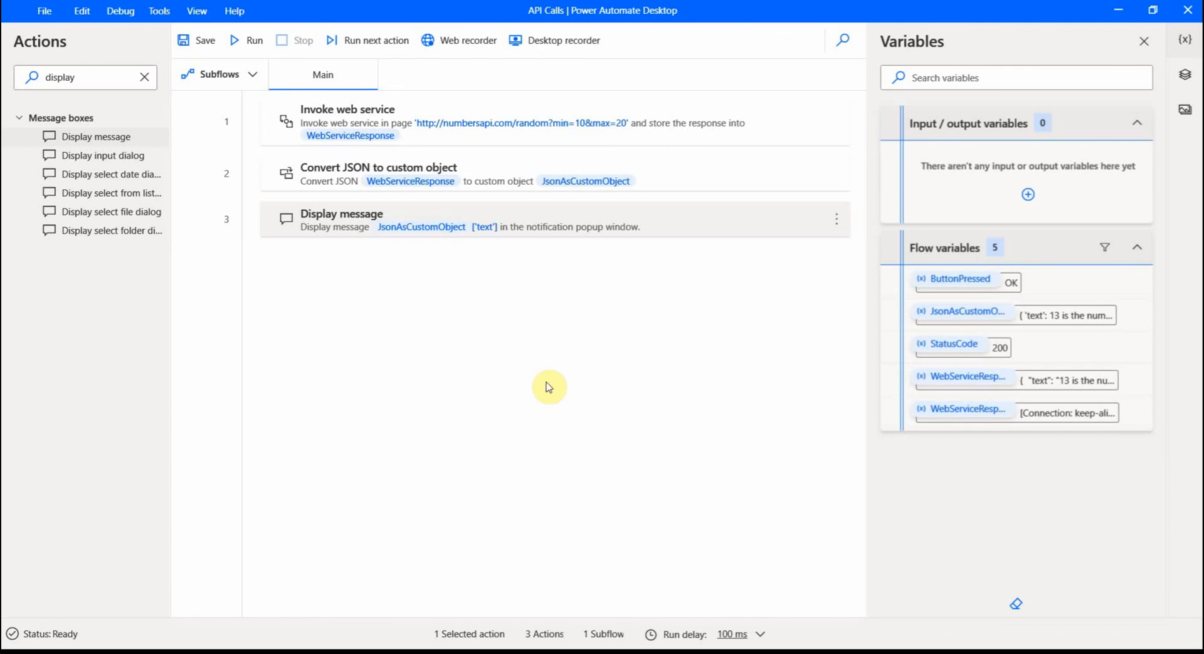
mouse_move(234, 11)
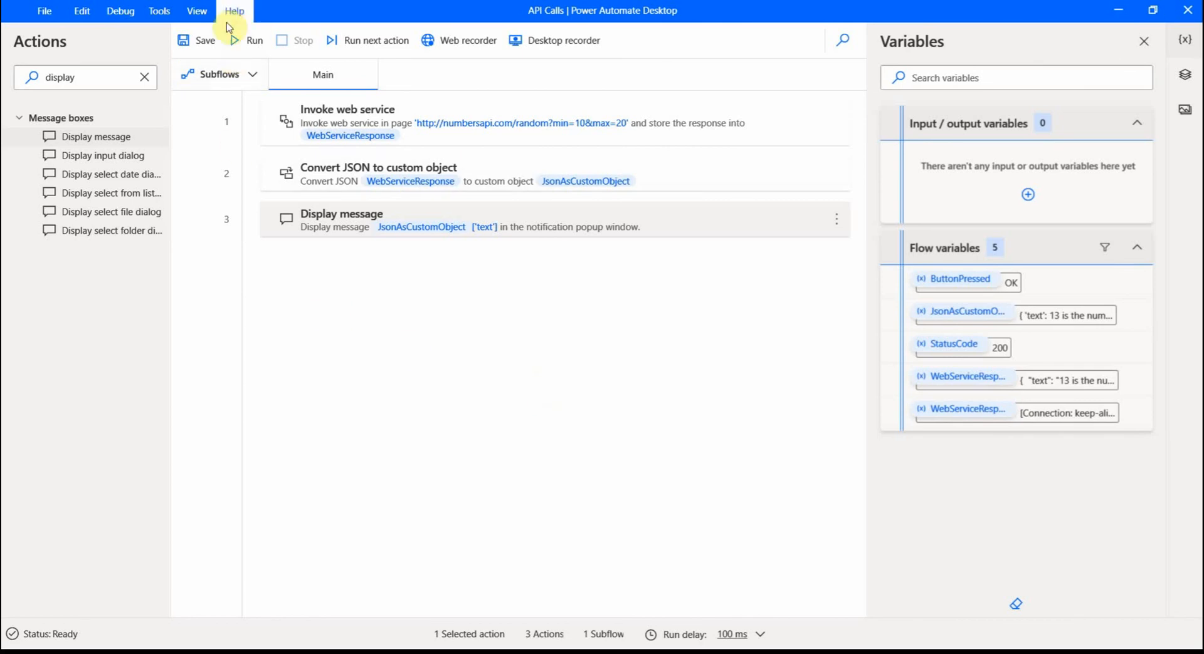
Review the Graph Explorer 200 response for the me profile query, then return to the Numbers API docs
left_click(247, 10)
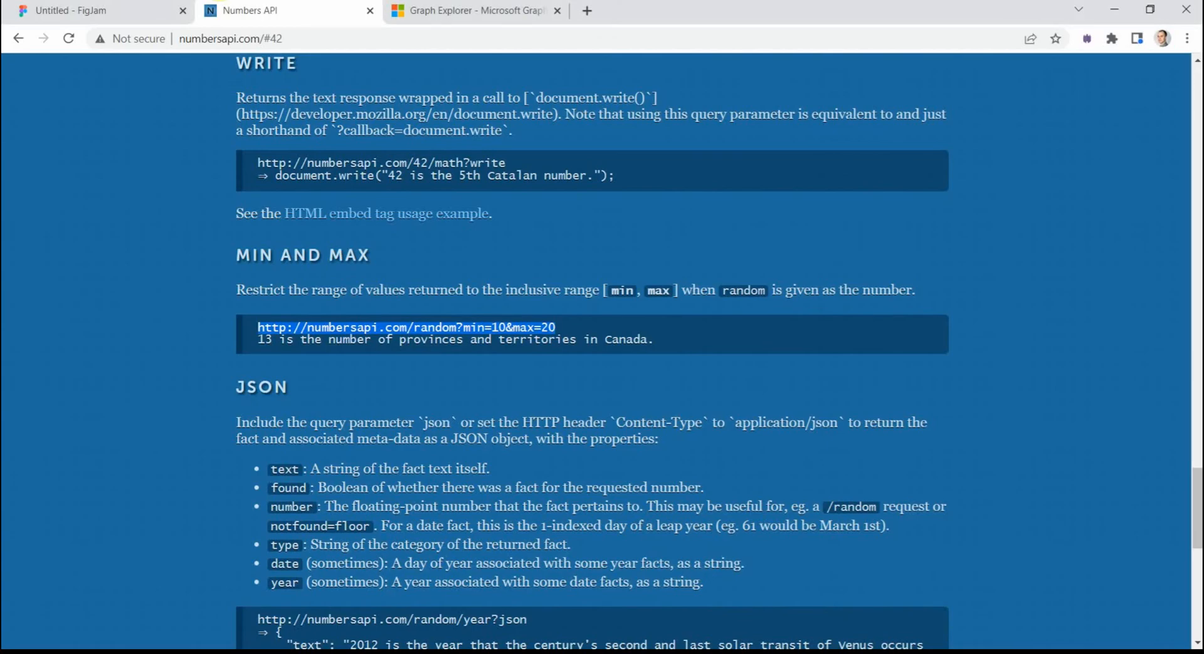
left_click(468, 10)
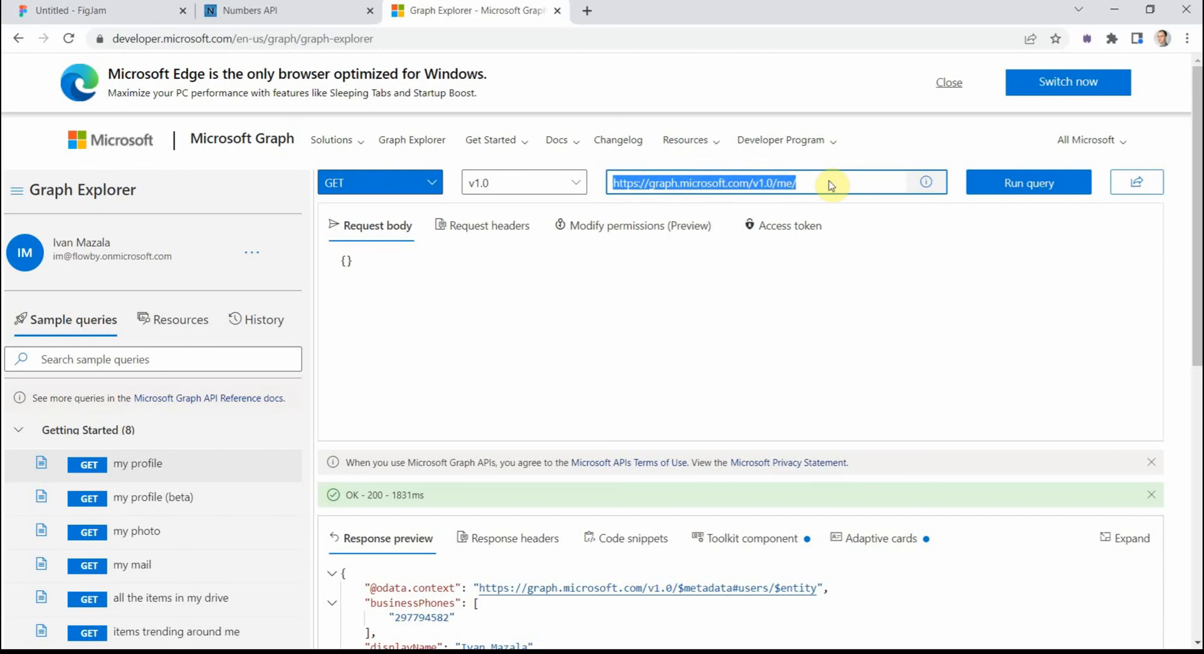
mouse_move(911, 308)
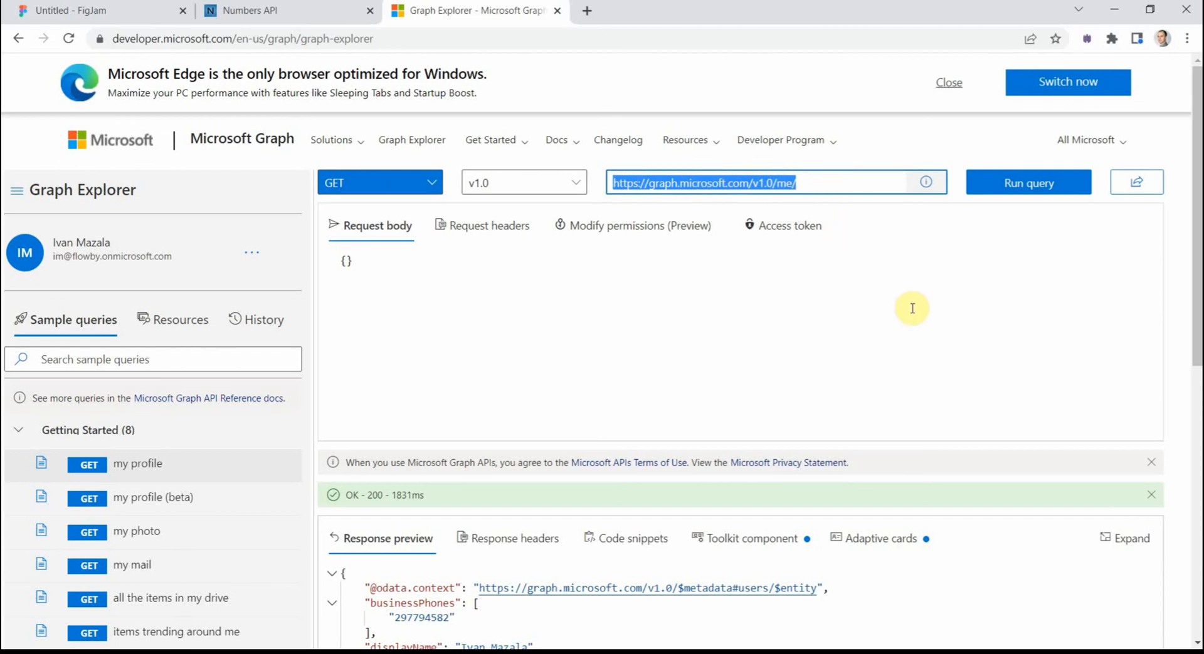
scroll("down", 3)
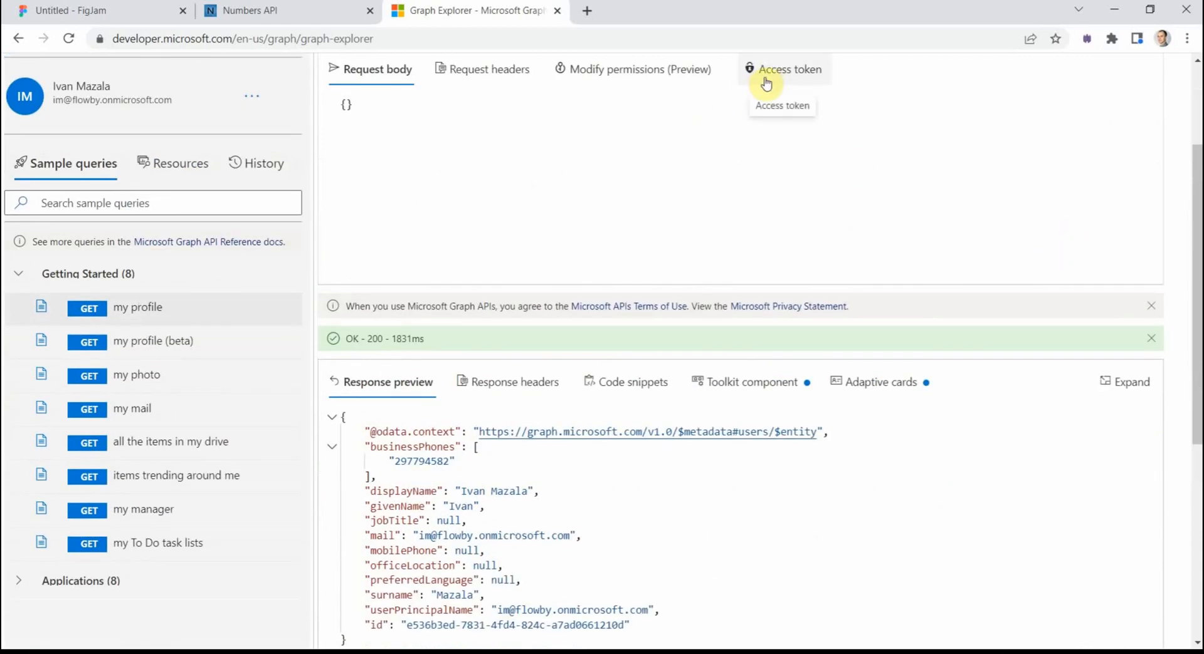
mouse_move(1067, 332)
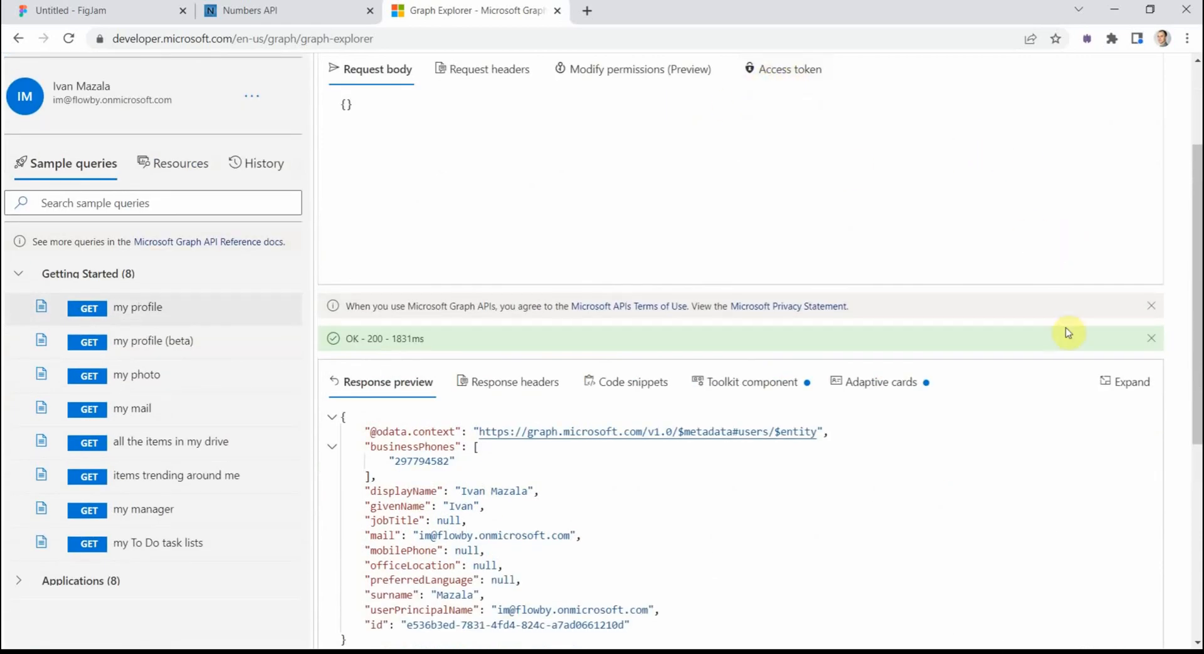
mouse_move(1059, 445)
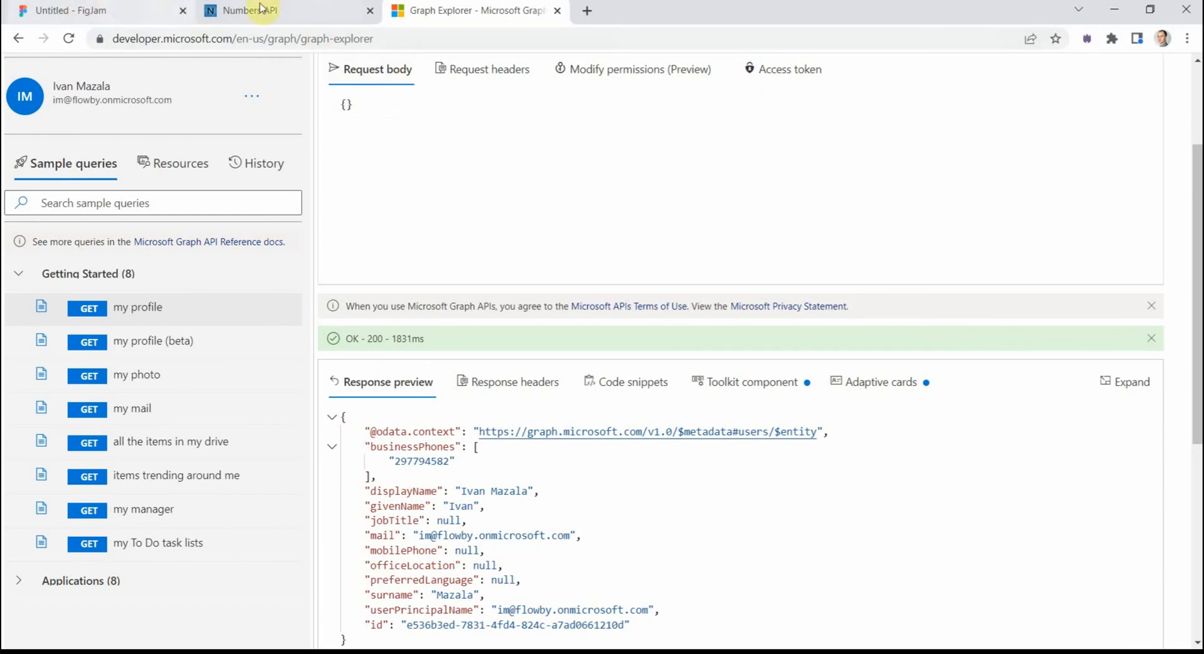
left_click(245, 11)
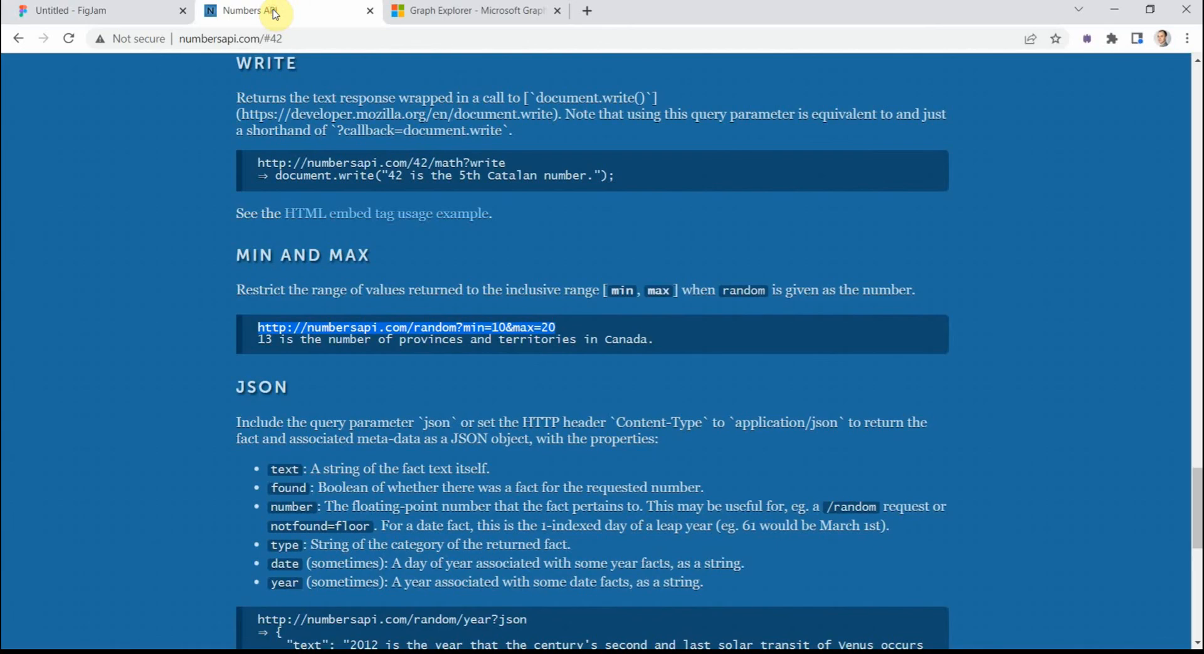